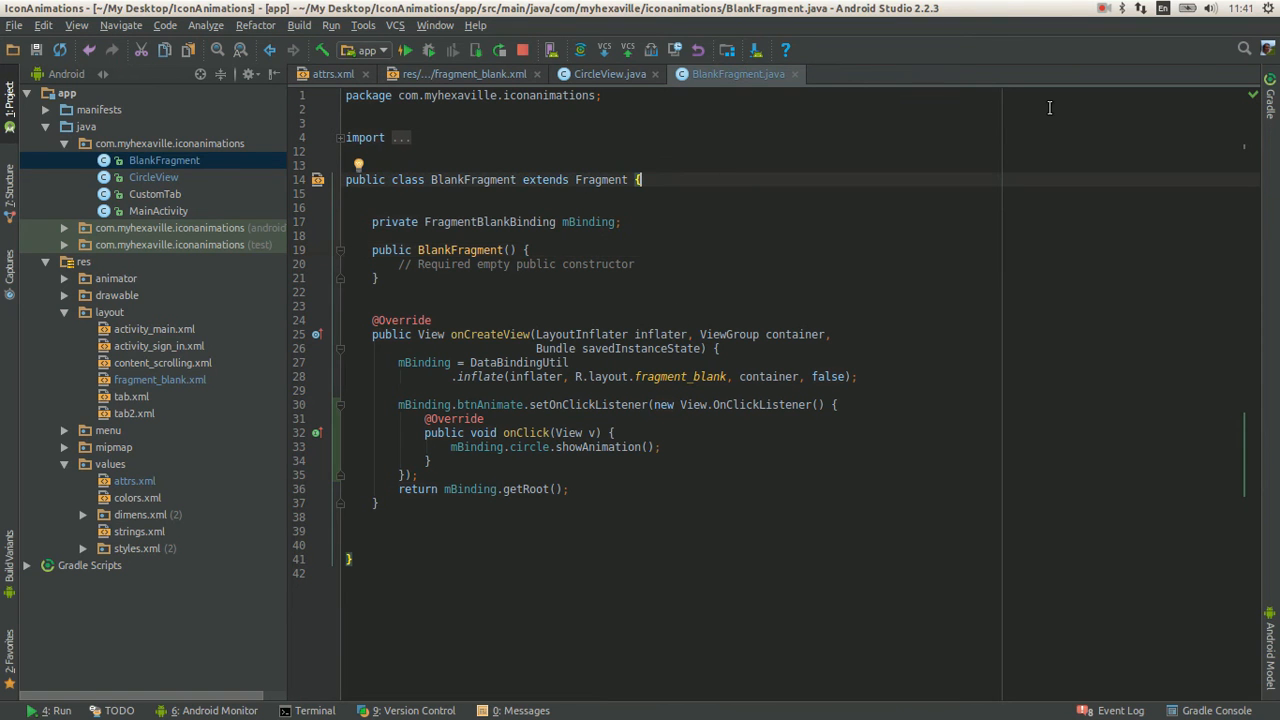
mouse_move(640, 204)
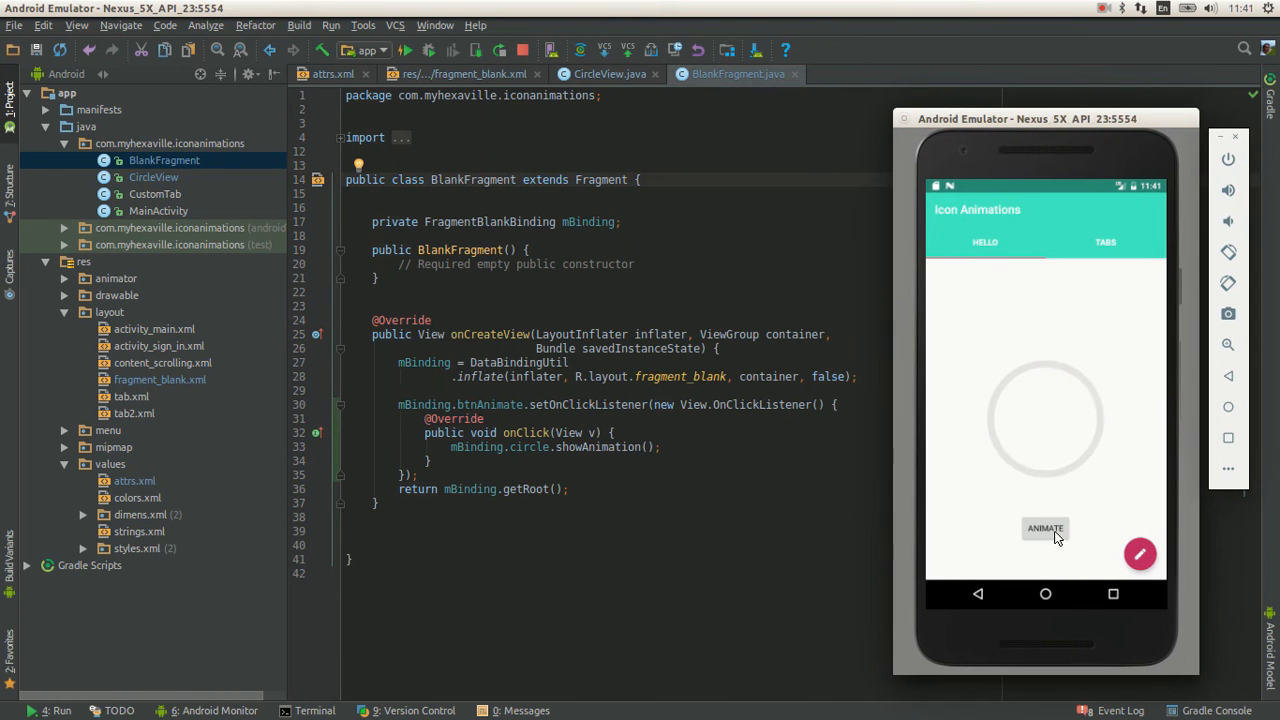
Start the circle's progress animation in the emulator and bring up the CircleView class source
left_click(1044, 528)
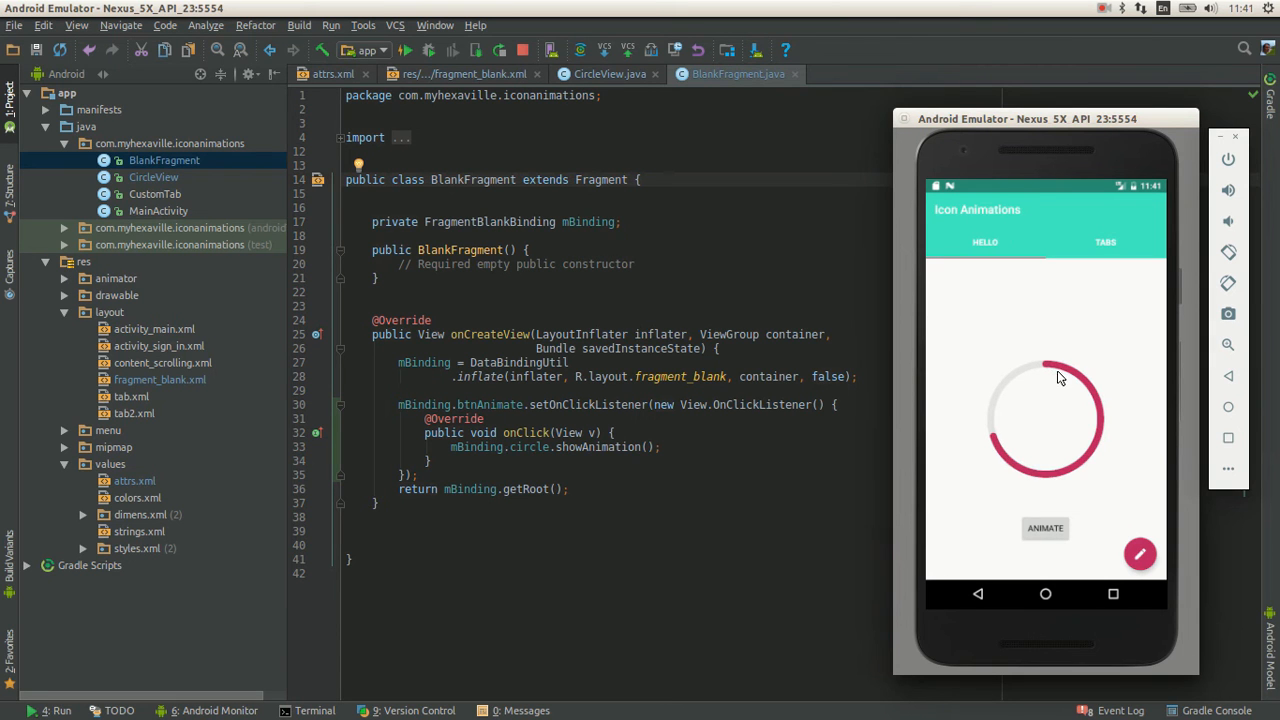
mouse_move(1068, 388)
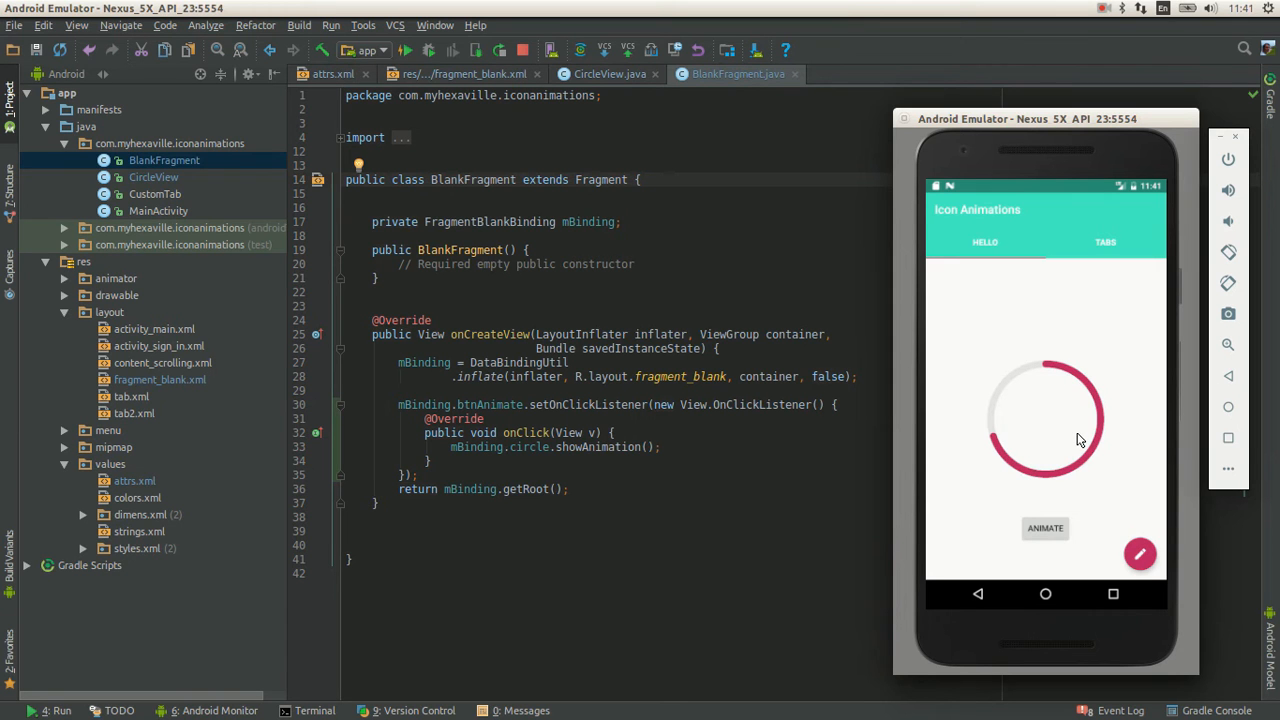
mouse_move(1064, 396)
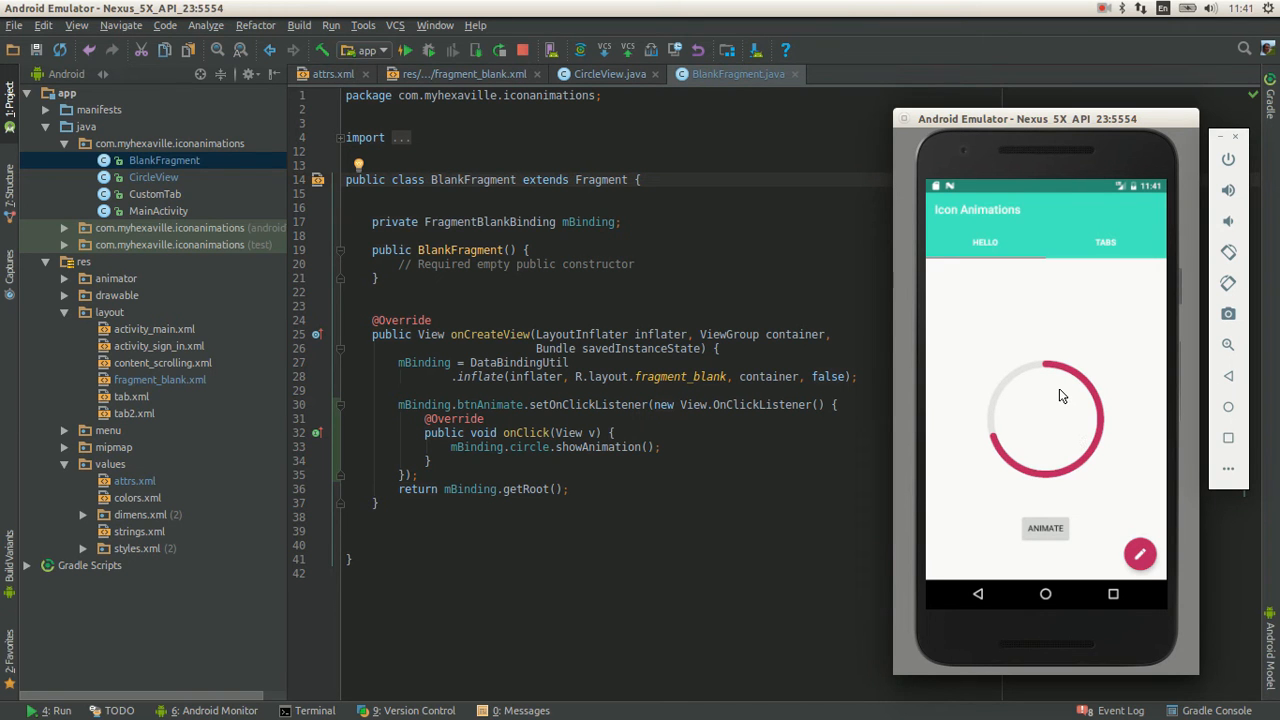
mouse_move(1008, 294)
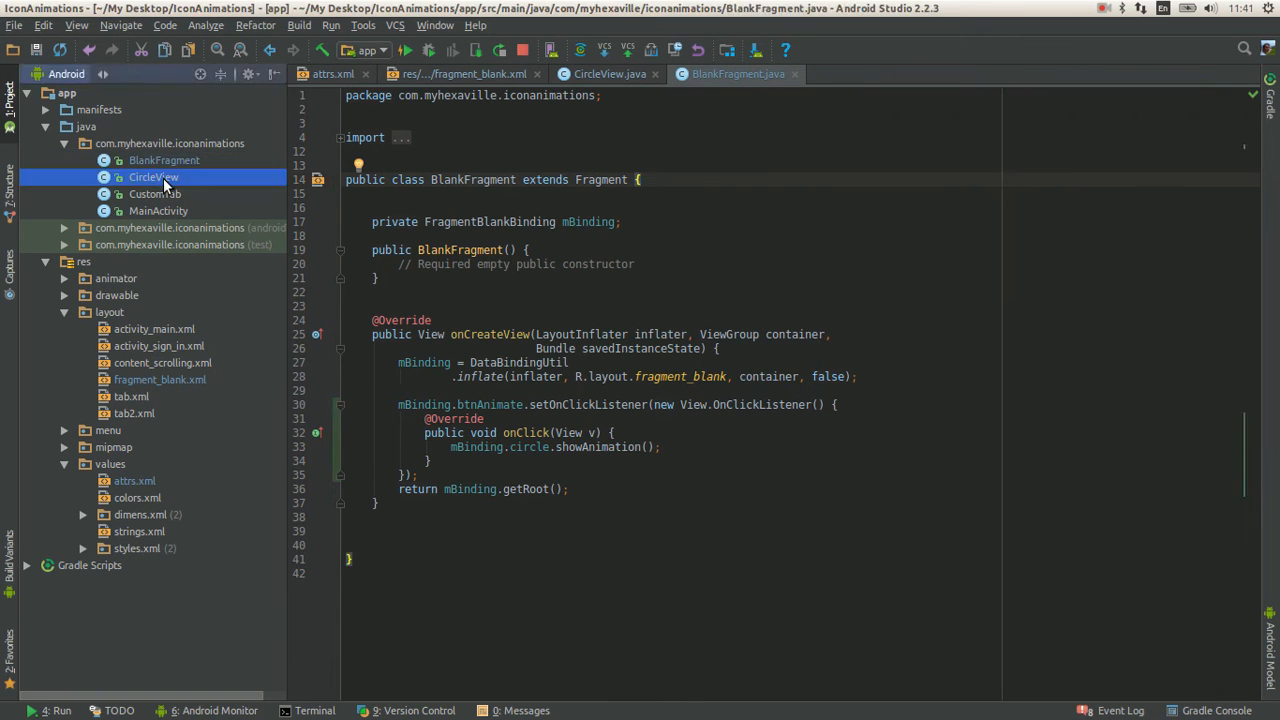
left_click(608, 72)
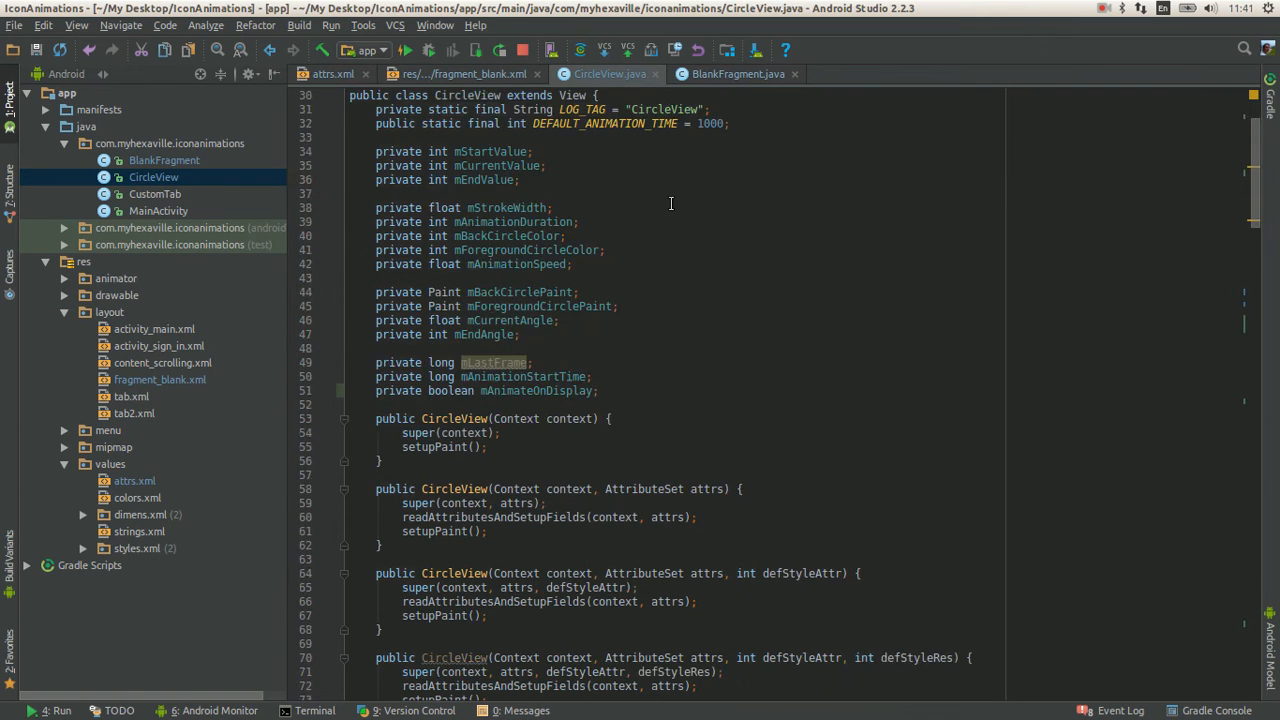
scroll("up", 3)
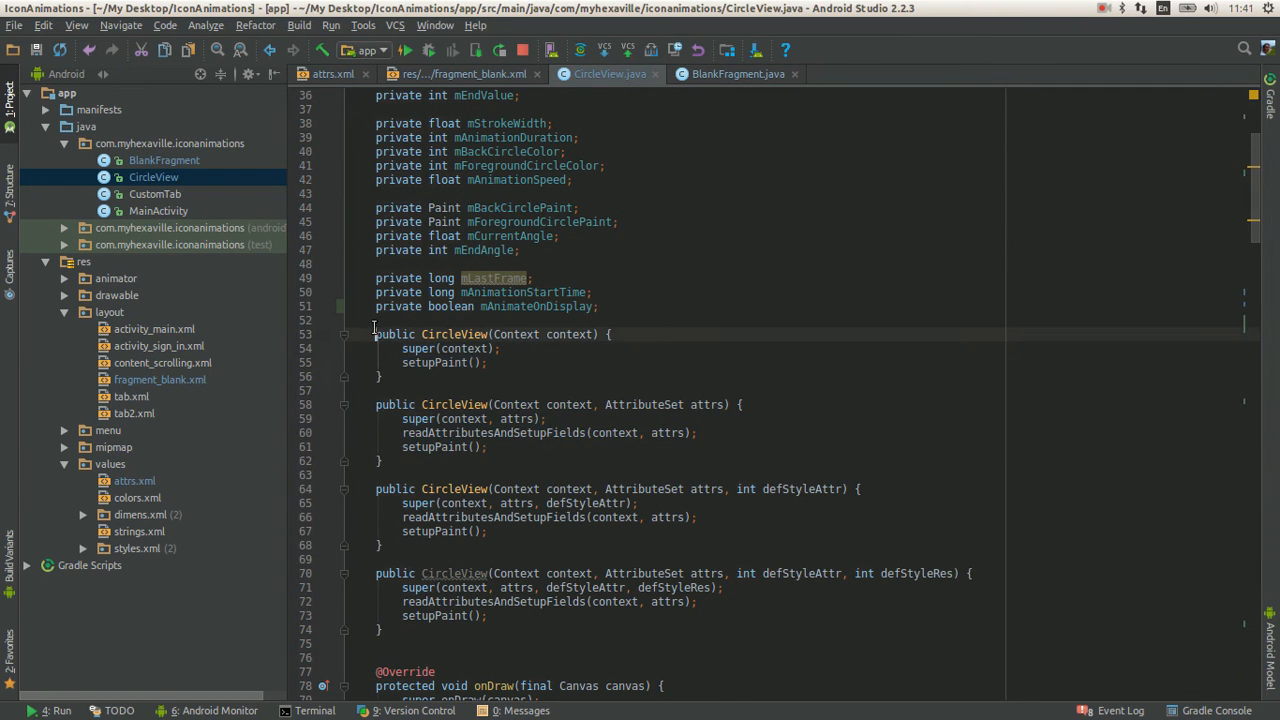
scroll("down", 3)
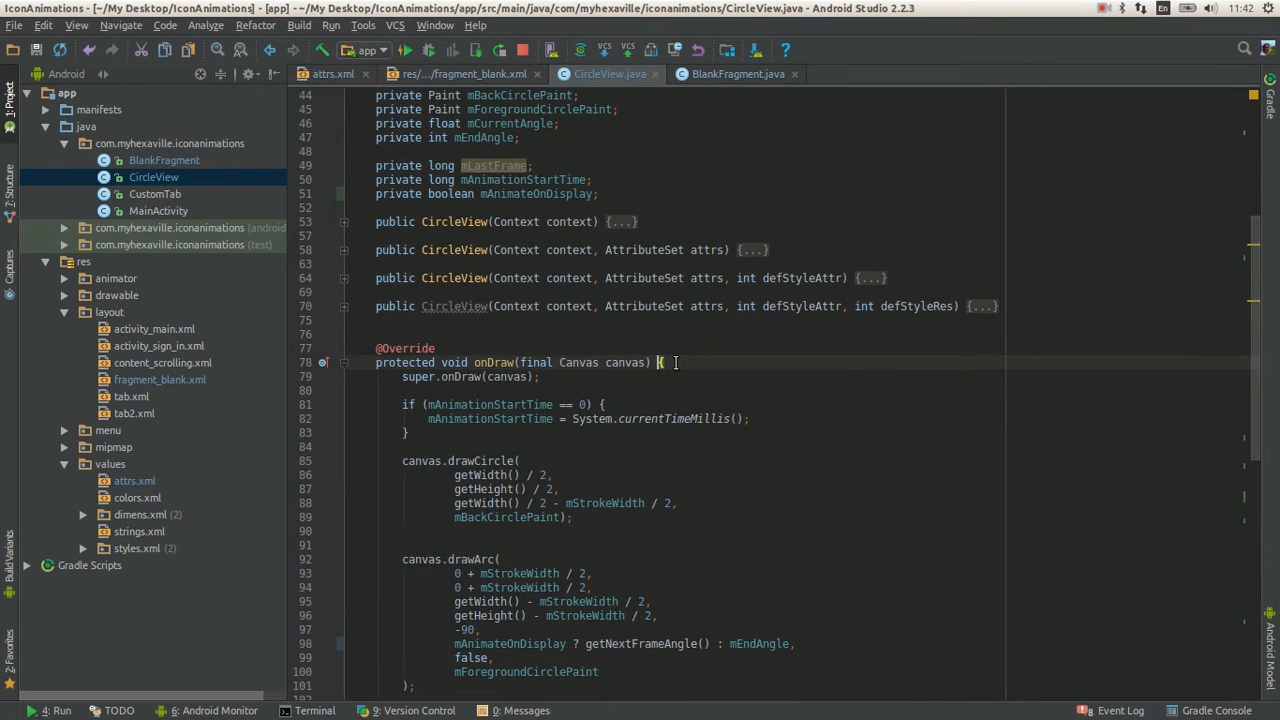
Scroll down to the onDraw method with its drawCircle and drawArc calls
scroll("down", 3)
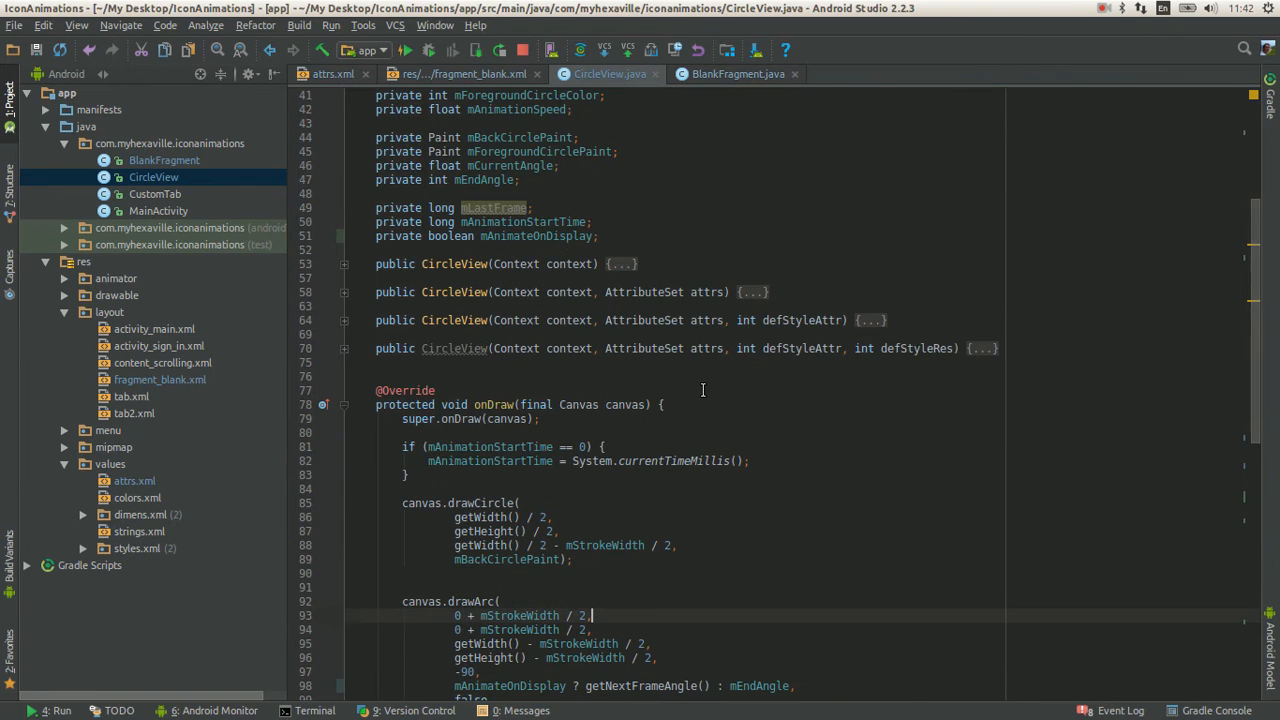
left_click(660, 404)
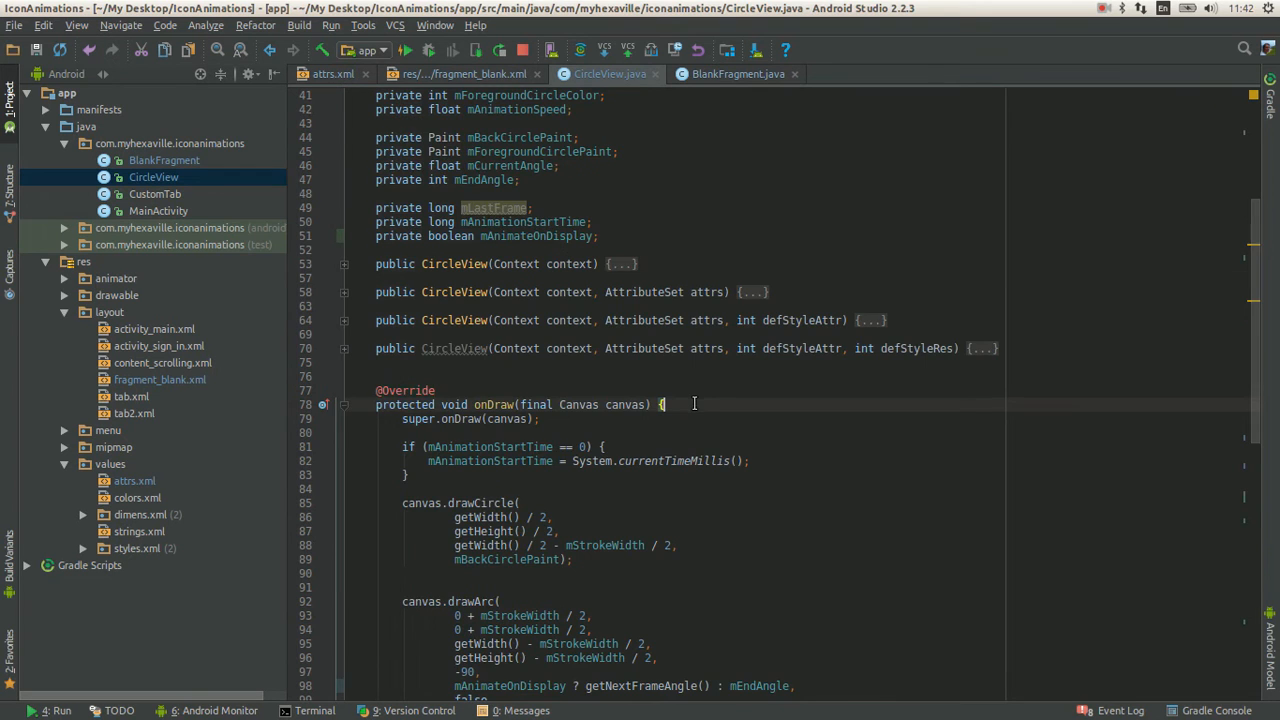
scroll("down", 3)
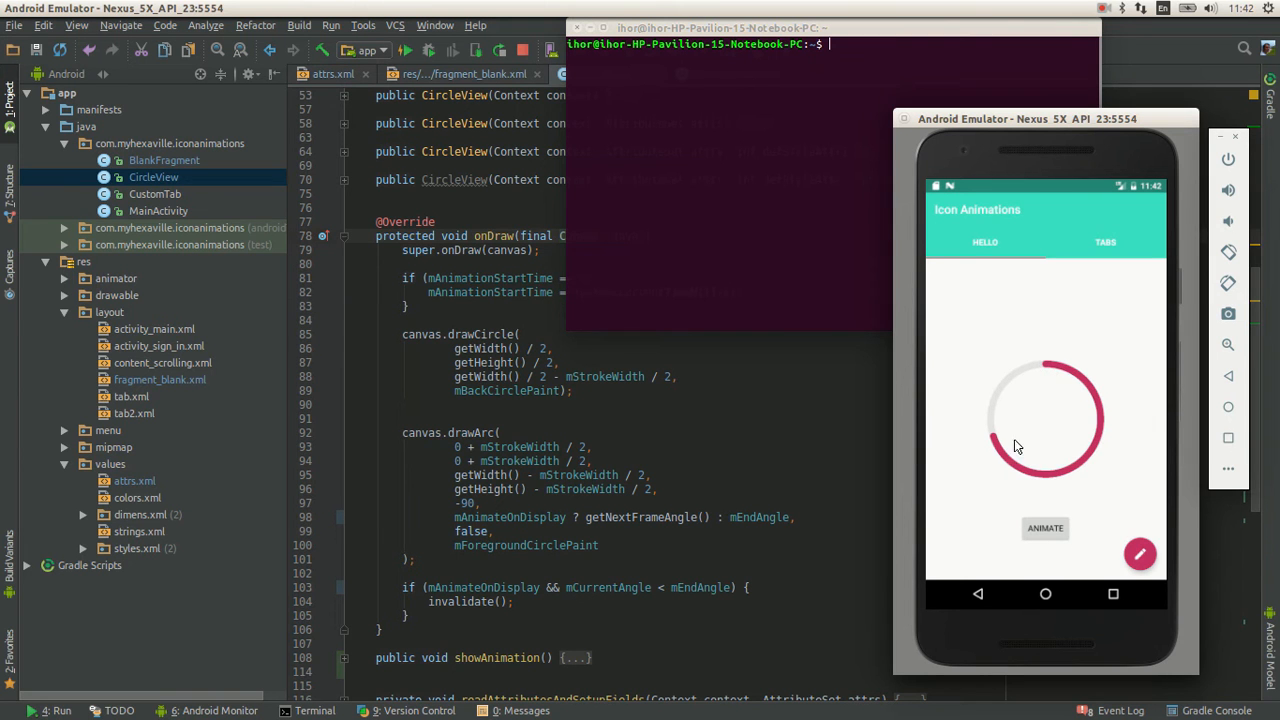
mouse_move(1096, 404)
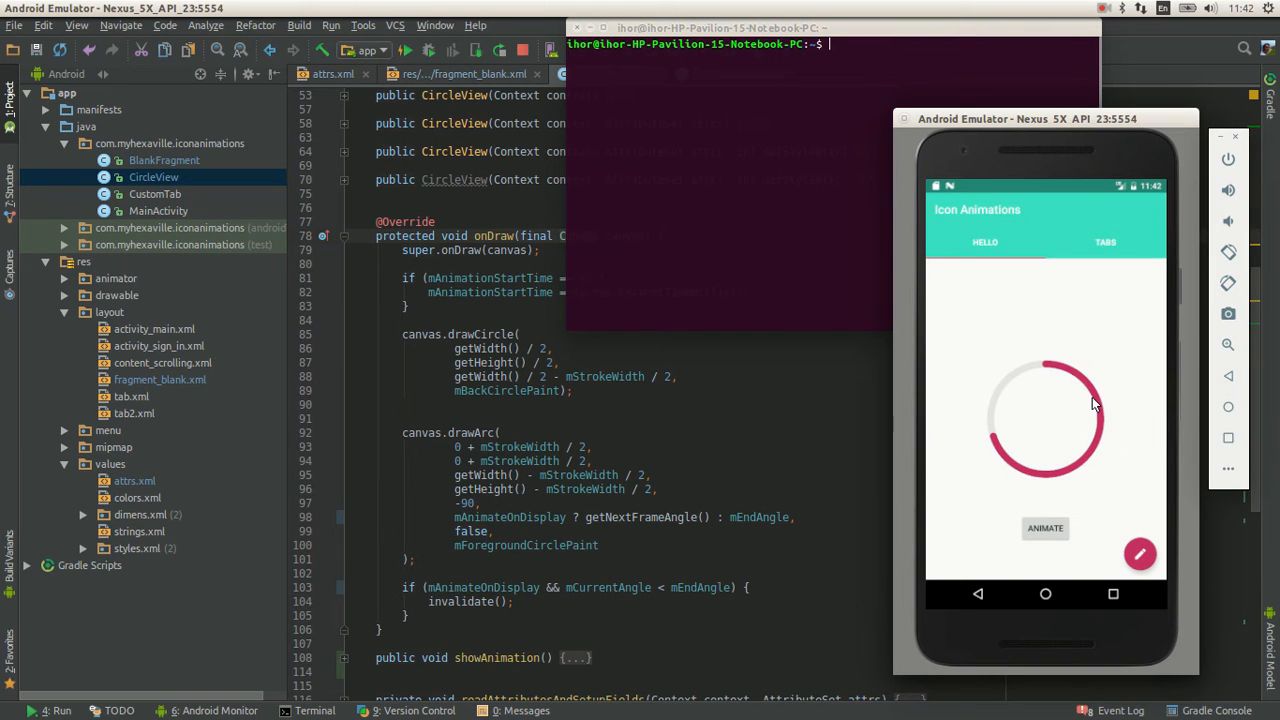
mouse_move(1060, 376)
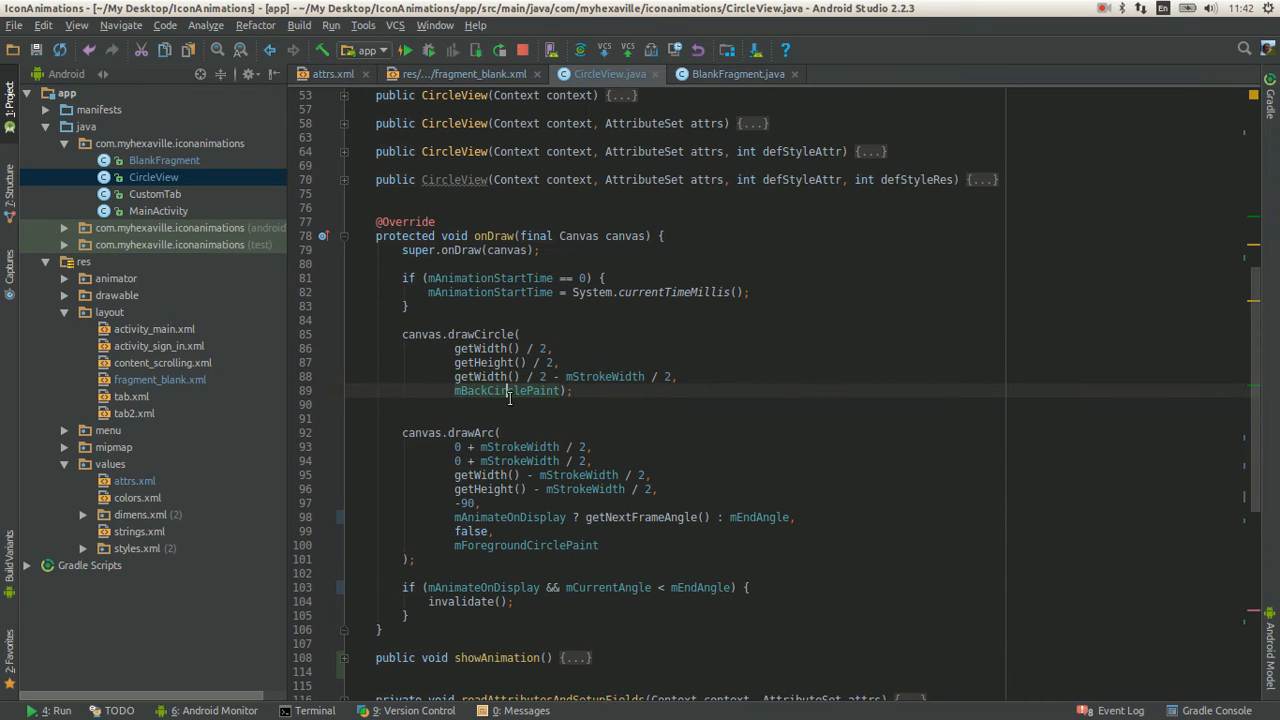
scroll("down", 3)
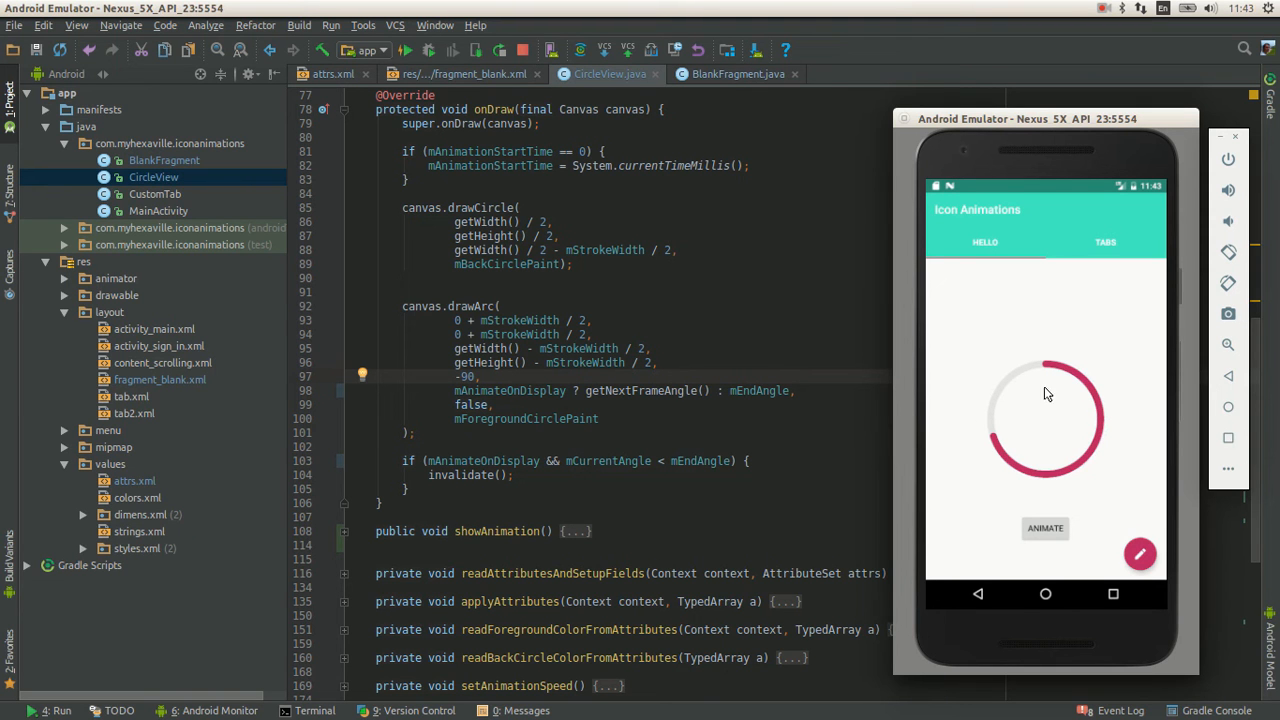
mouse_move(1044, 368)
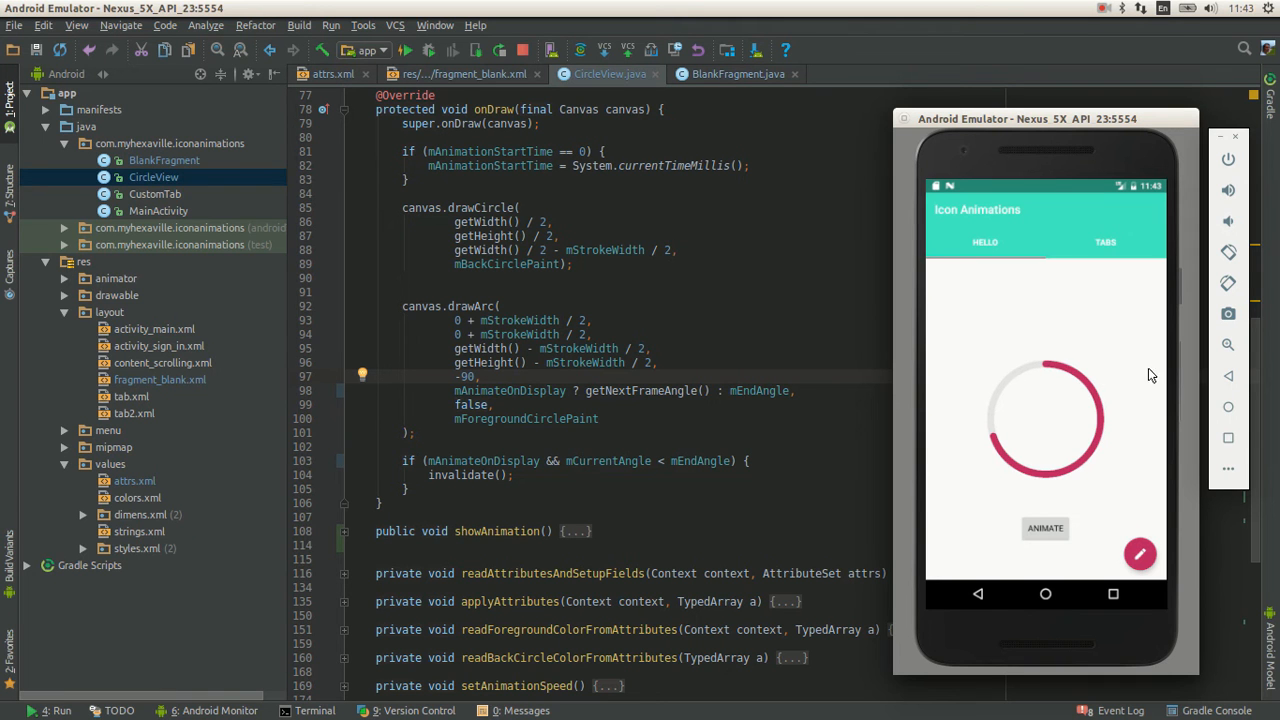
mouse_move(1100, 408)
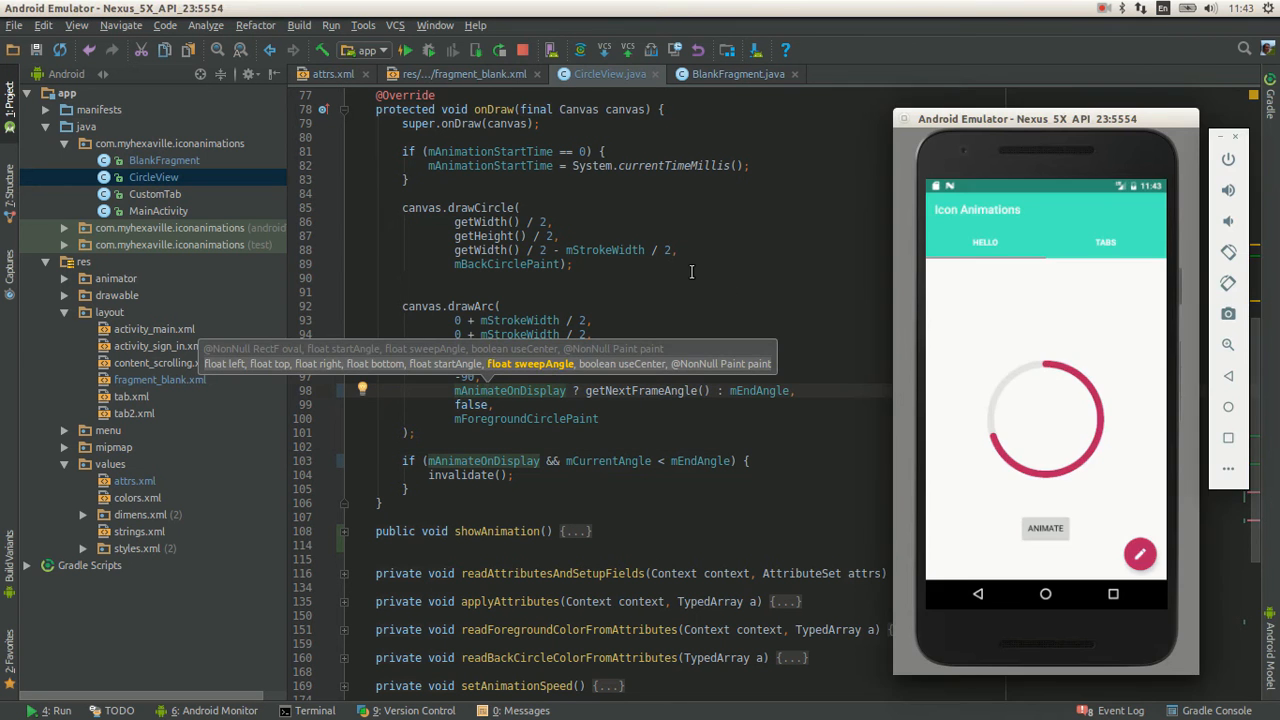
left_click(462, 72)
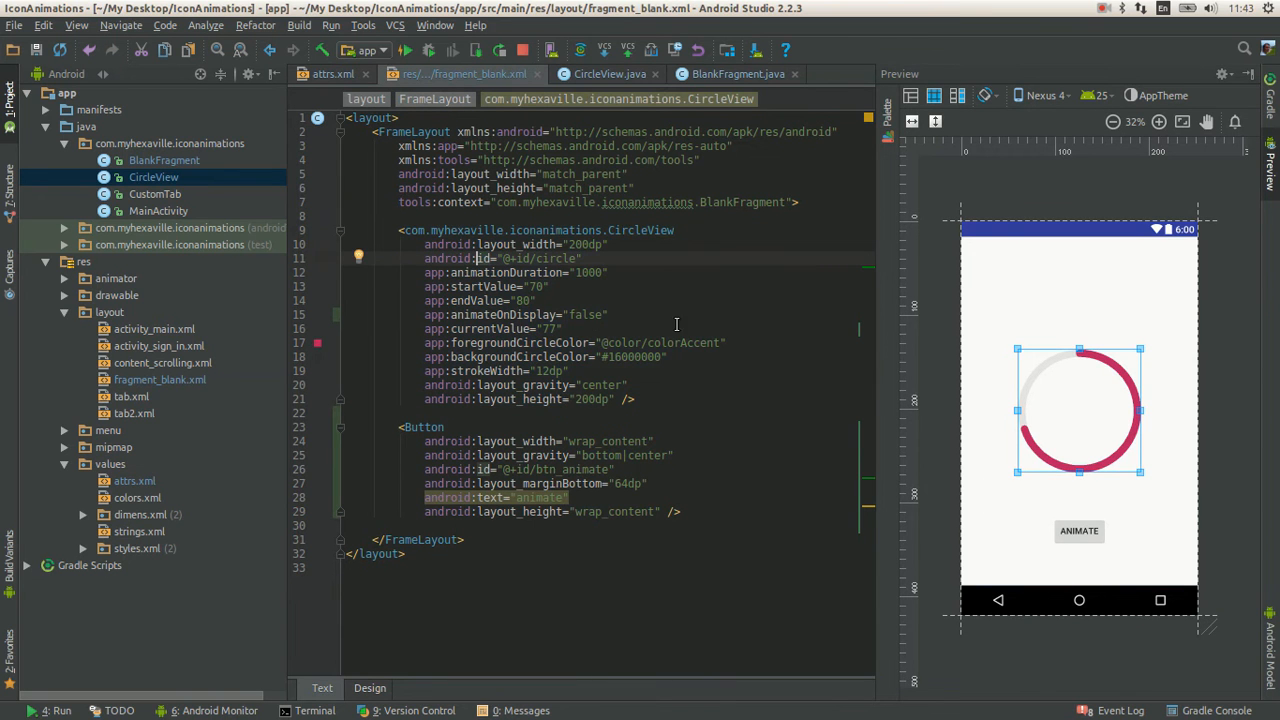
mouse_move(556, 298)
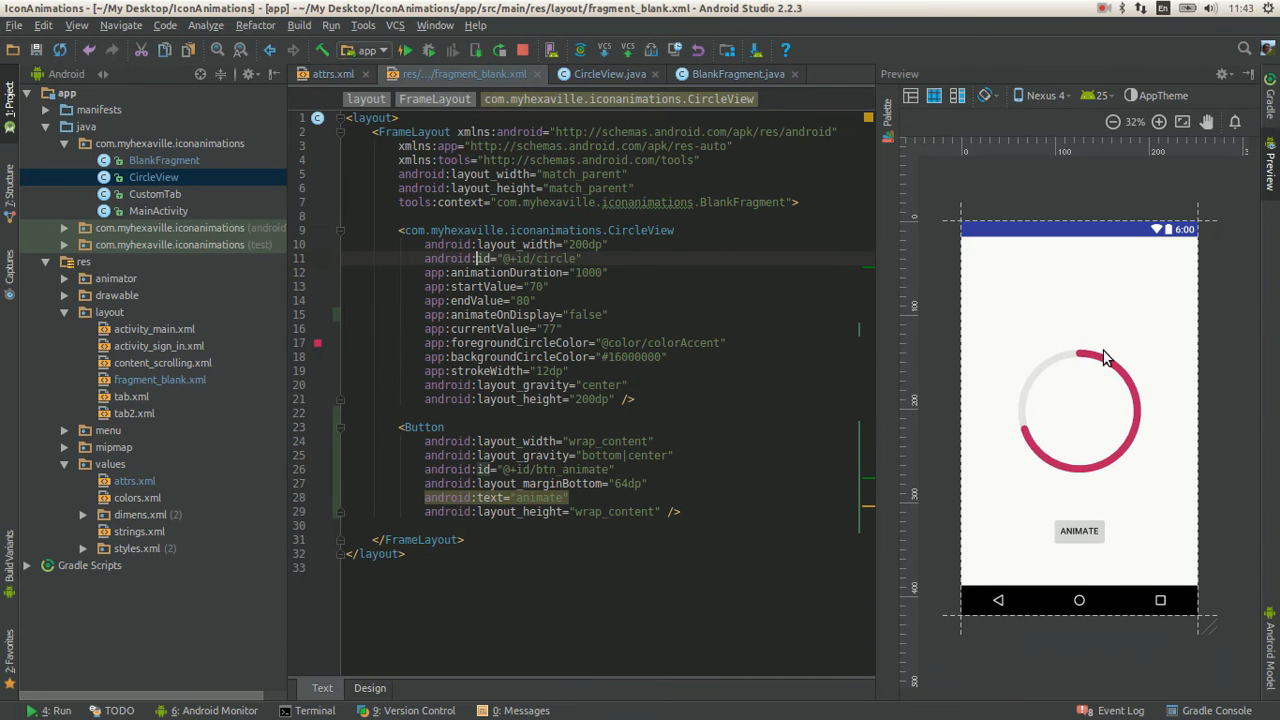
mouse_move(1018, 440)
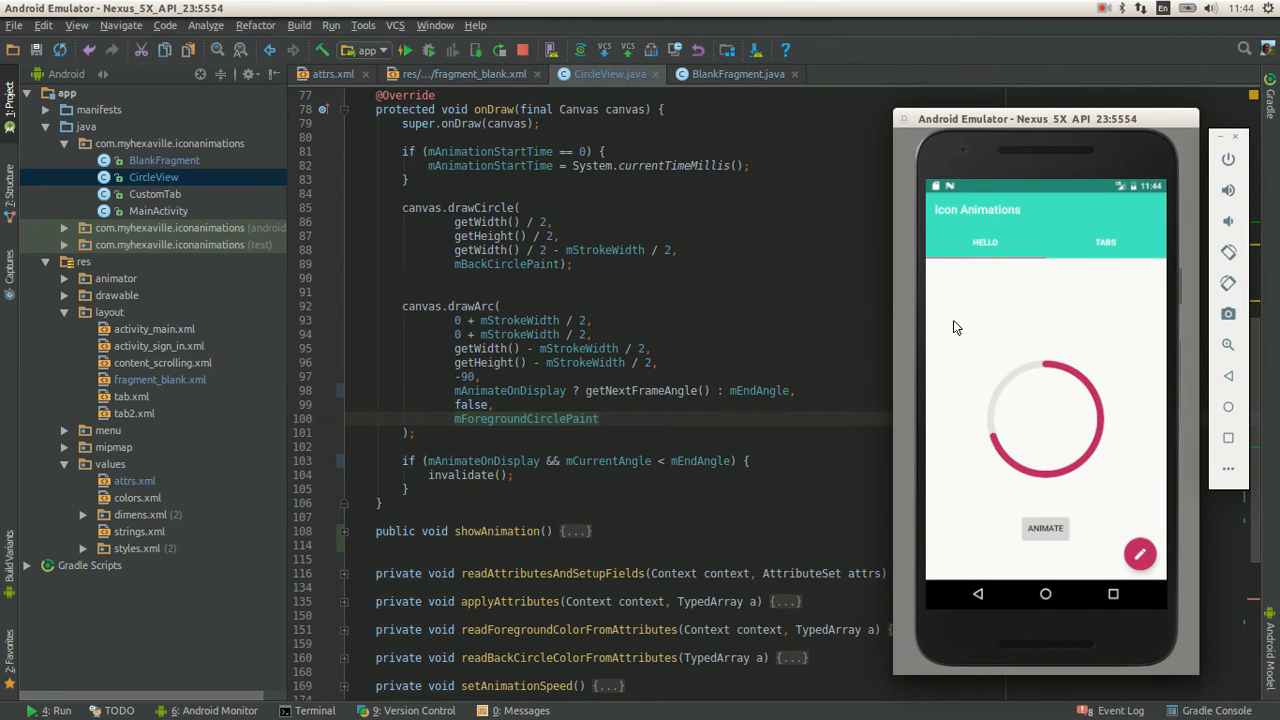
left_click_drag(1024, 118, 1022, 102)
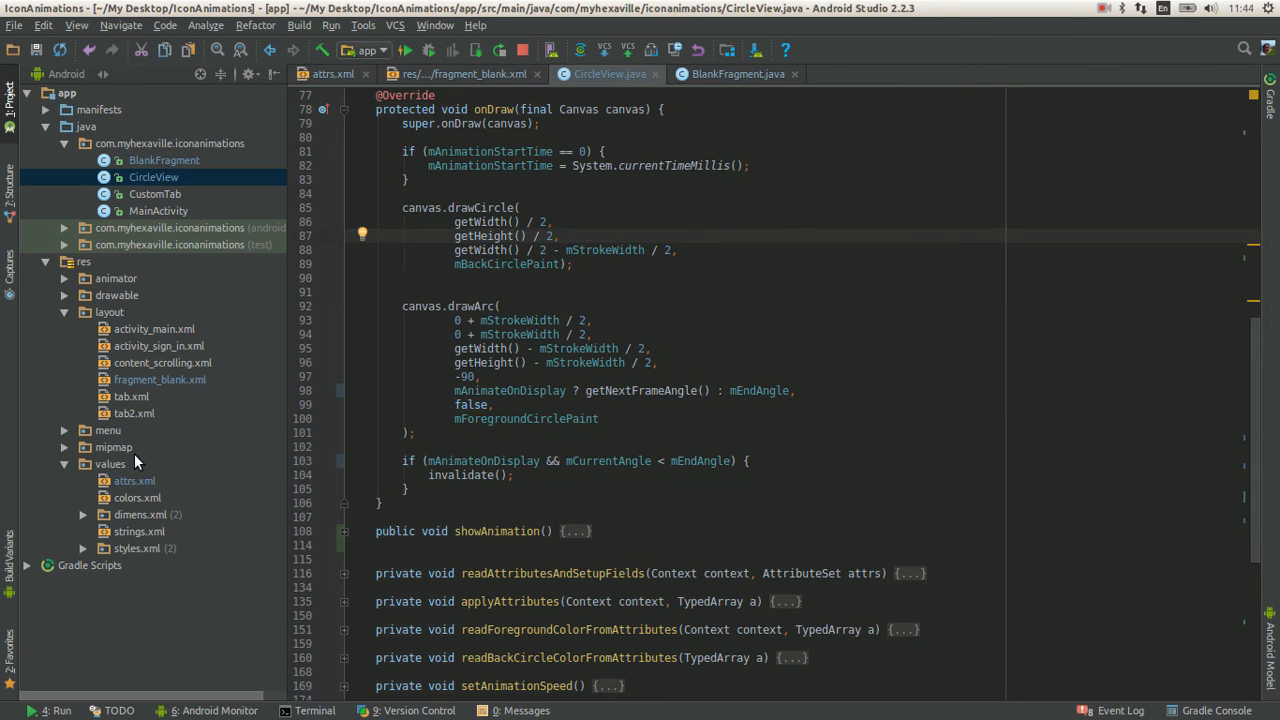
Review the CircleView declare-styleable in attrs.xml and set a start value of 80 in the fragment layout
left_click(110, 480)
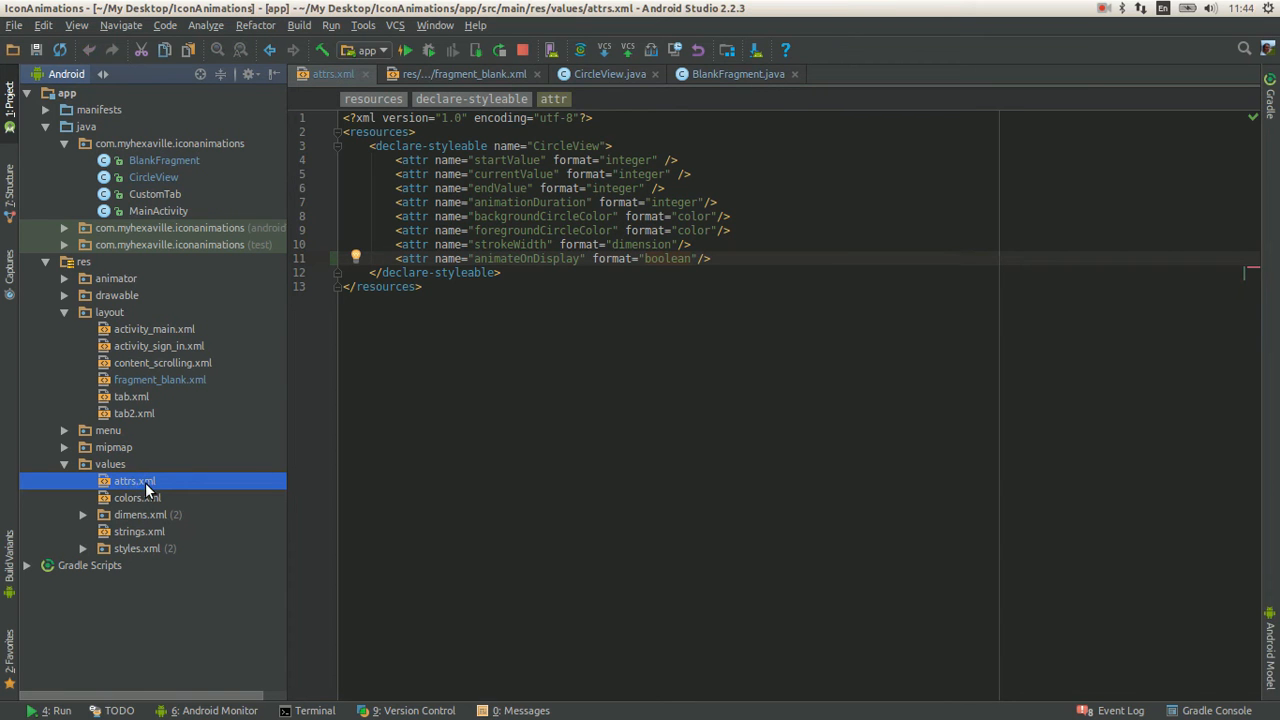
mouse_move(444, 144)
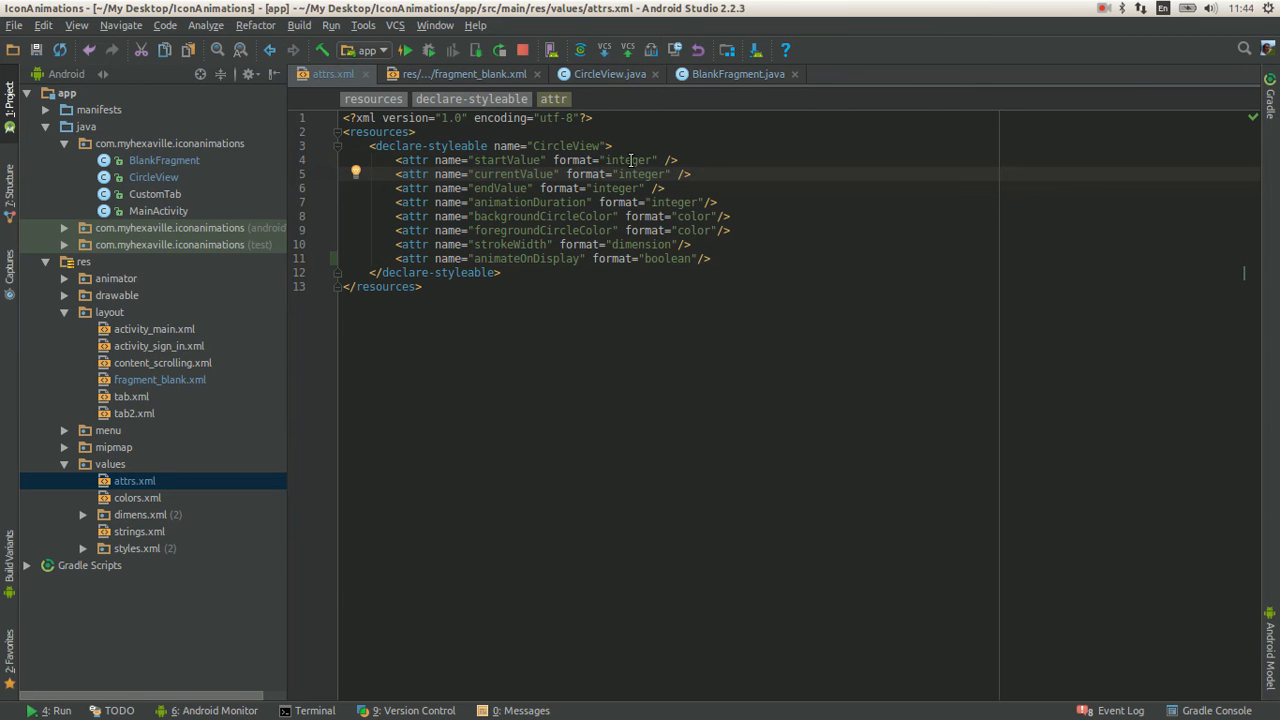
left_click(464, 72)
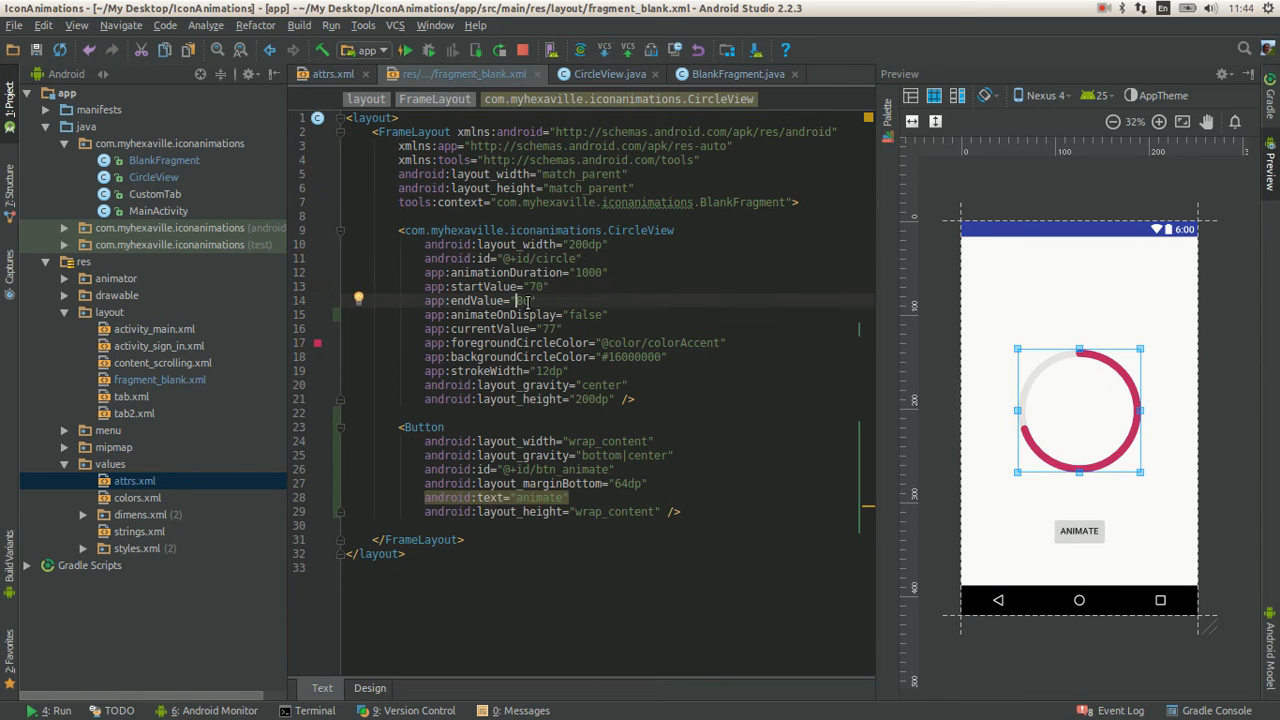
type("80")
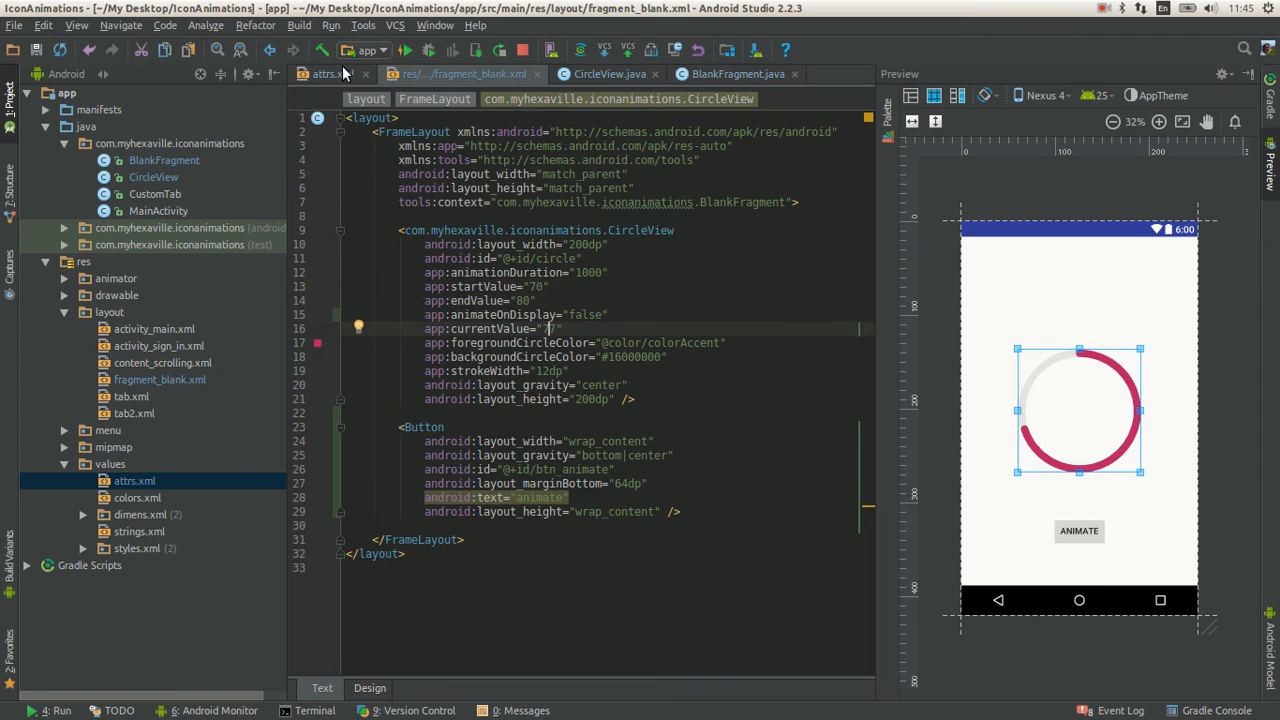
left_click(324, 74)
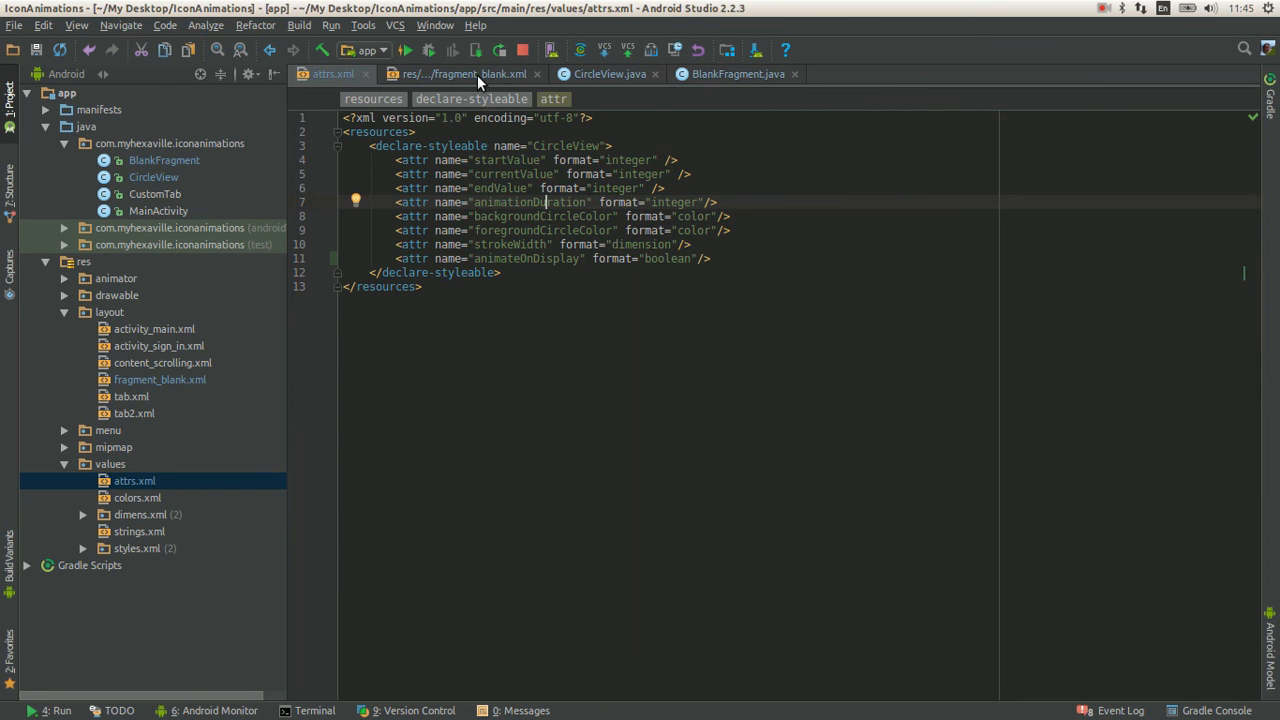
Check the foregroundCircleColor attribute definition and return to fragment_blank.xml's CircleView element
left_click(460, 74)
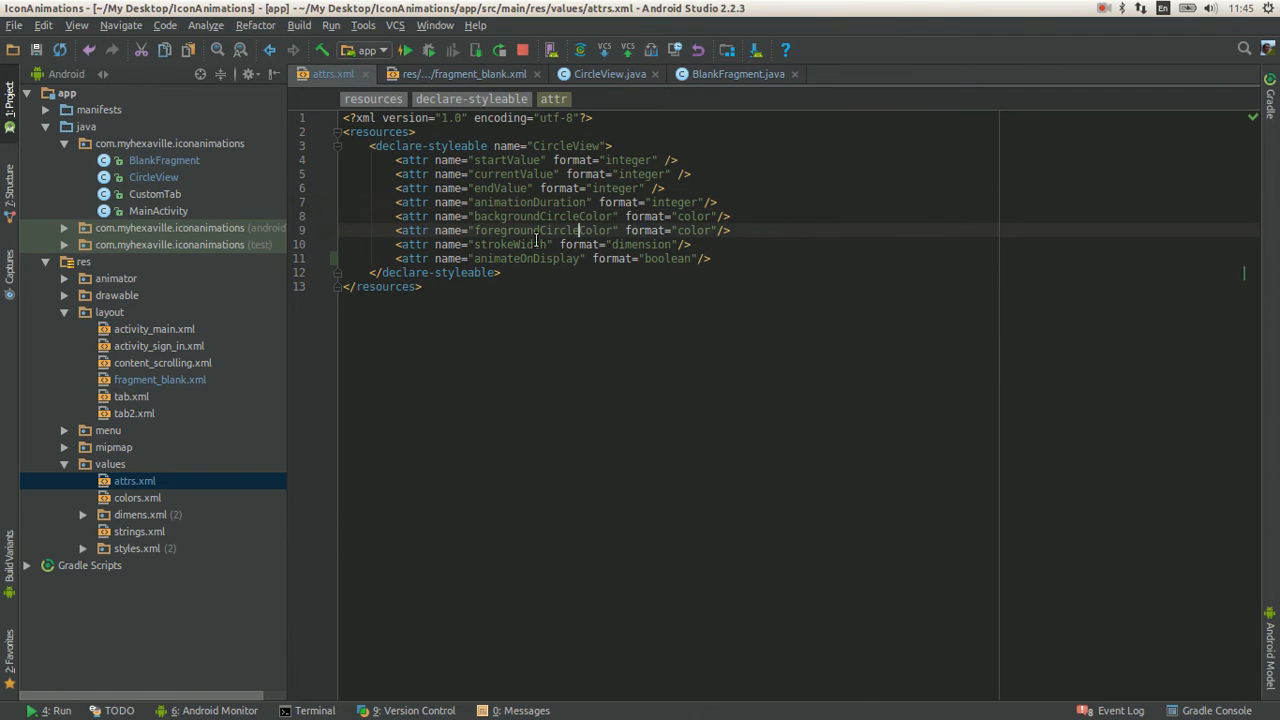
double_click(540, 230)
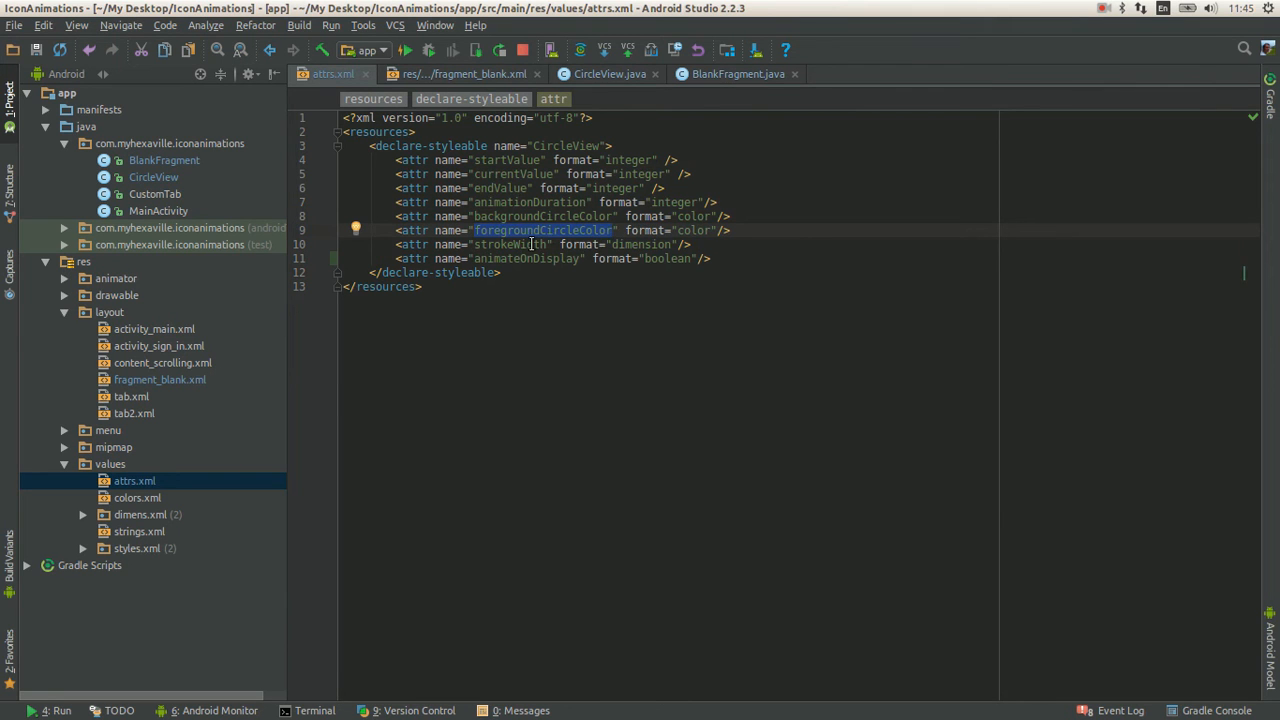
mouse_move(500, 240)
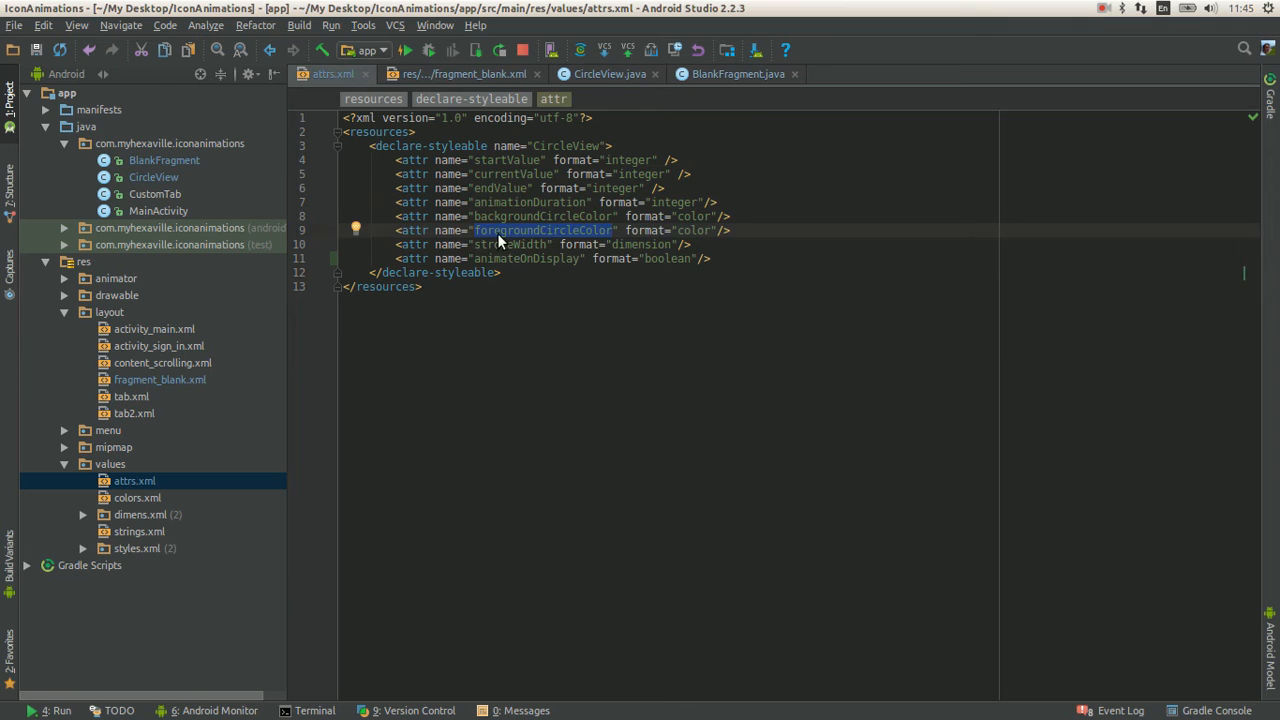
left_click(520, 258)
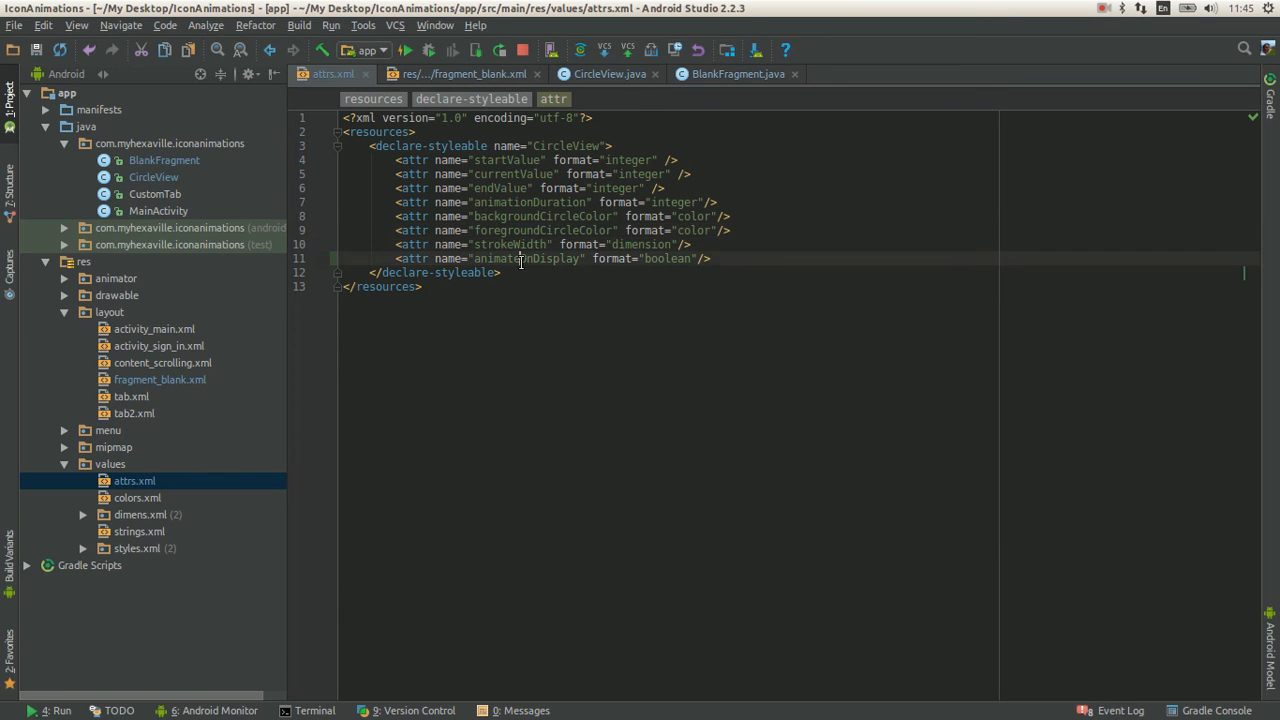
left_click(544, 258)
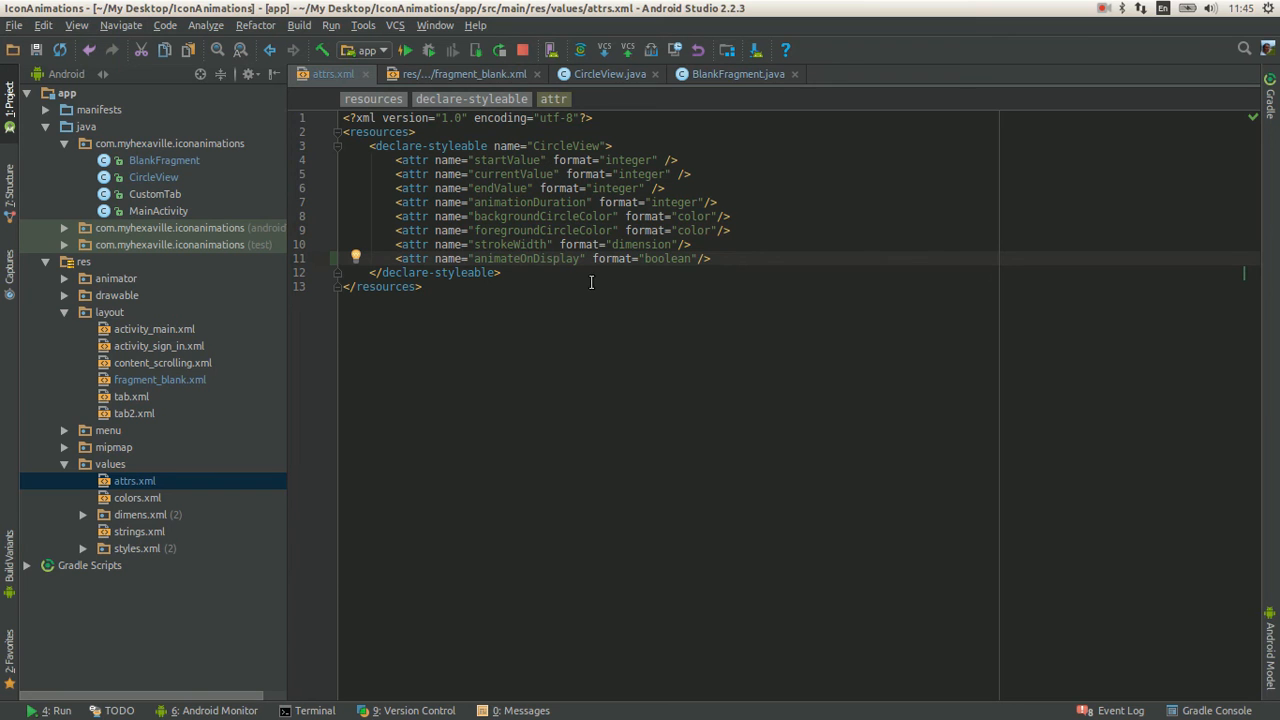
left_click(460, 72)
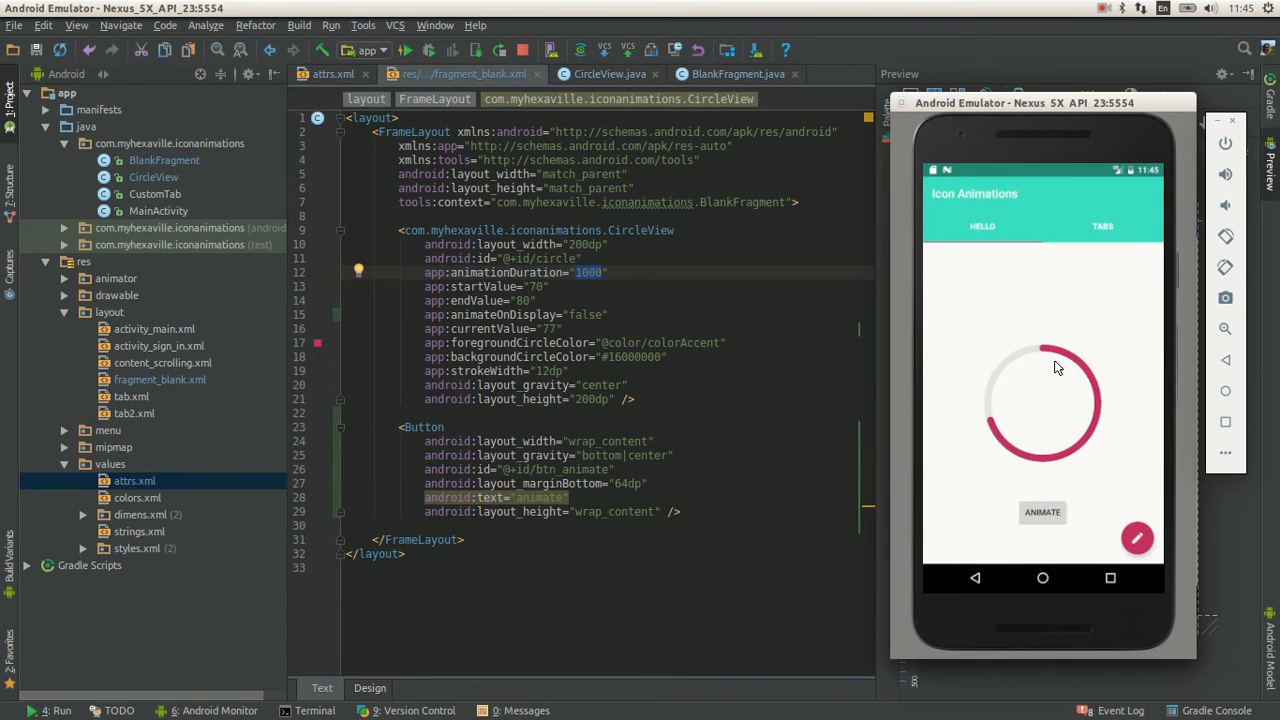
mouse_move(1064, 364)
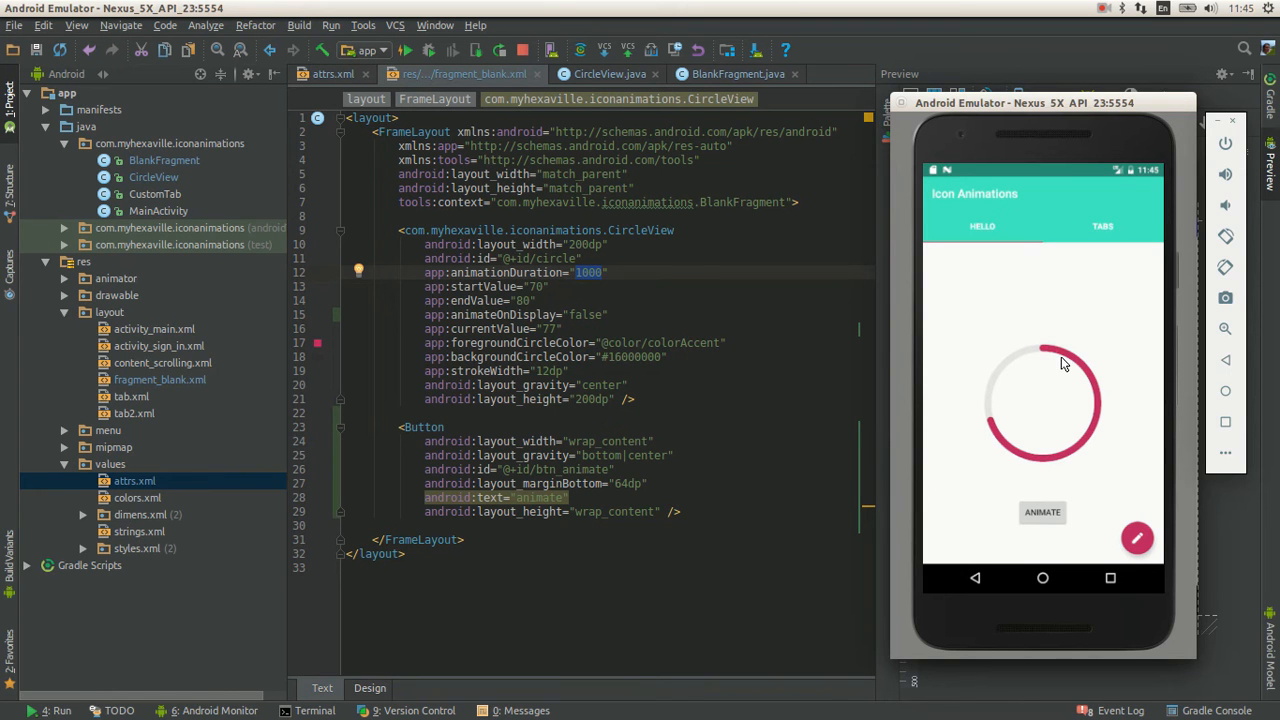
mouse_move(630, 332)
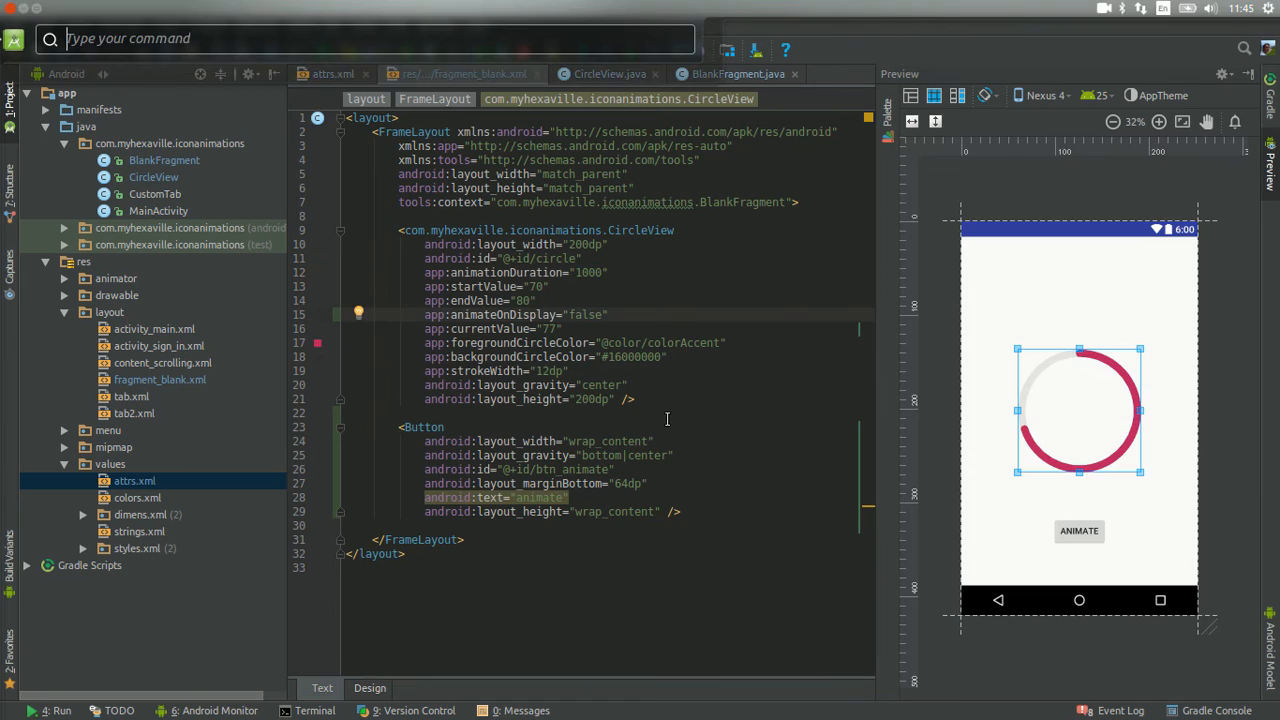
Show CircleView's two-argument constructor expanded at the top of the source
left_click(608, 72)
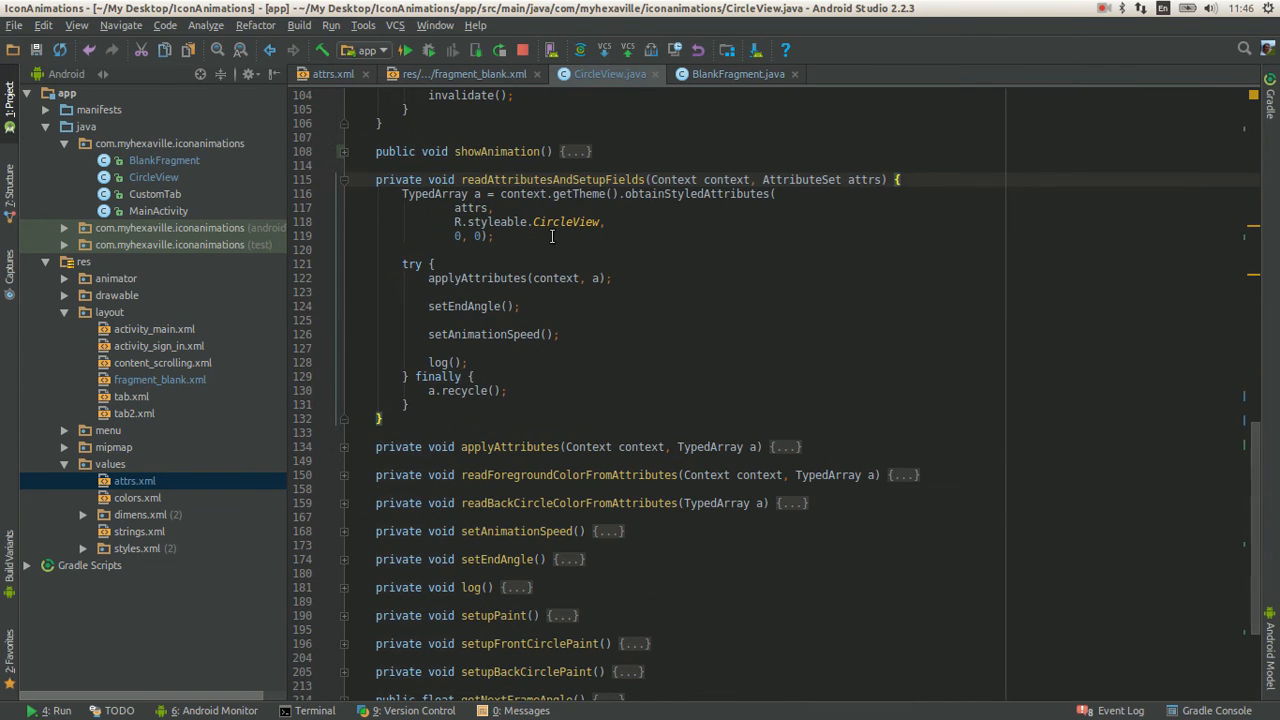
scroll("up", 3)
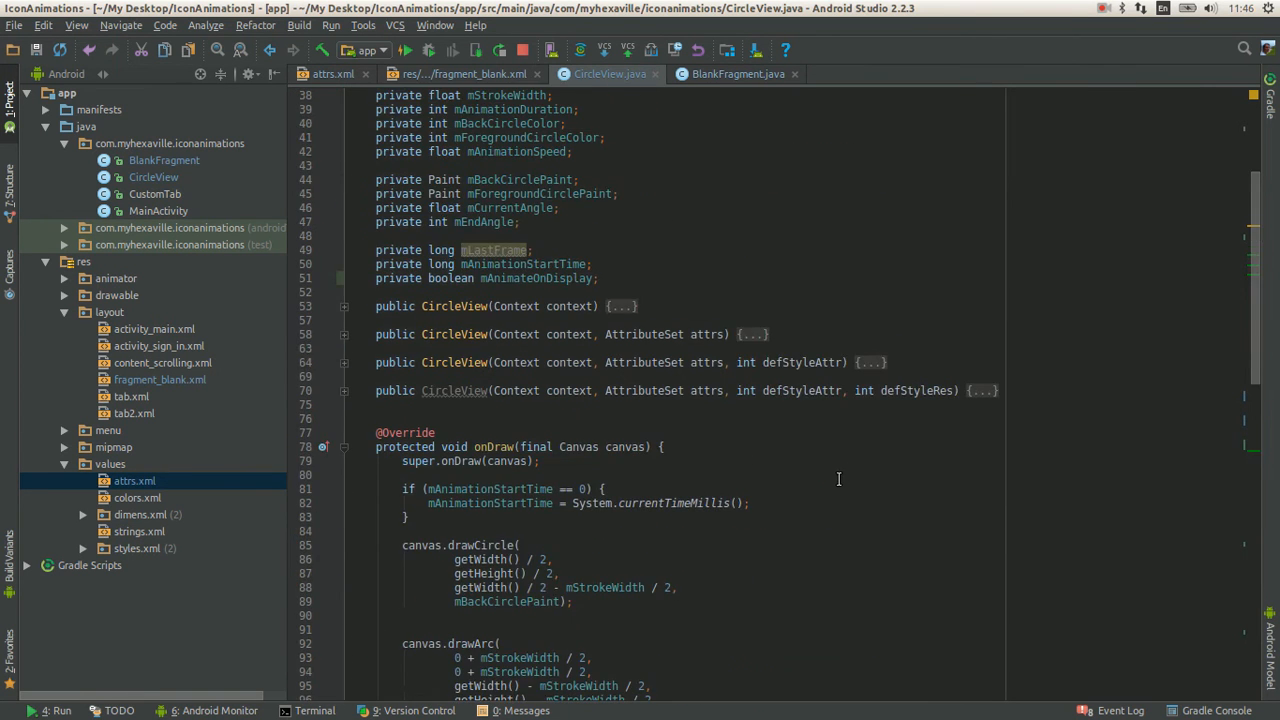
left_click(752, 334)
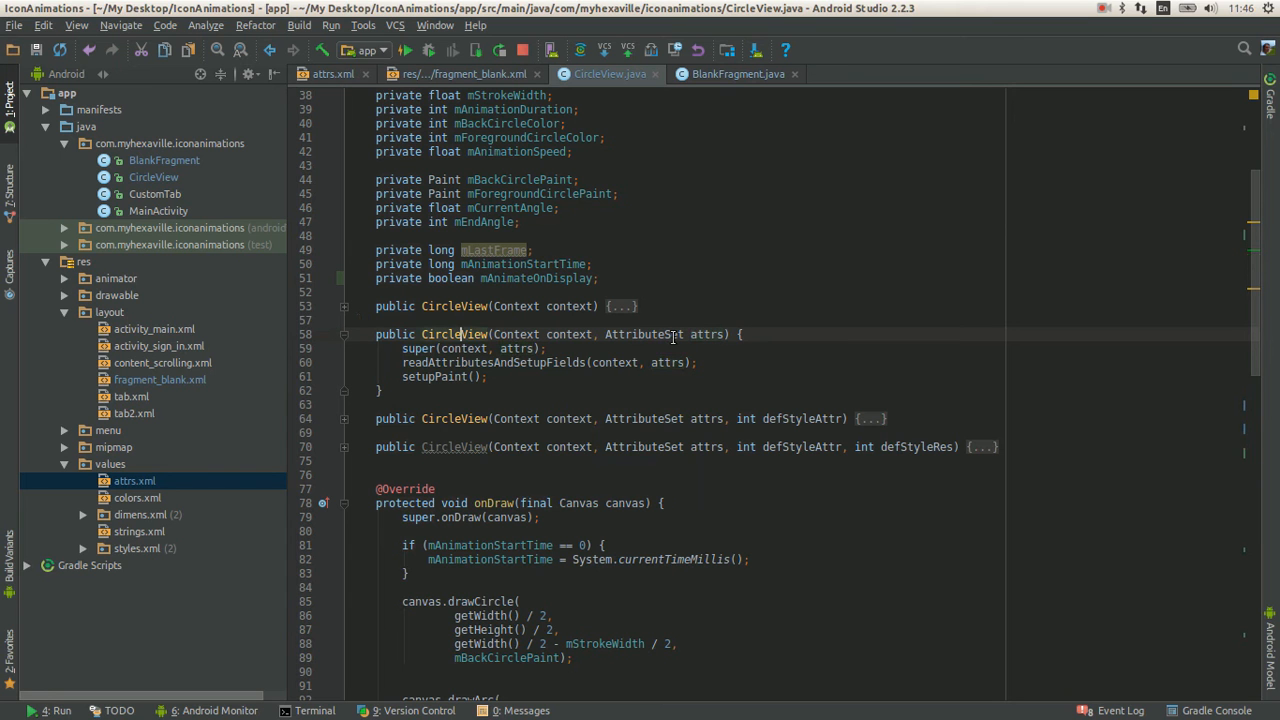
left_click(460, 74)
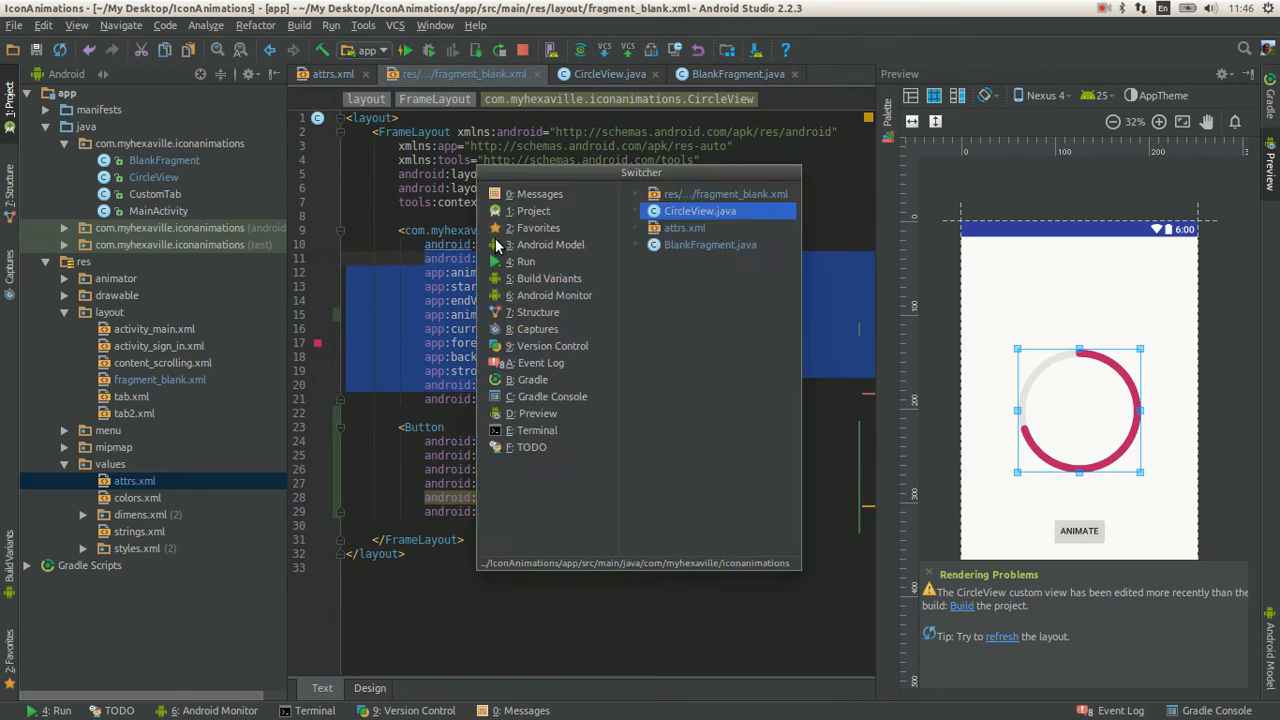
Scroll to readAttributesAndSetupFields and applyAttributes that read the styled attributes into fields
left_click(700, 212)
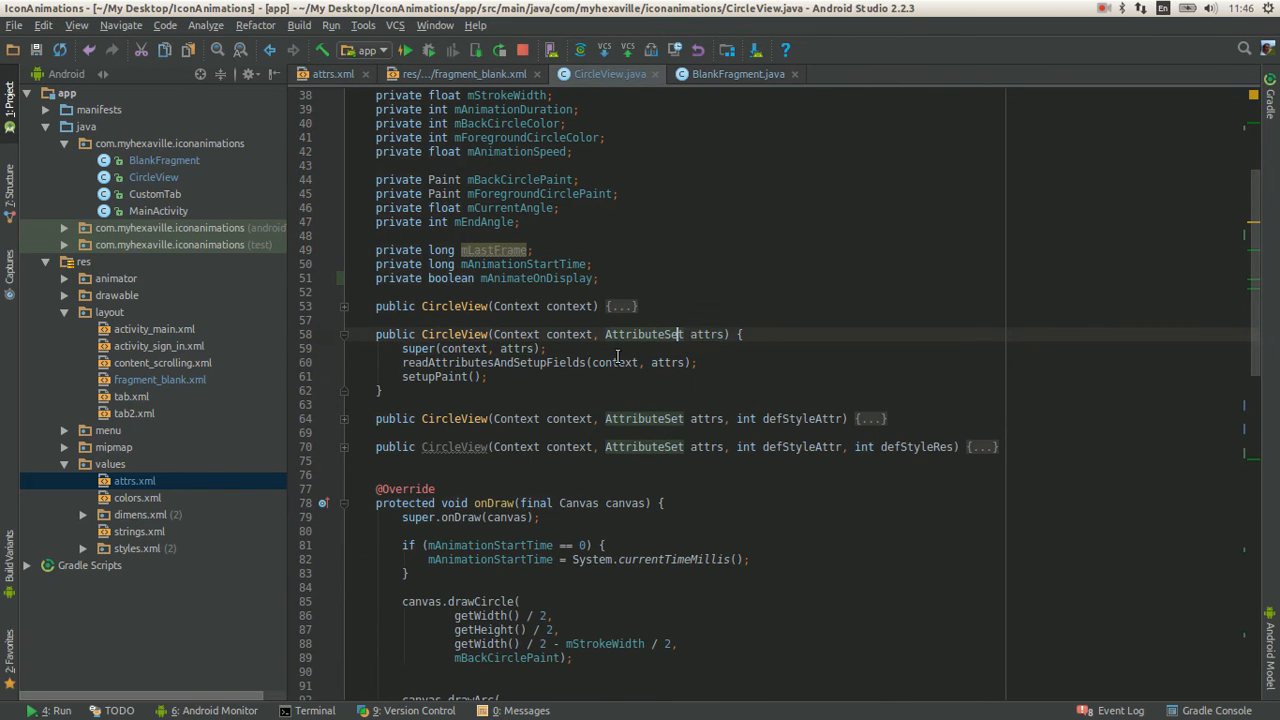
scroll("down", 3)
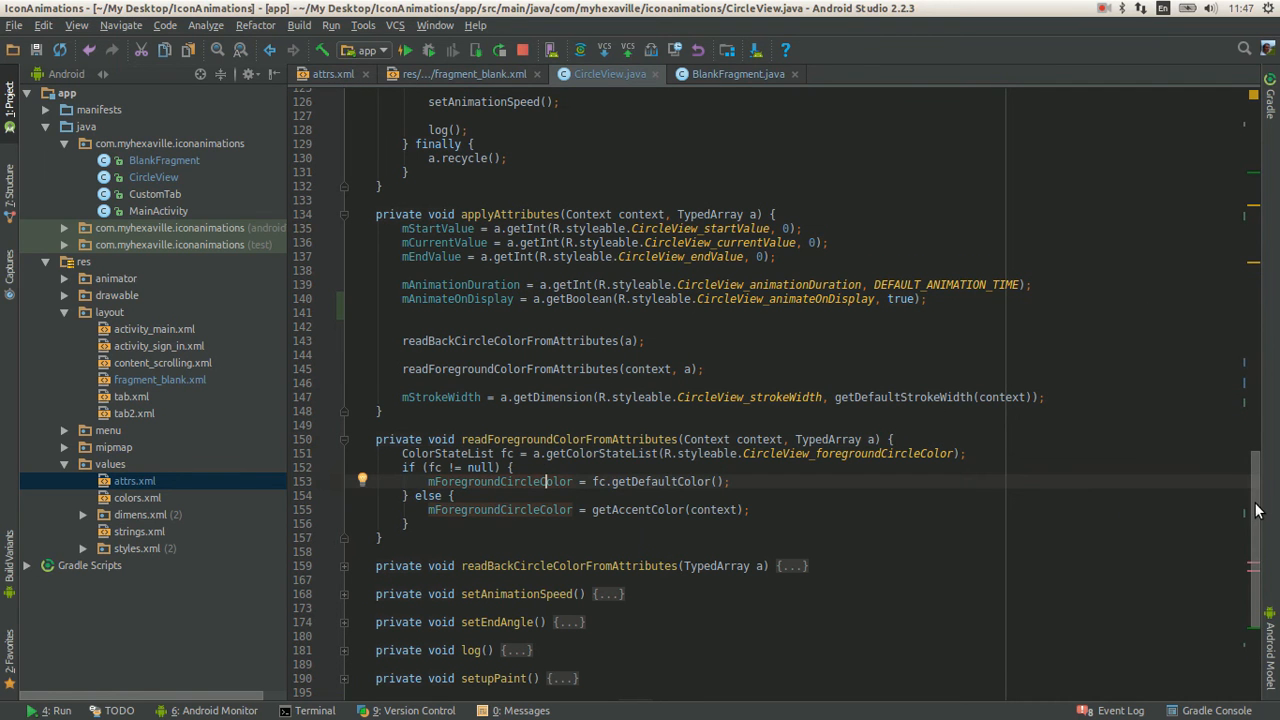
scroll("up", 3)
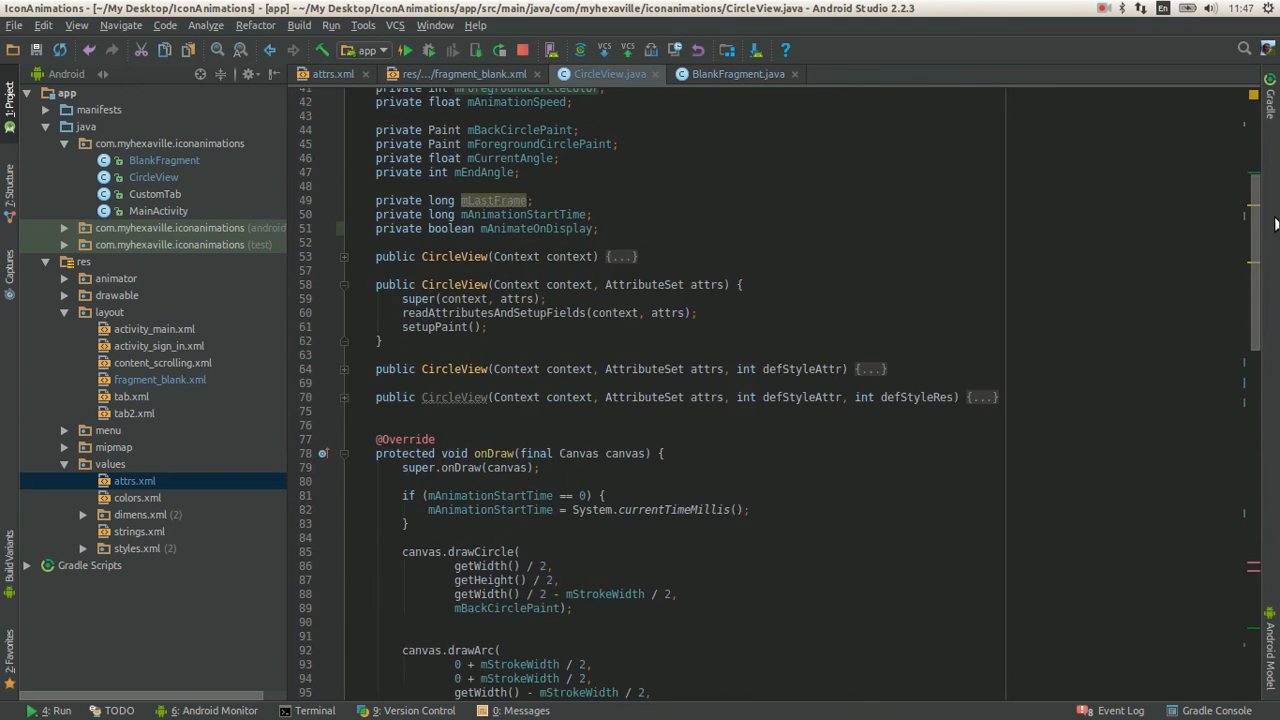
scroll("up", 3)
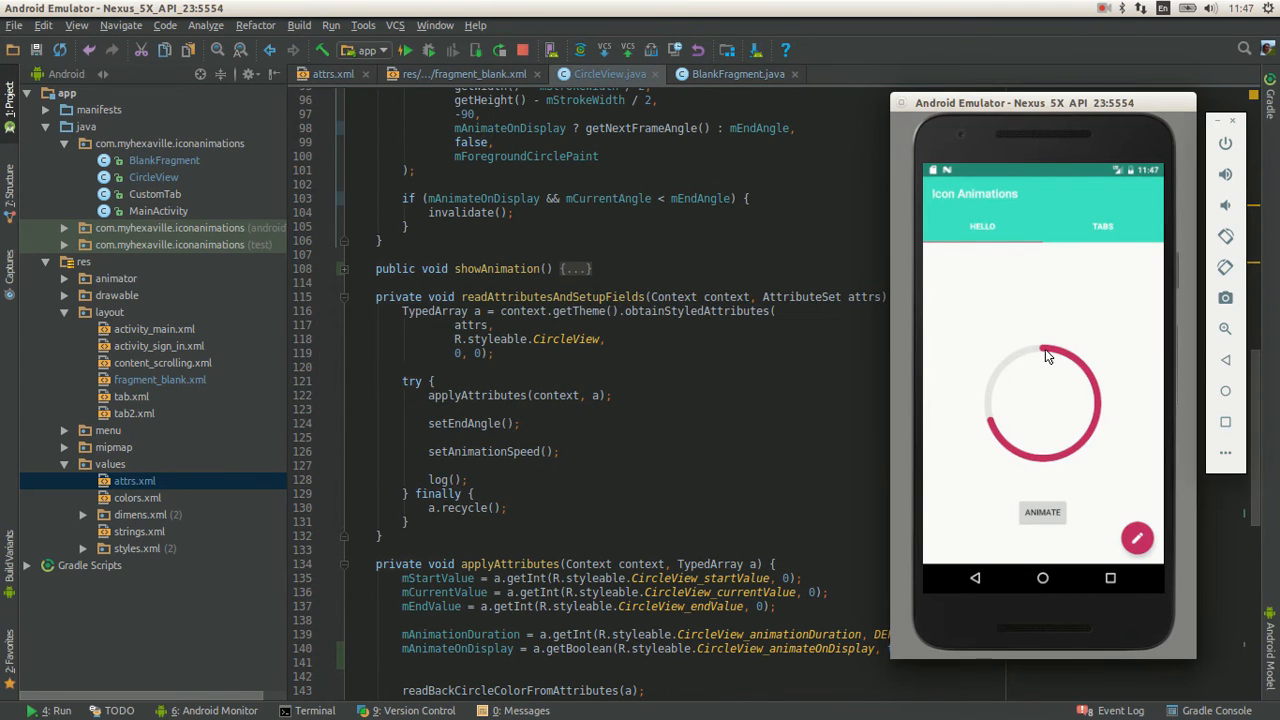
mouse_move(742, 300)
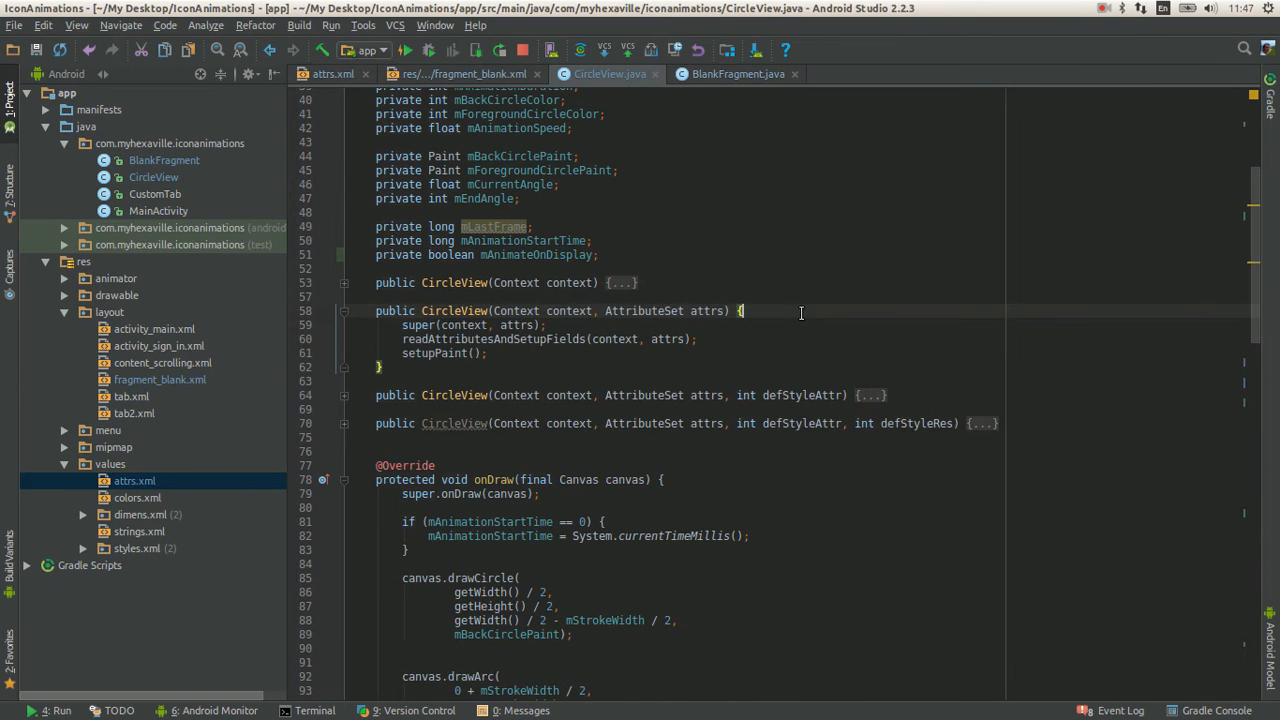
scroll("down", 3)
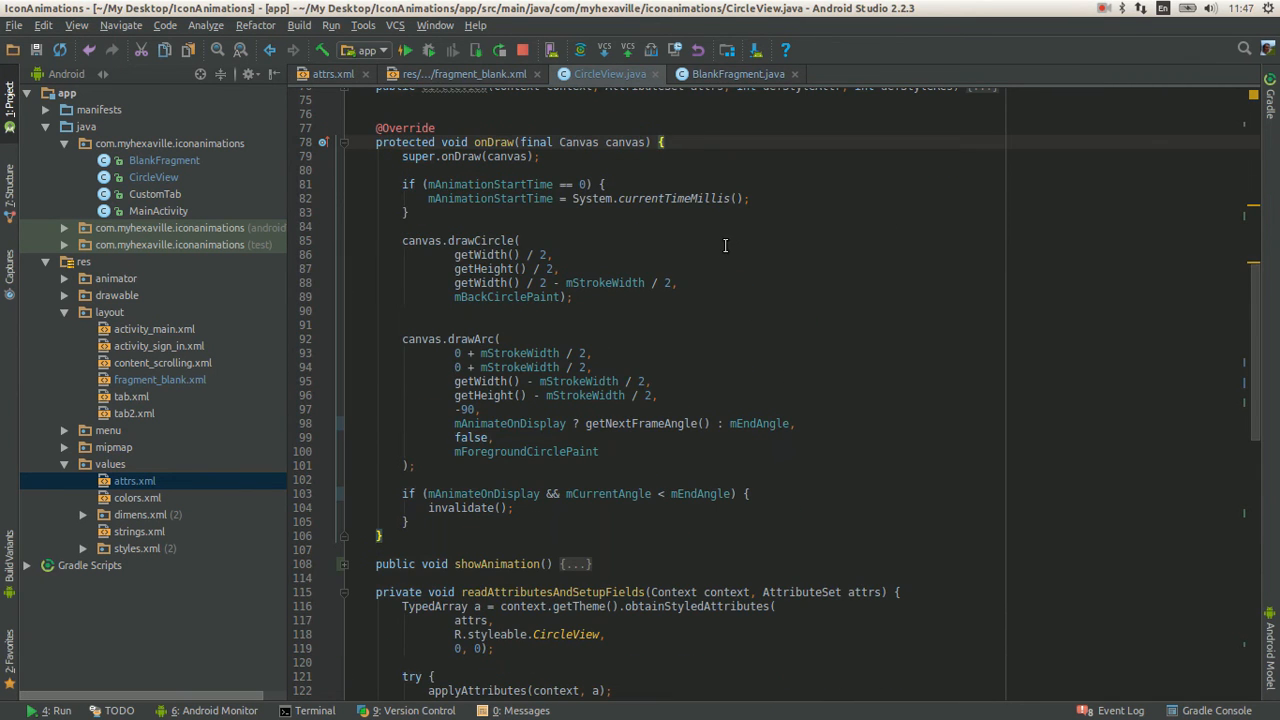
scroll("up", 3)
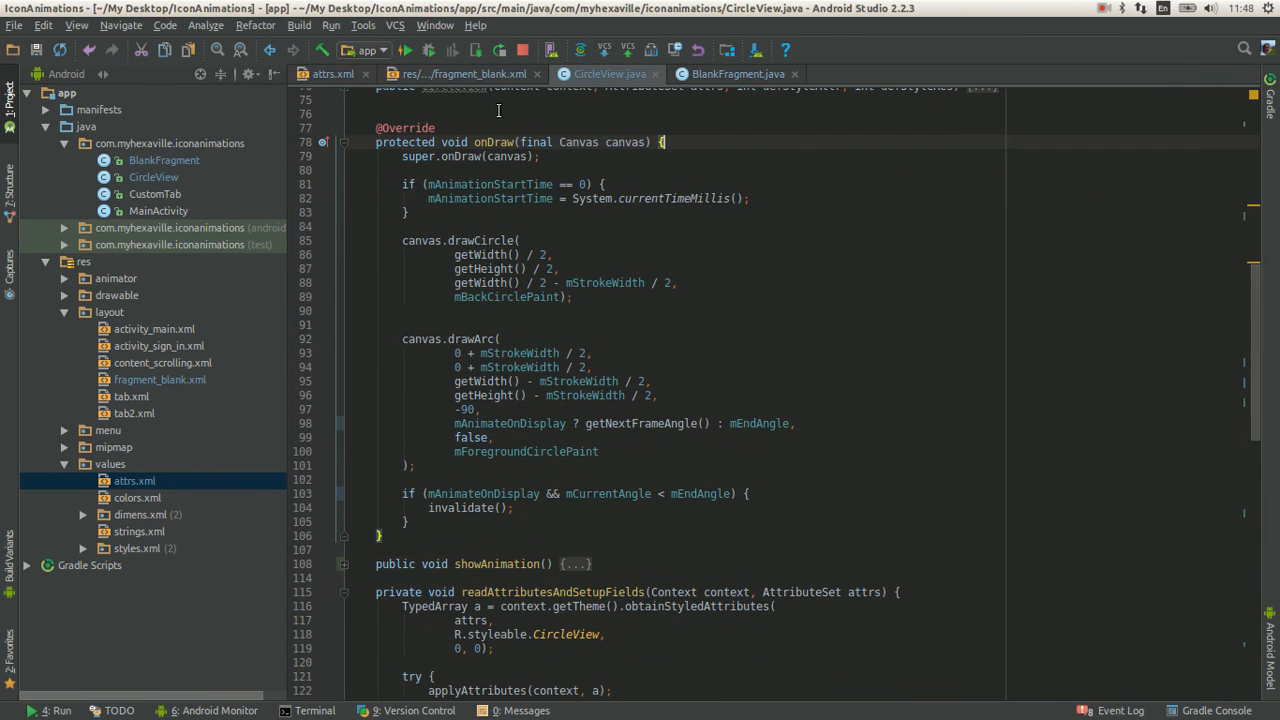
mouse_move(744, 150)
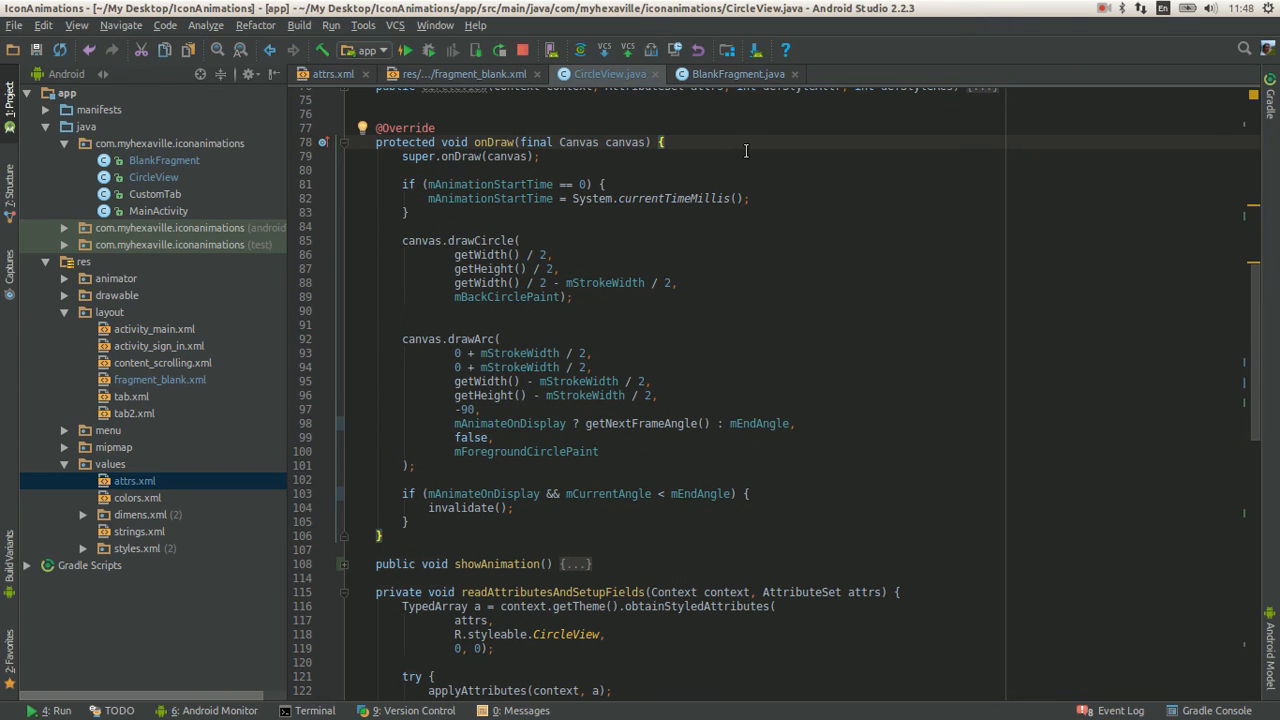
mouse_move(704, 160)
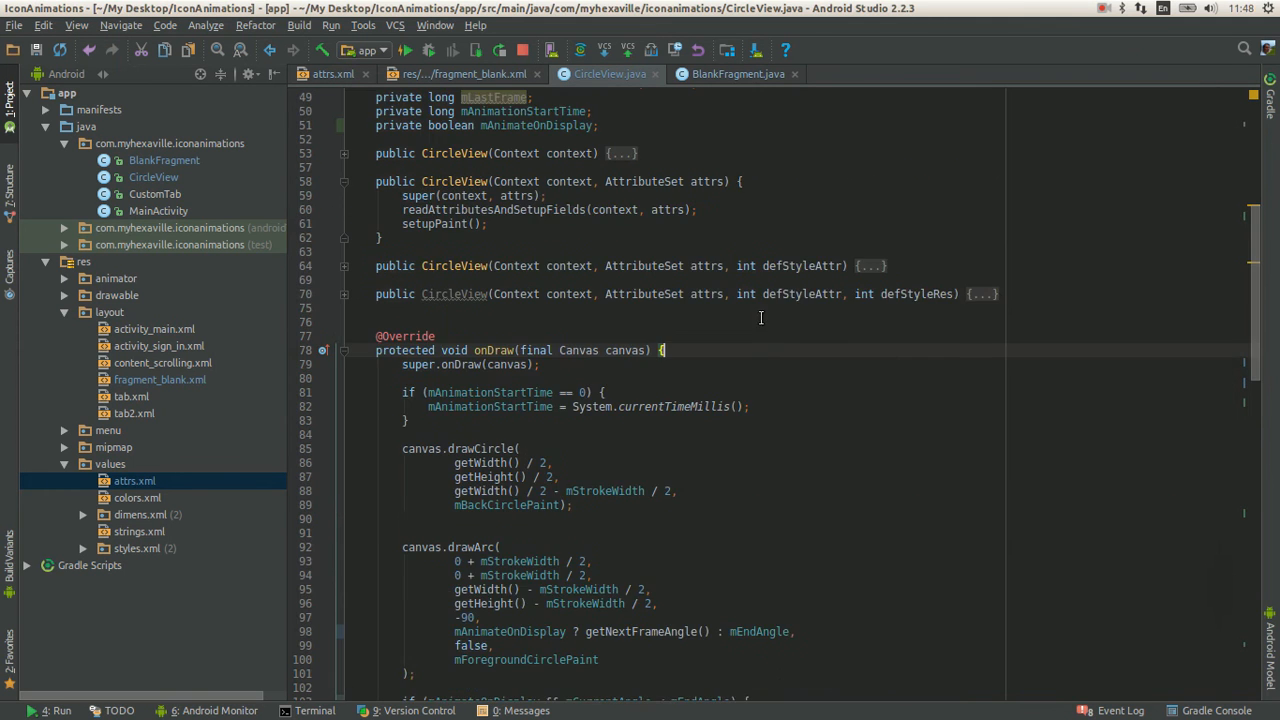
scroll("up", 3)
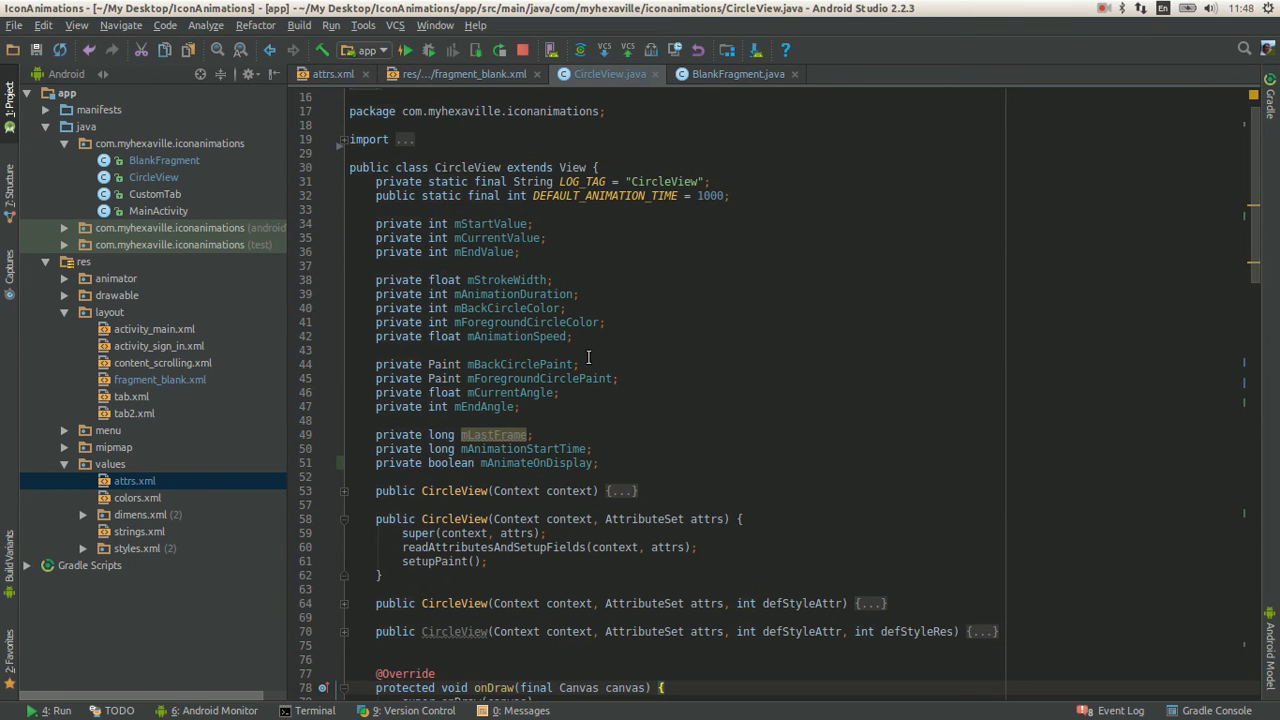
mouse_move(616, 234)
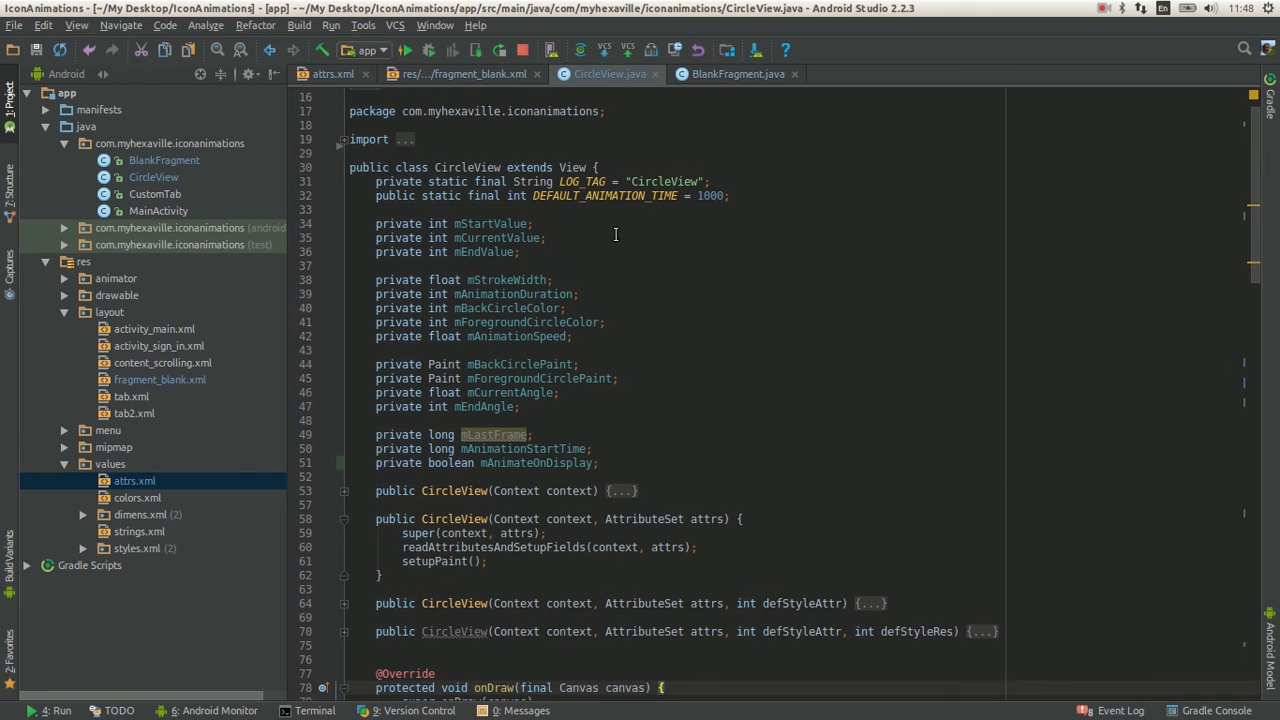
scroll("down", 3)
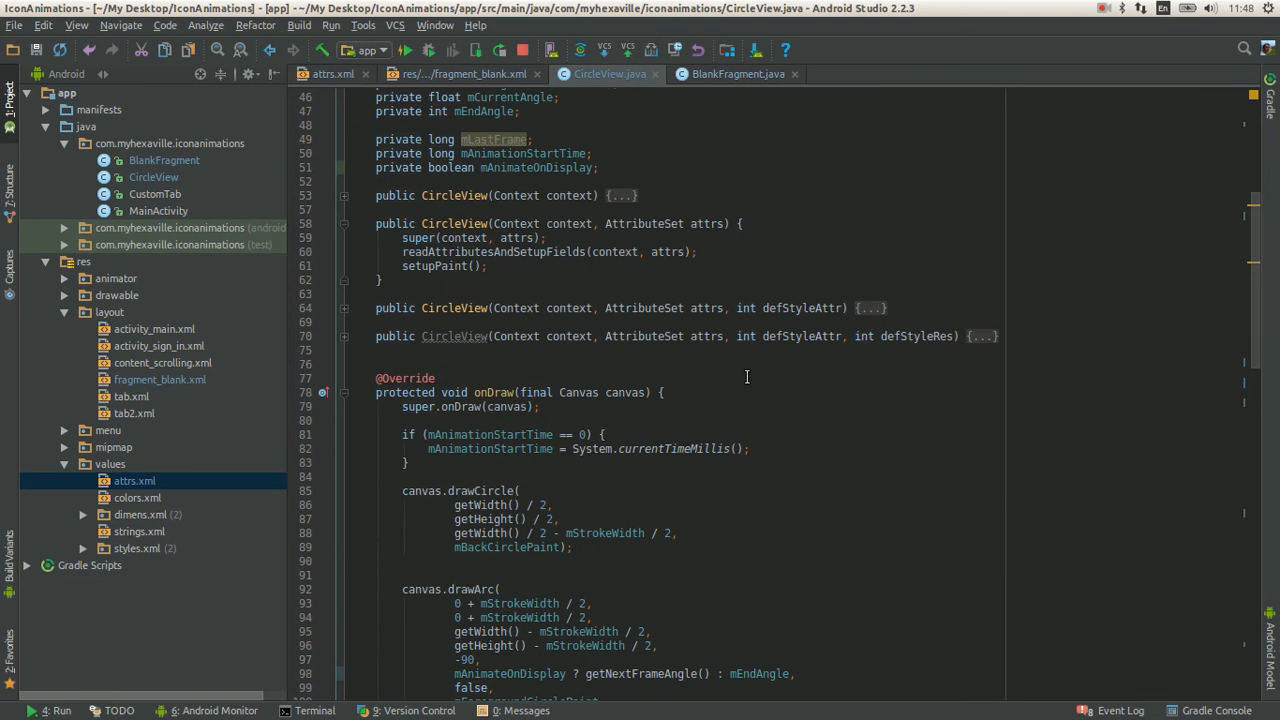
scroll("down", 3)
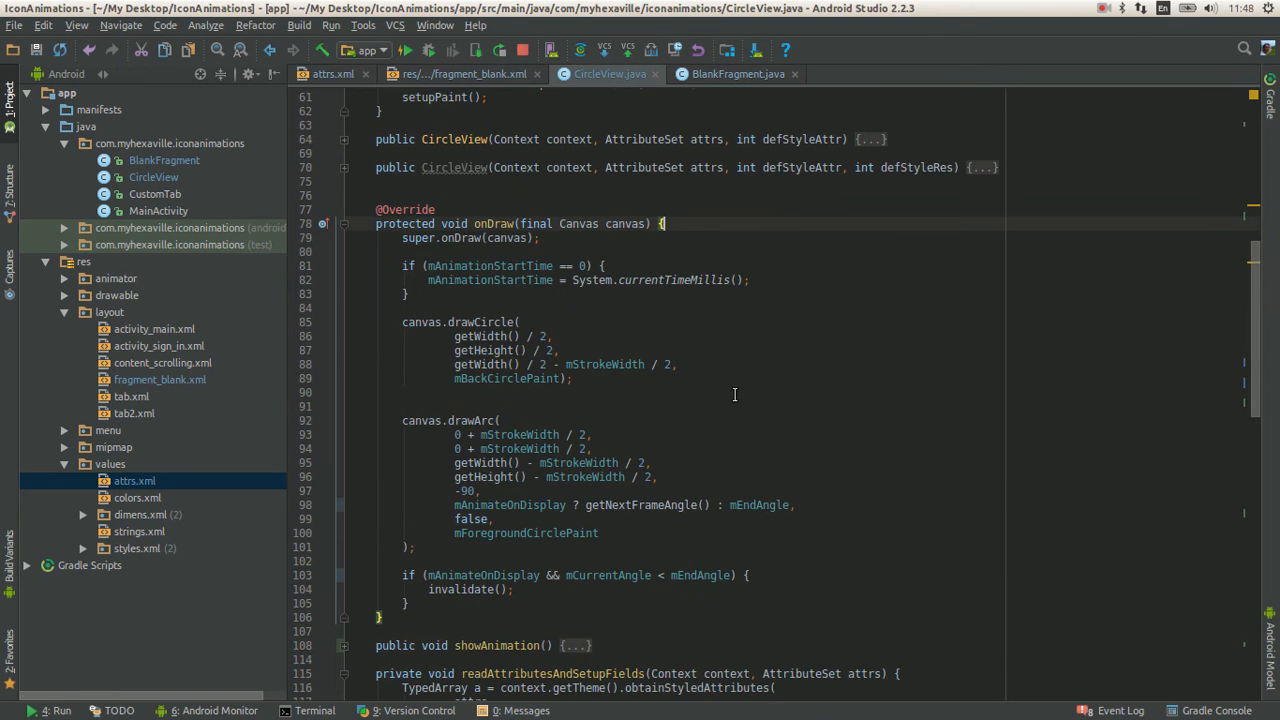
scroll("up", 3)
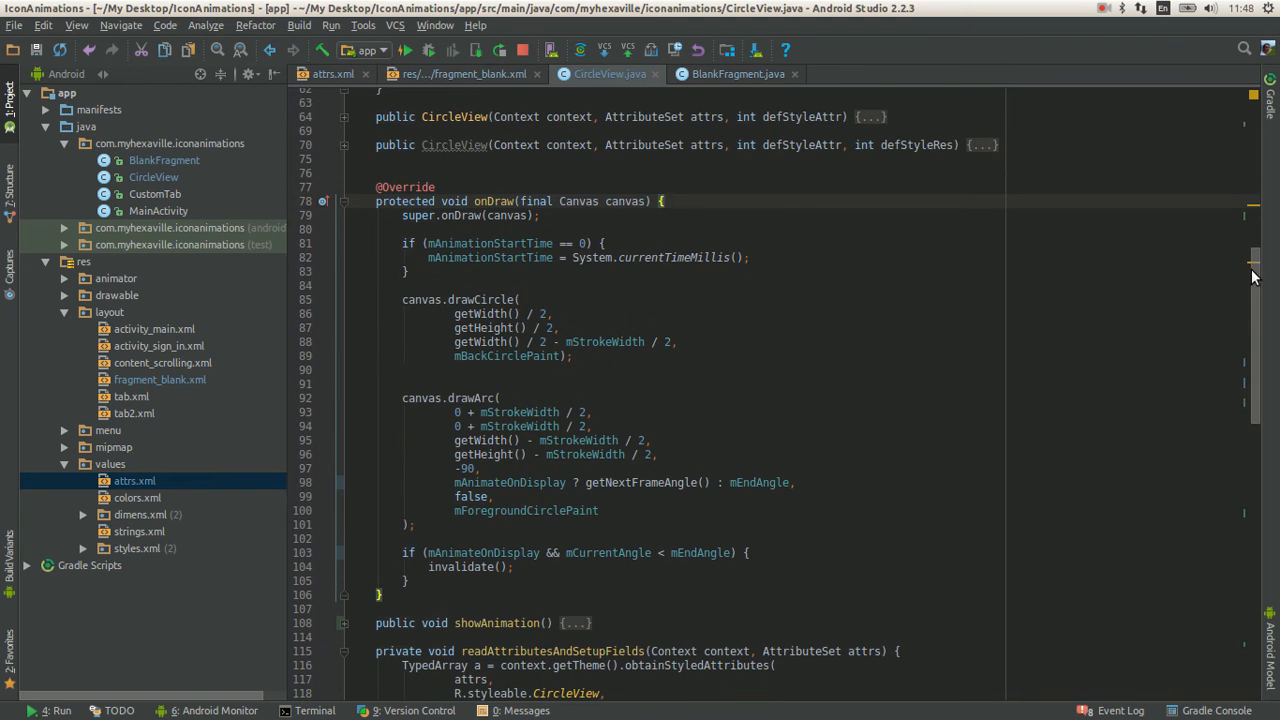
scroll("up", 3)
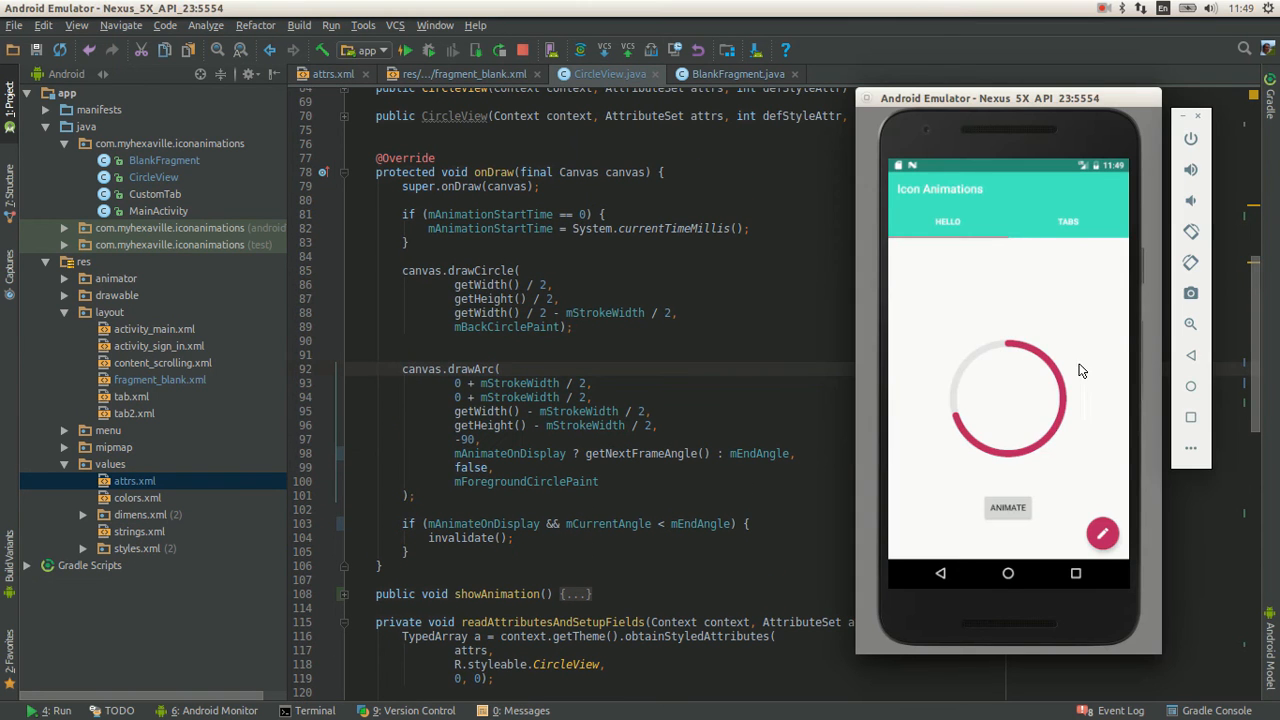
mouse_move(1012, 348)
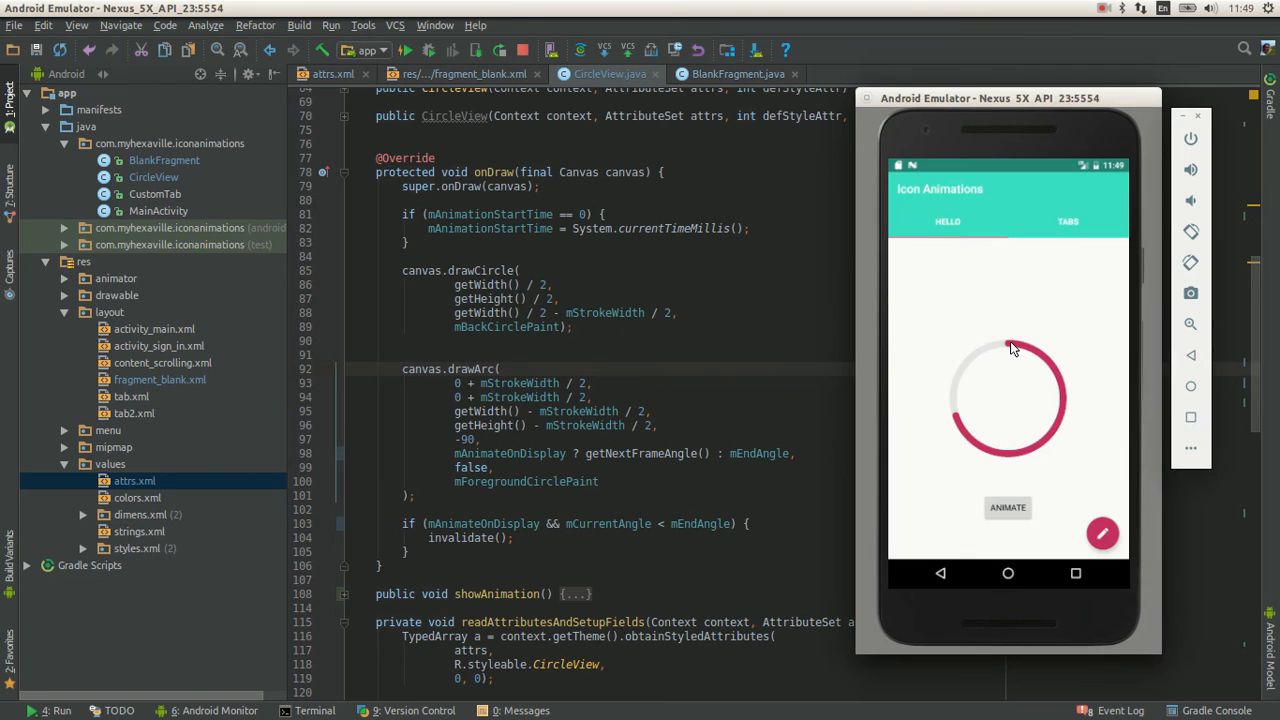
mouse_move(1008, 348)
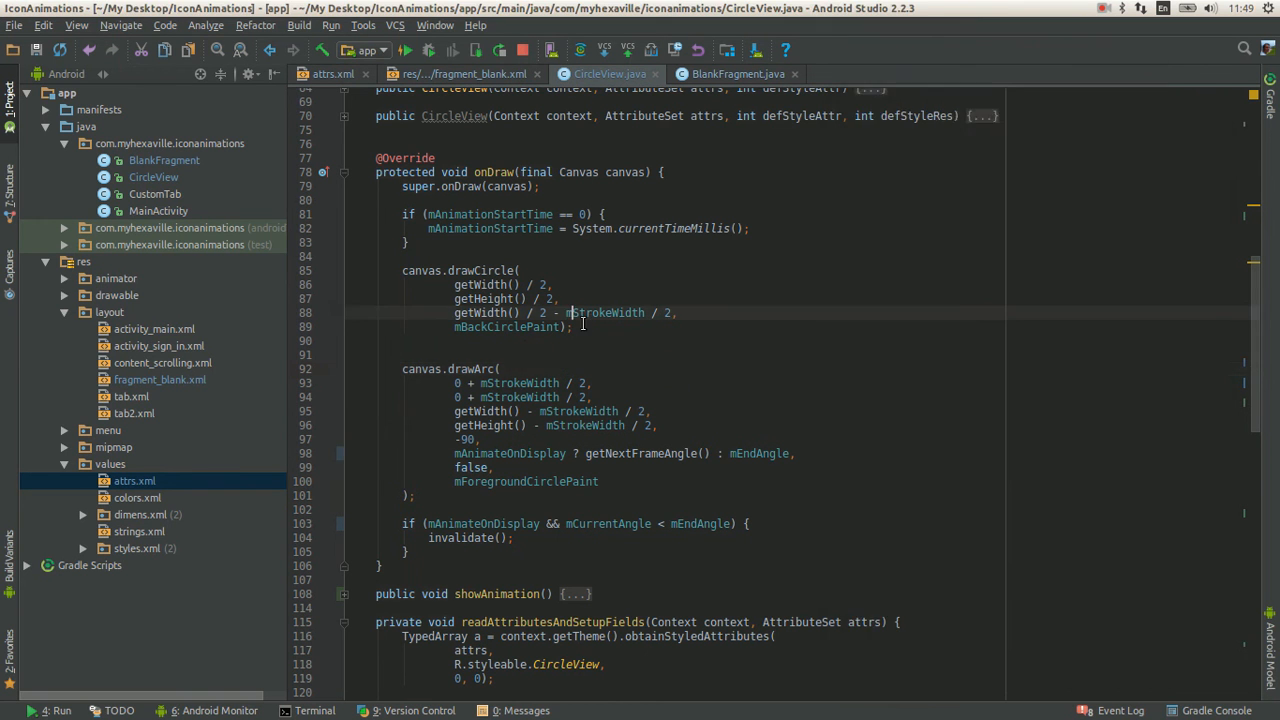
scroll("down", 3)
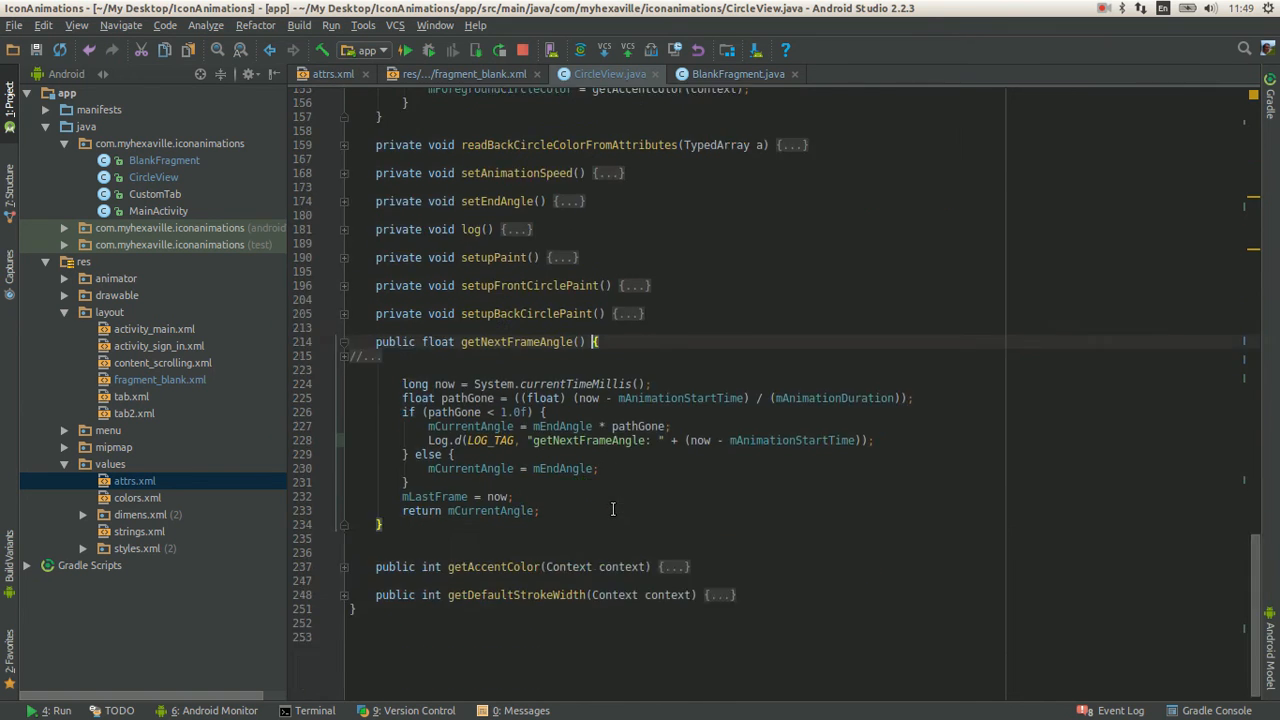
scroll("up", 3)
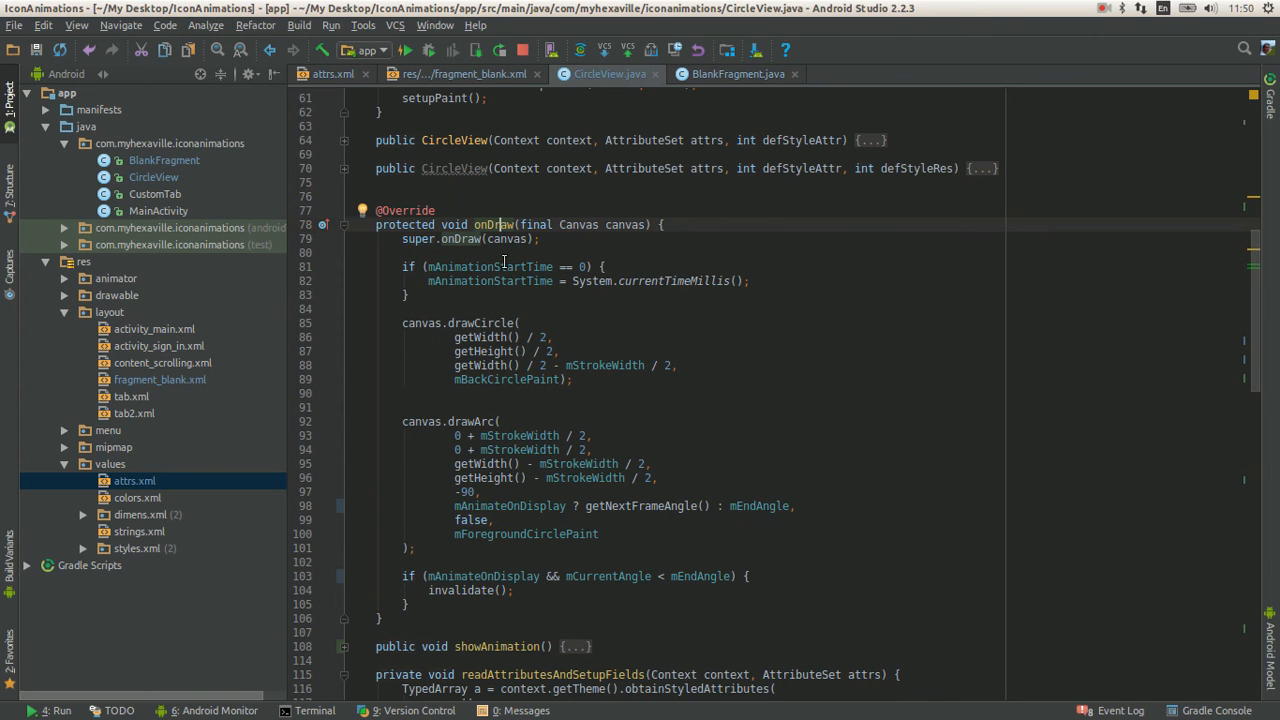
mouse_move(468, 502)
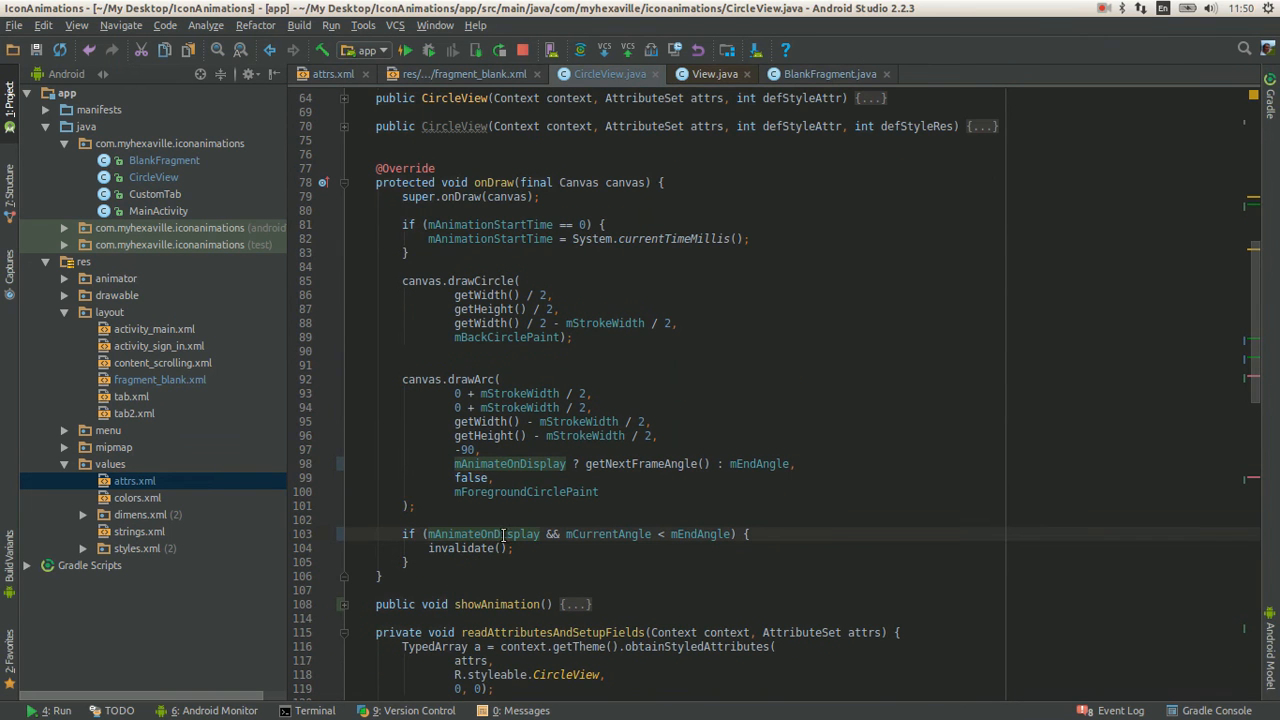
mouse_move(484, 532)
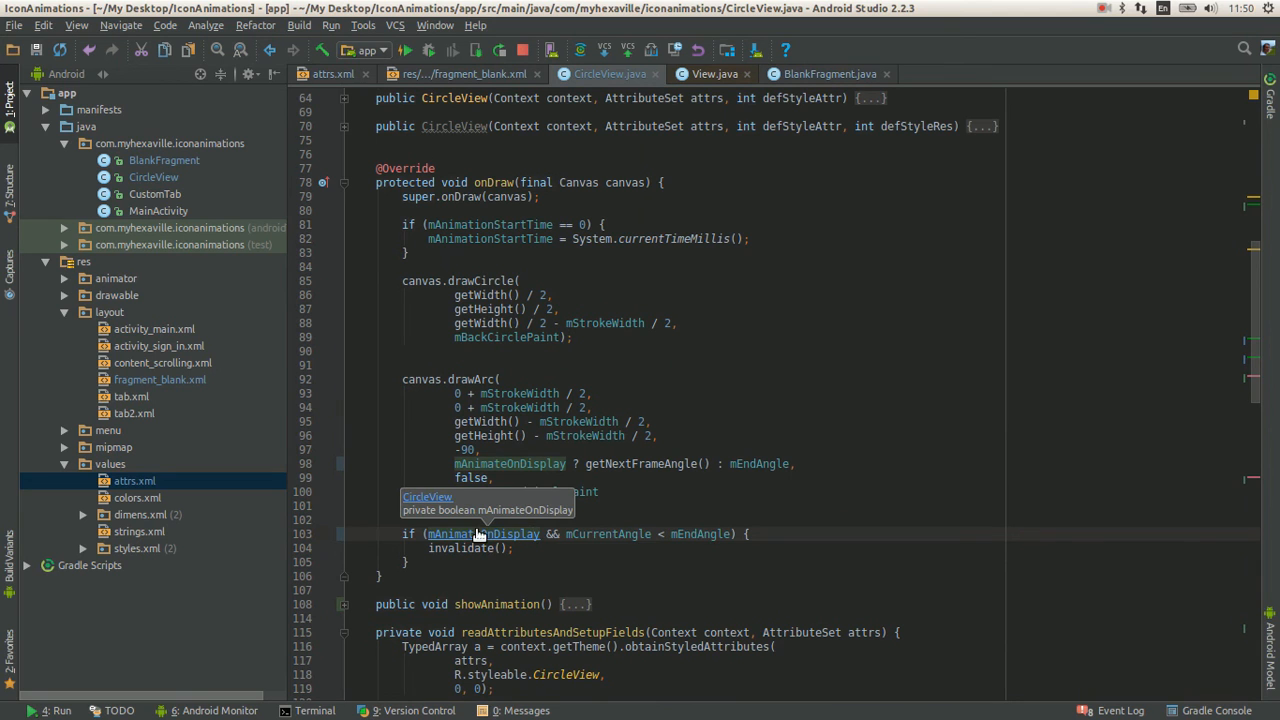
mouse_move(608, 532)
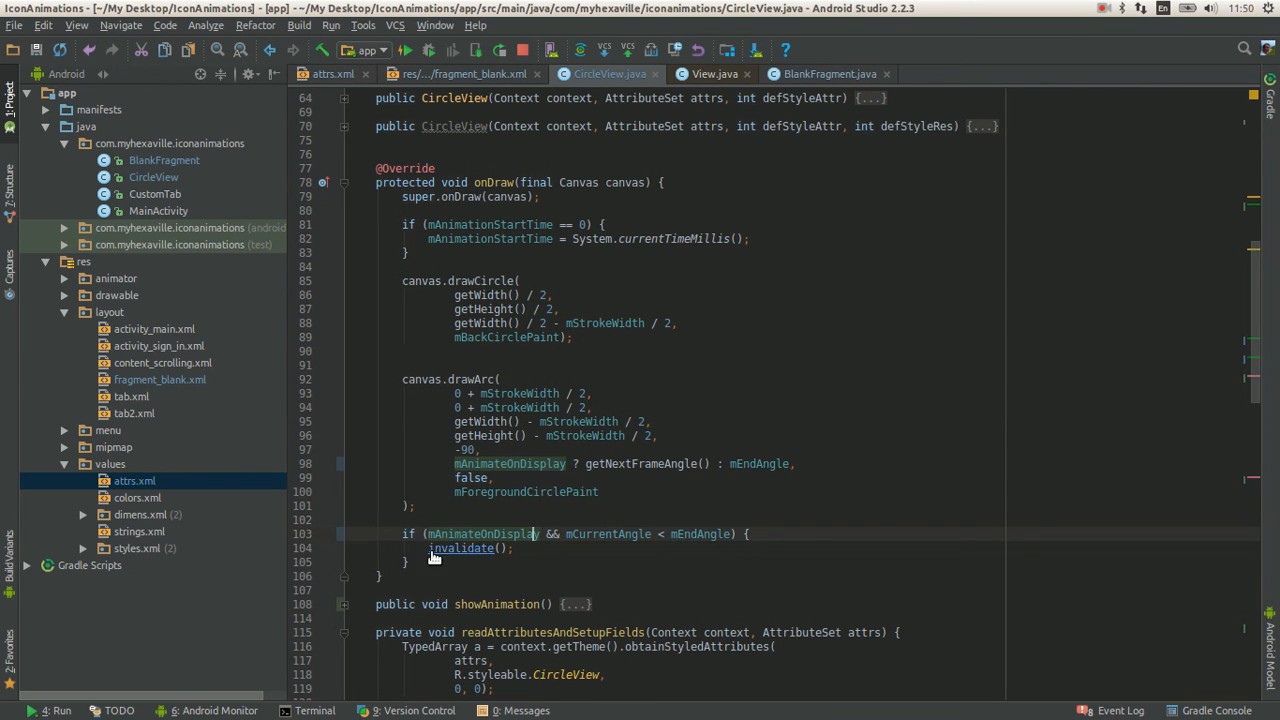
scroll("down", 3)
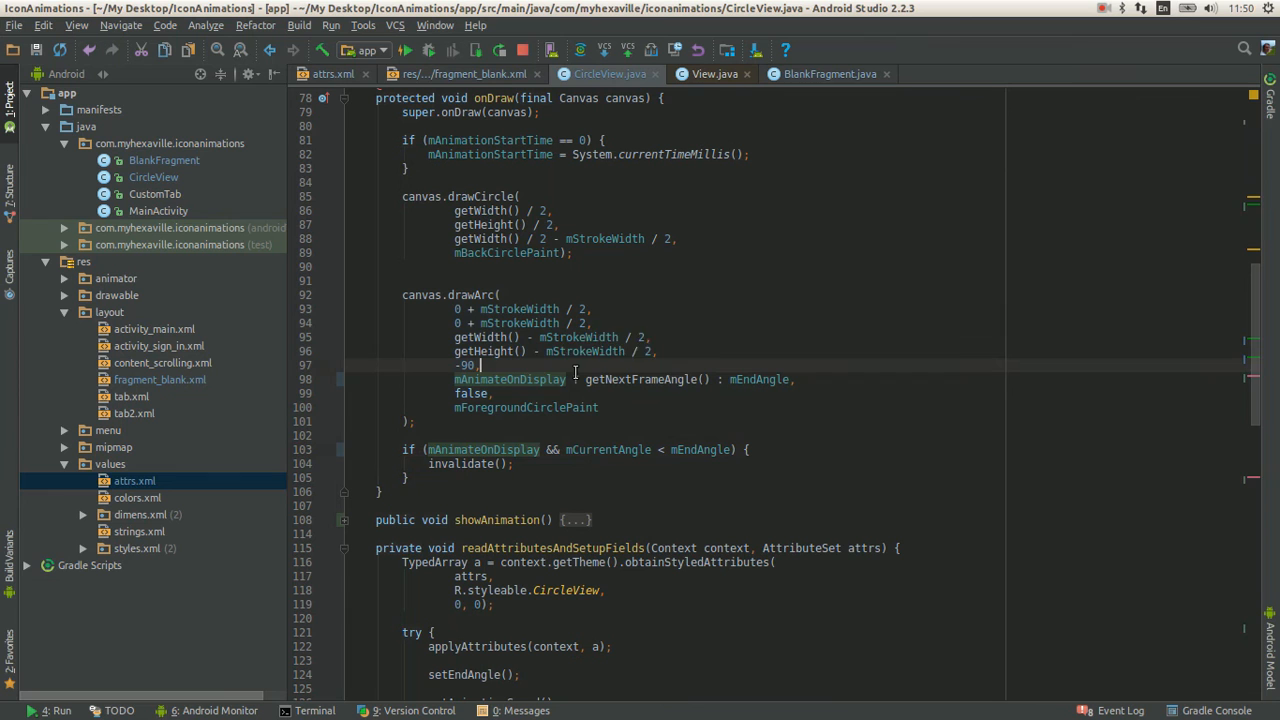
mouse_move(640, 380)
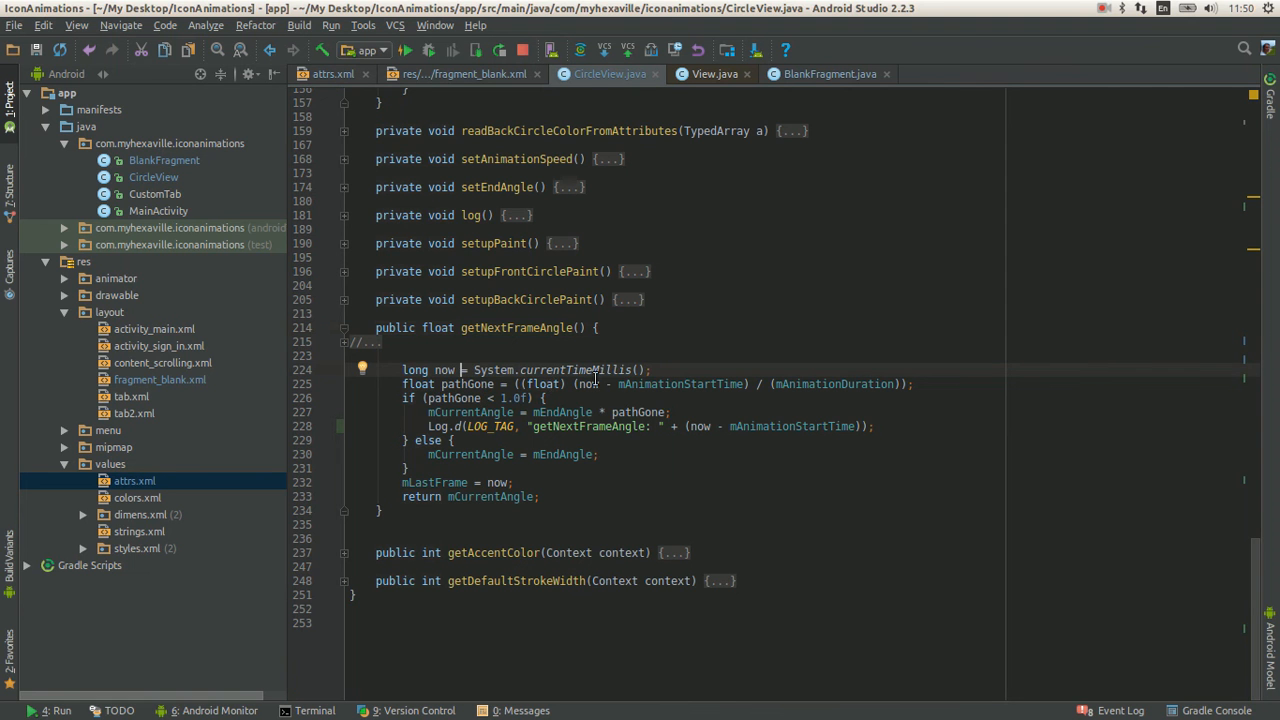
scroll("up", 3)
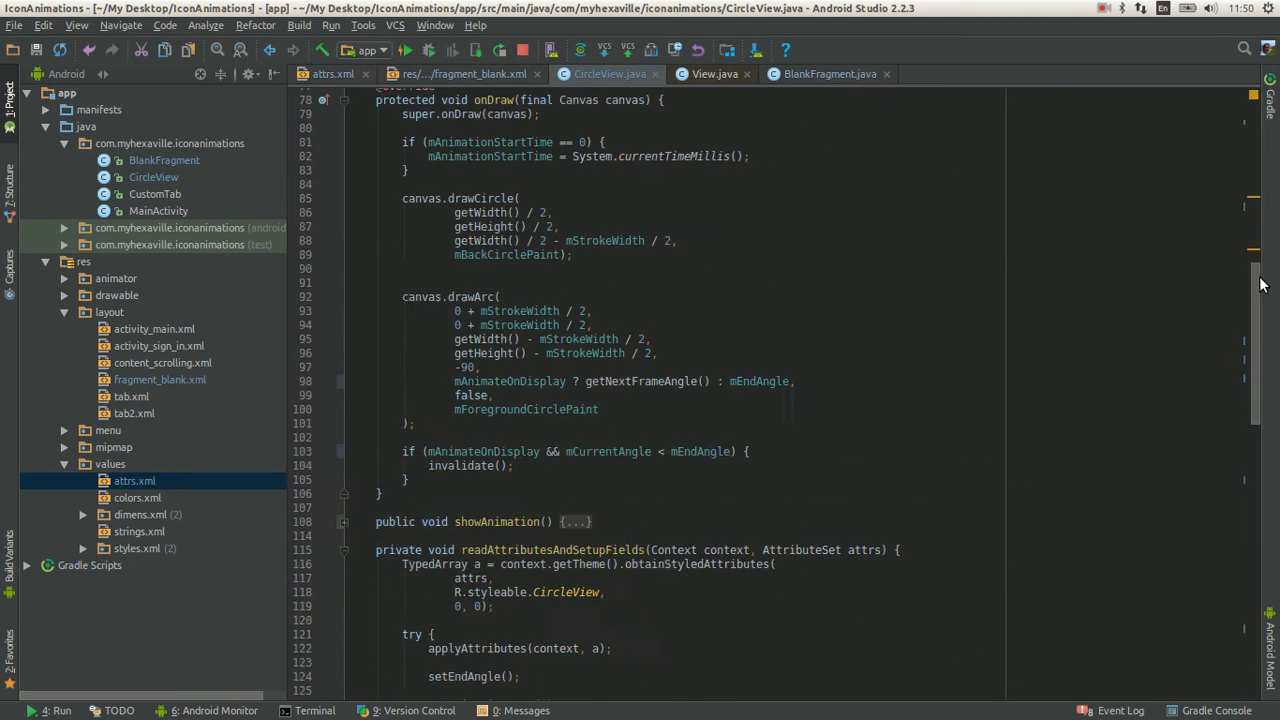
scroll("up", 3)
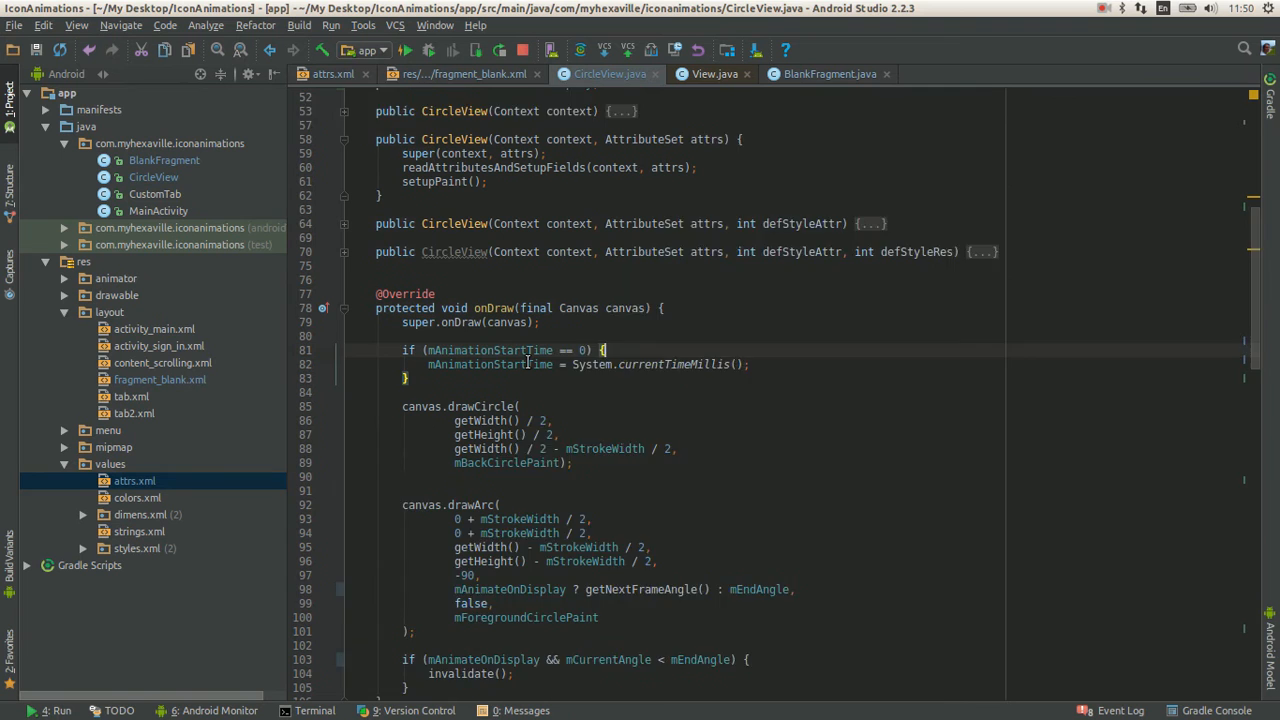
scroll("down", 3)
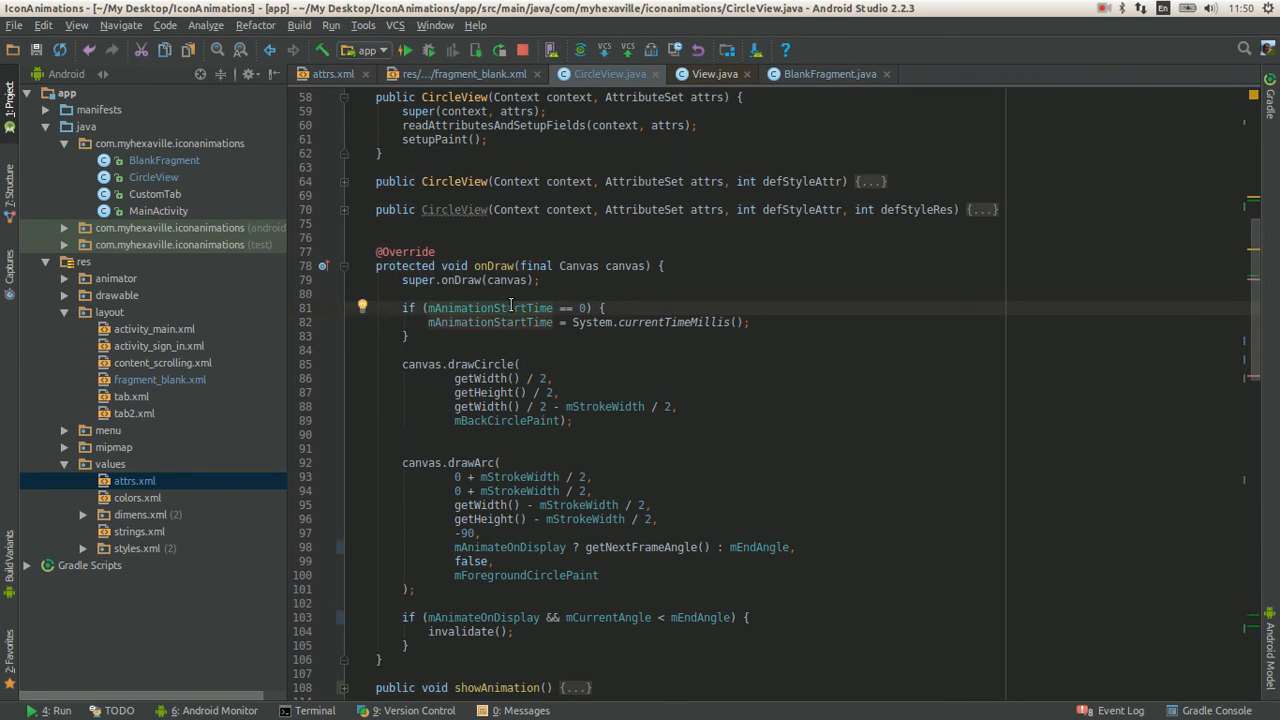
left_click(508, 320)
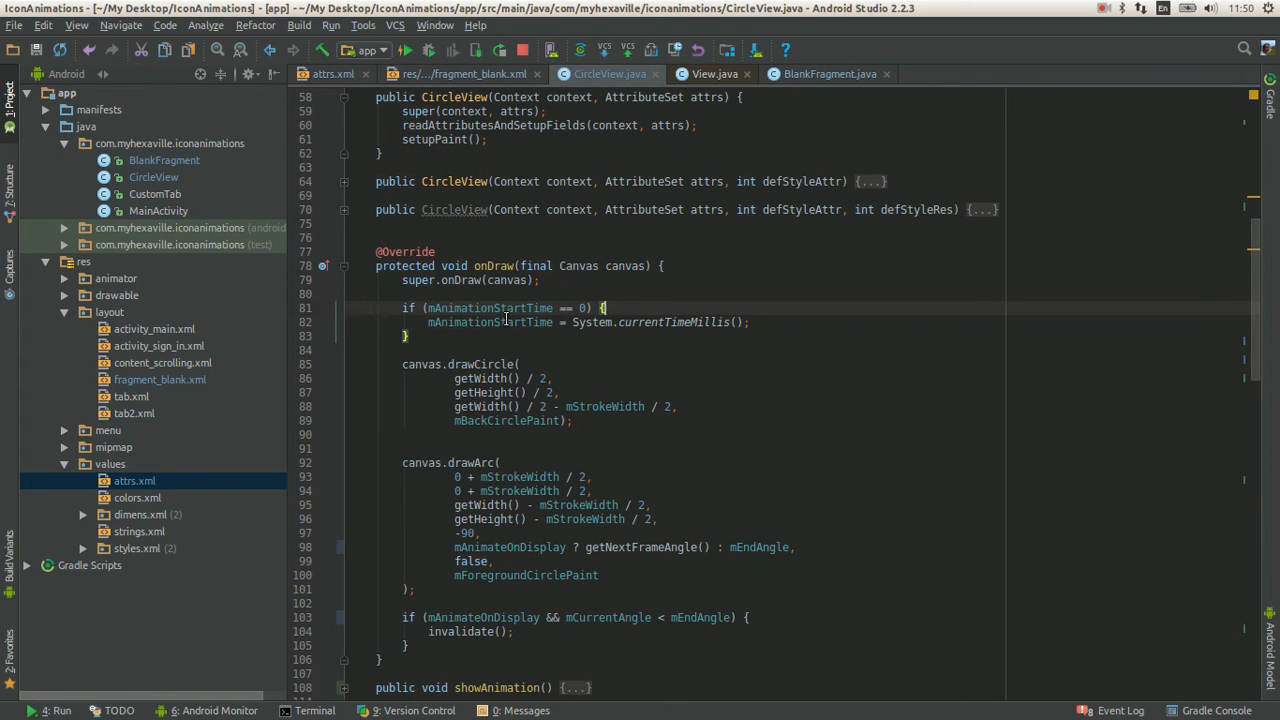
double_click(500, 322)
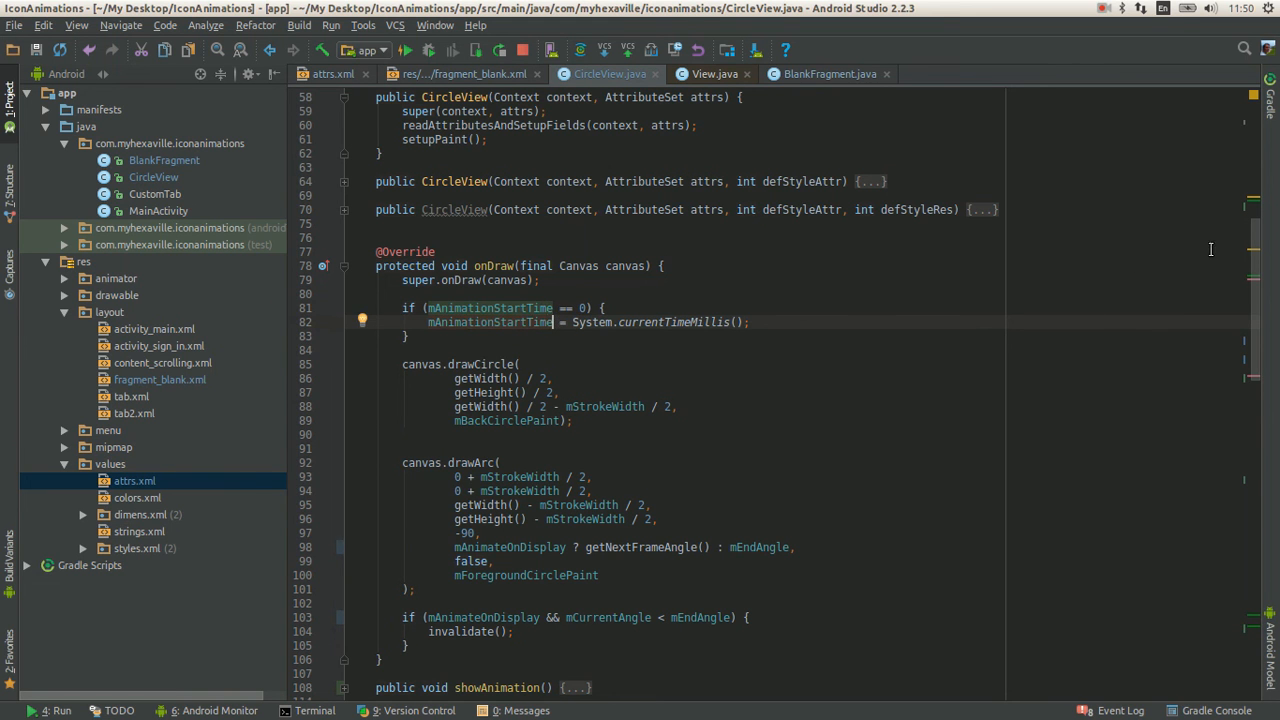
scroll("down", 3)
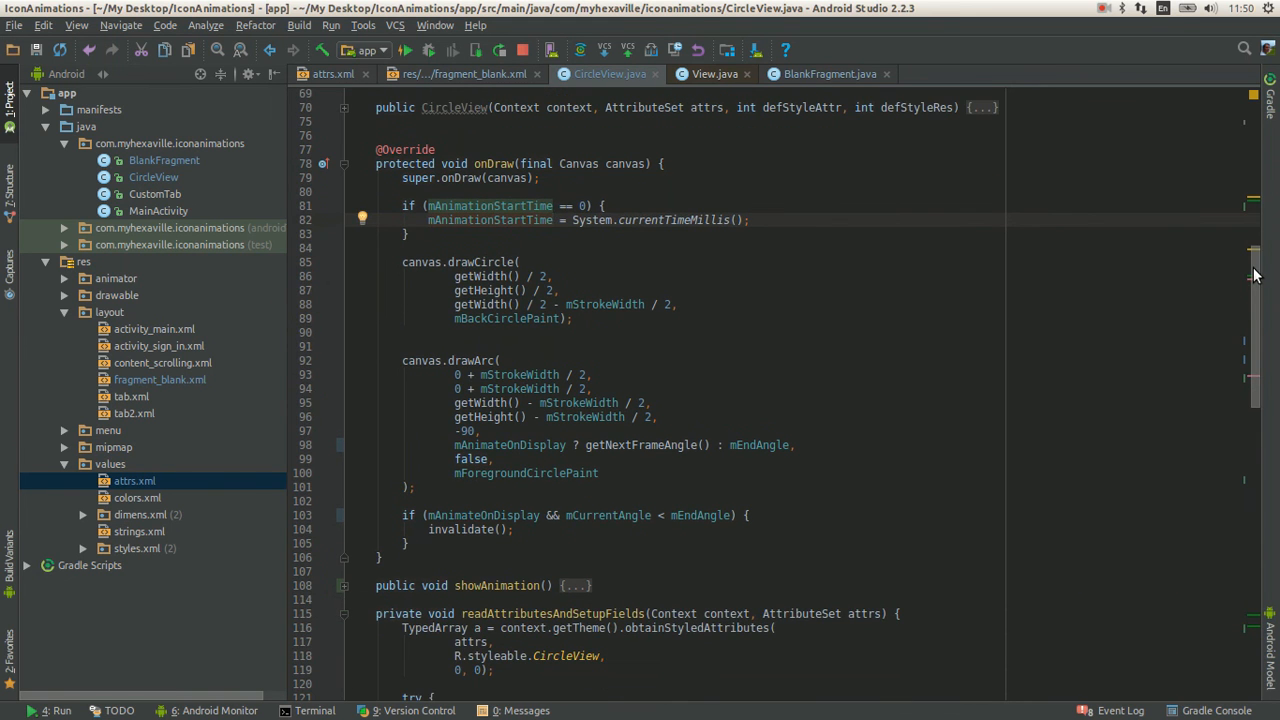
scroll("down", 3)
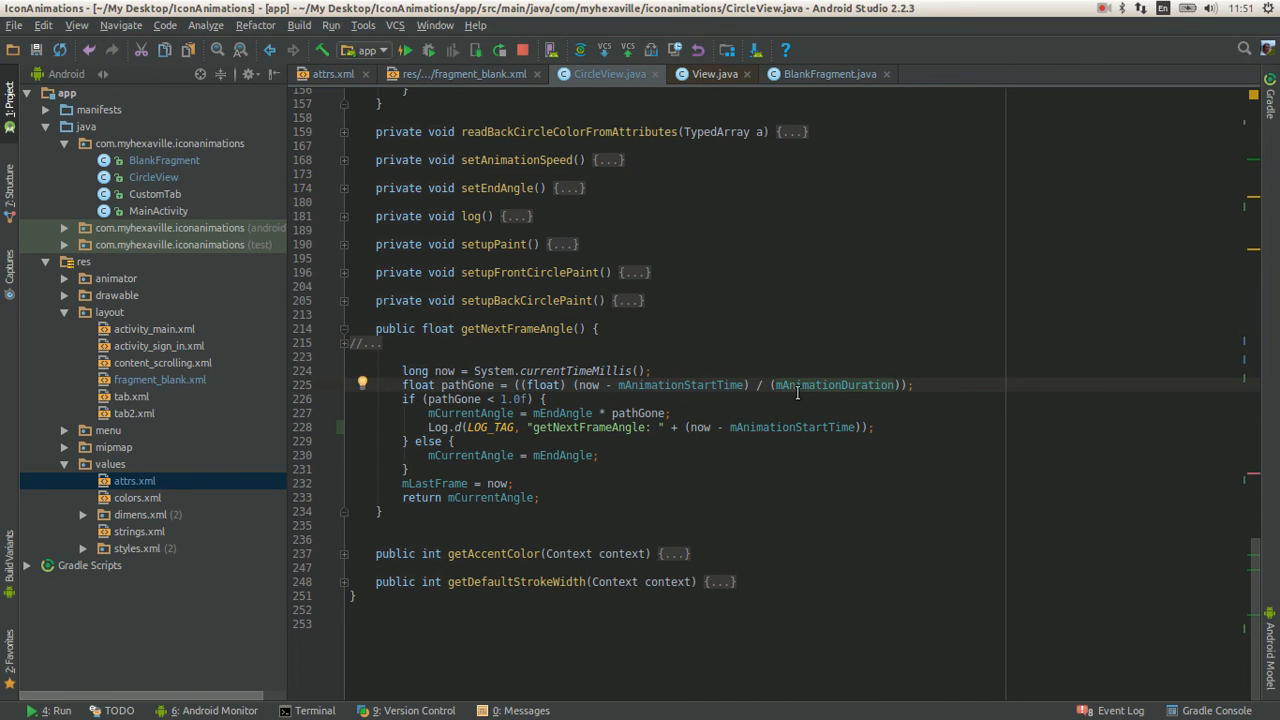
left_click(844, 384)
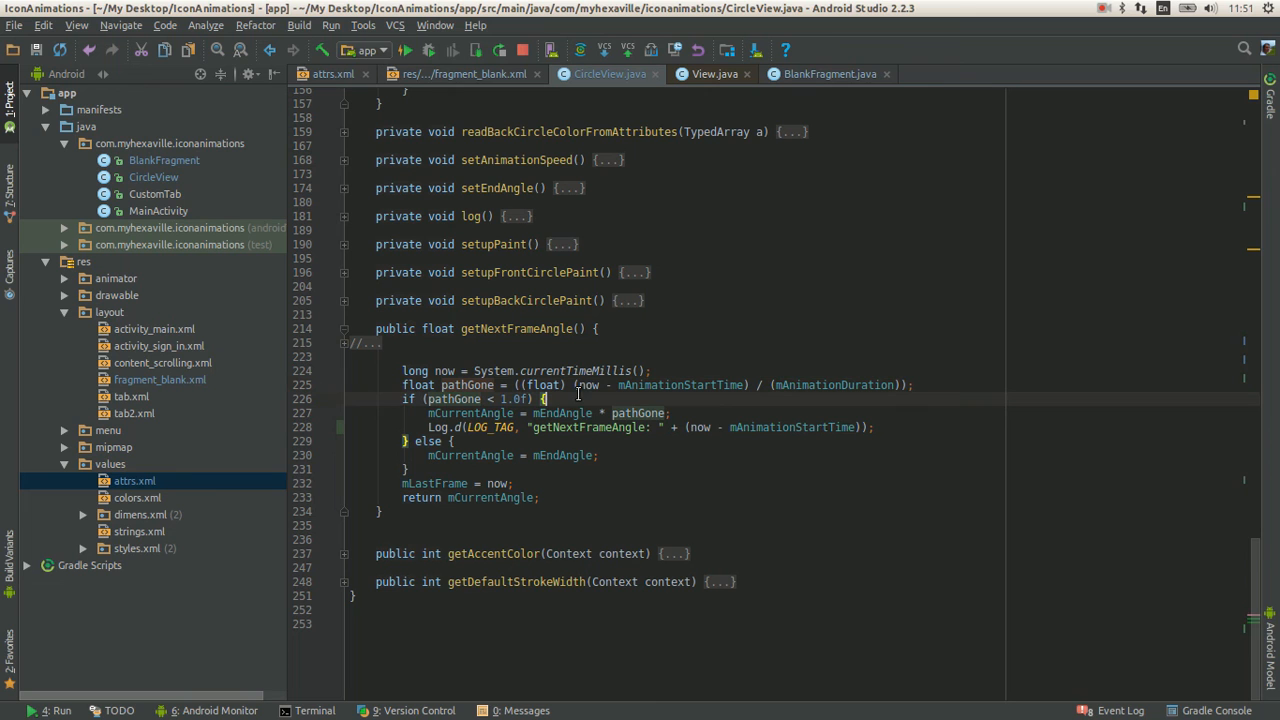
double_click(512, 400)
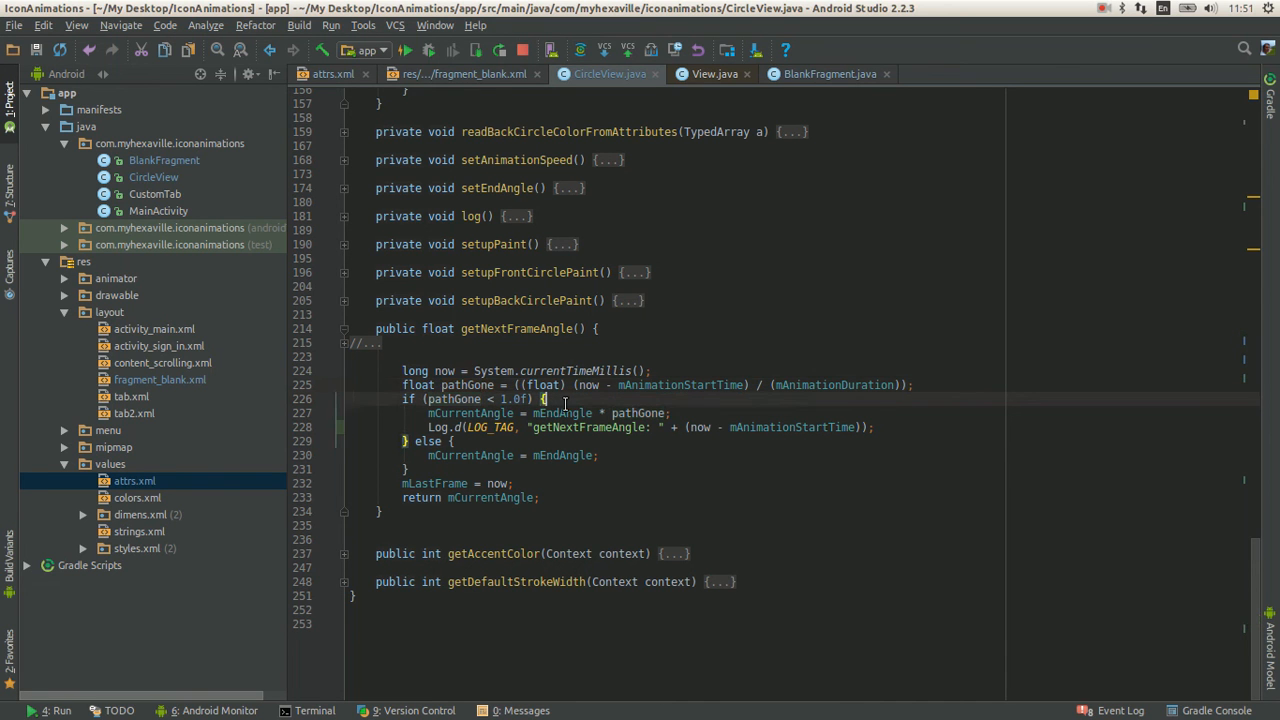
mouse_move(598, 412)
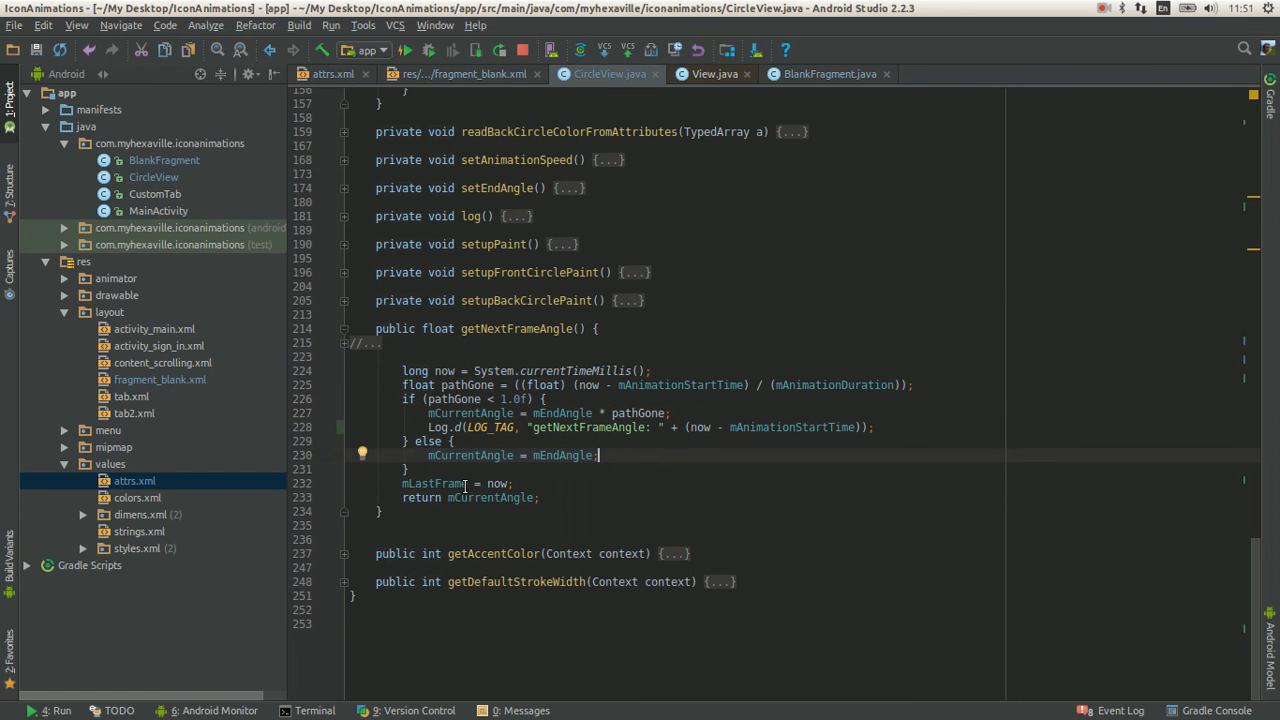
left_click(748, 72)
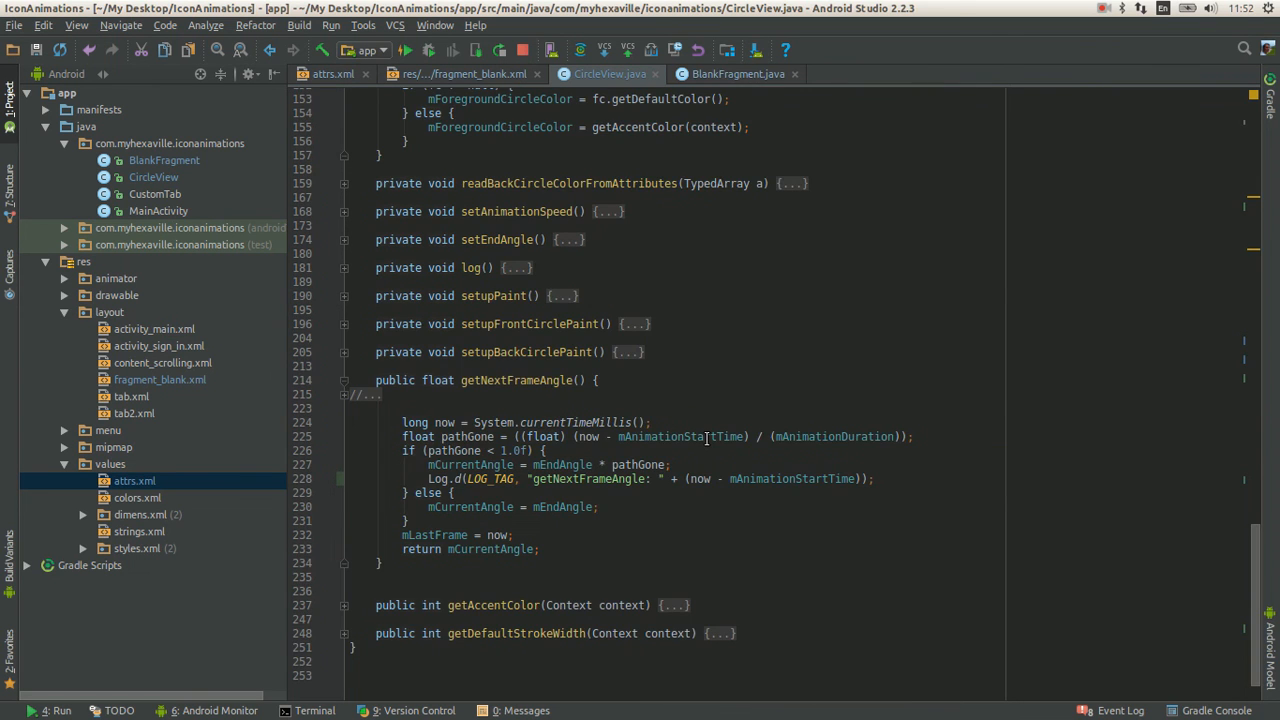
left_click(396, 422)
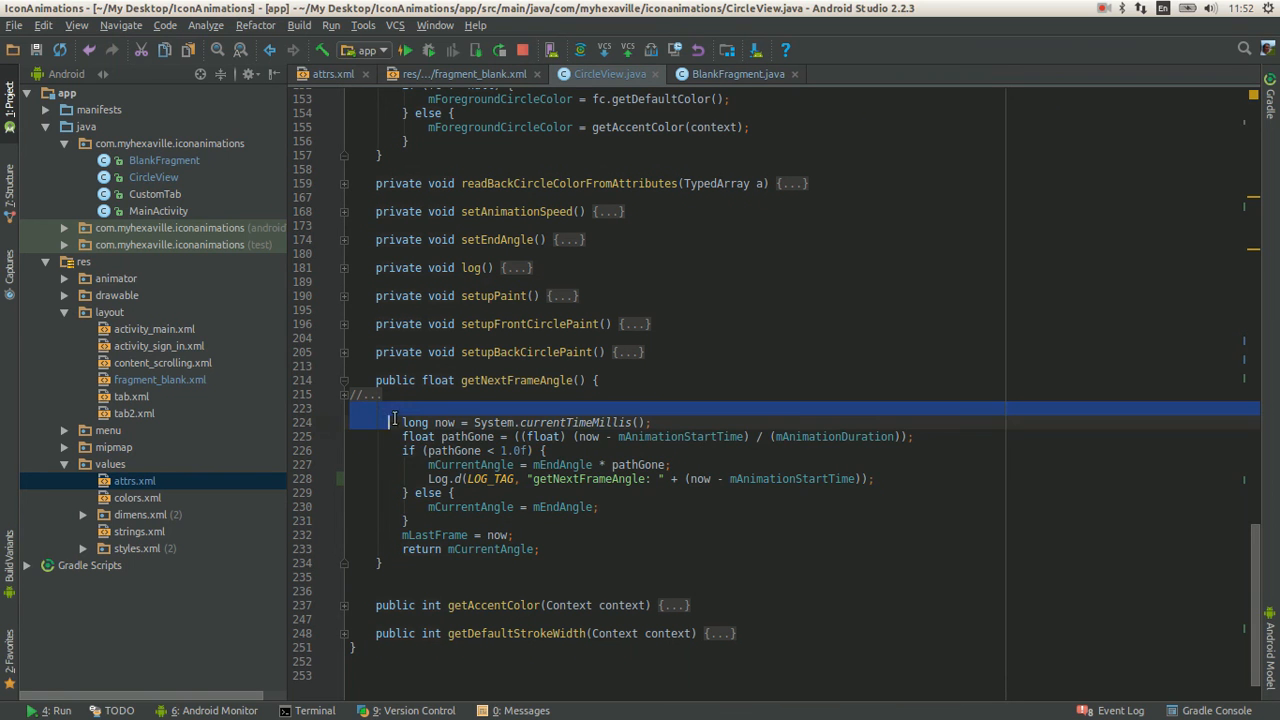
left_click_drag(390, 422, 538, 548)
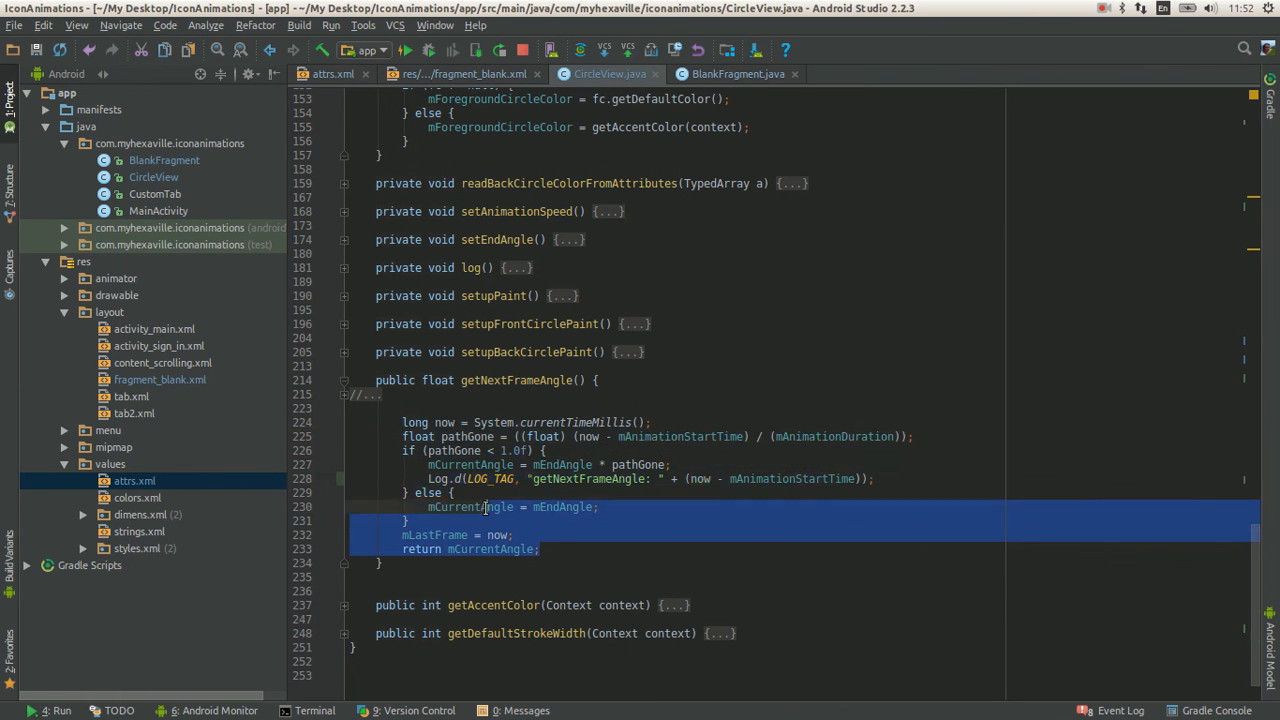
left_click(550, 548)
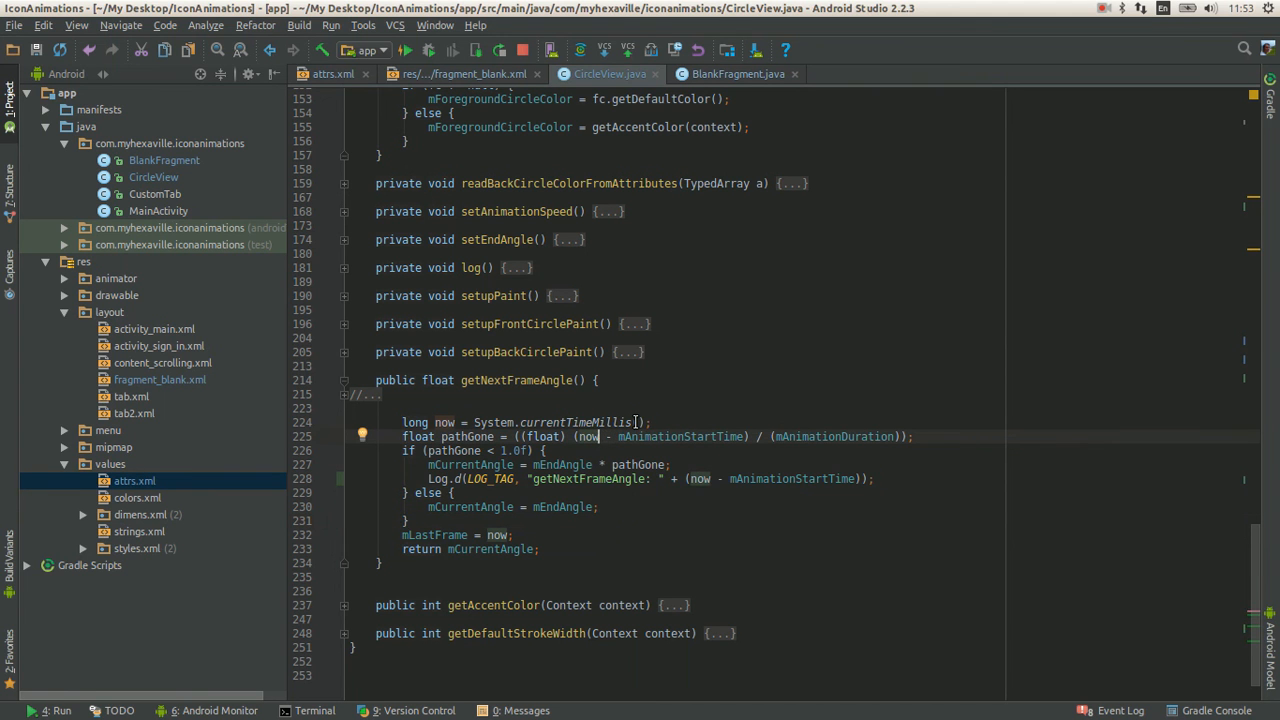
left_click(650, 422)
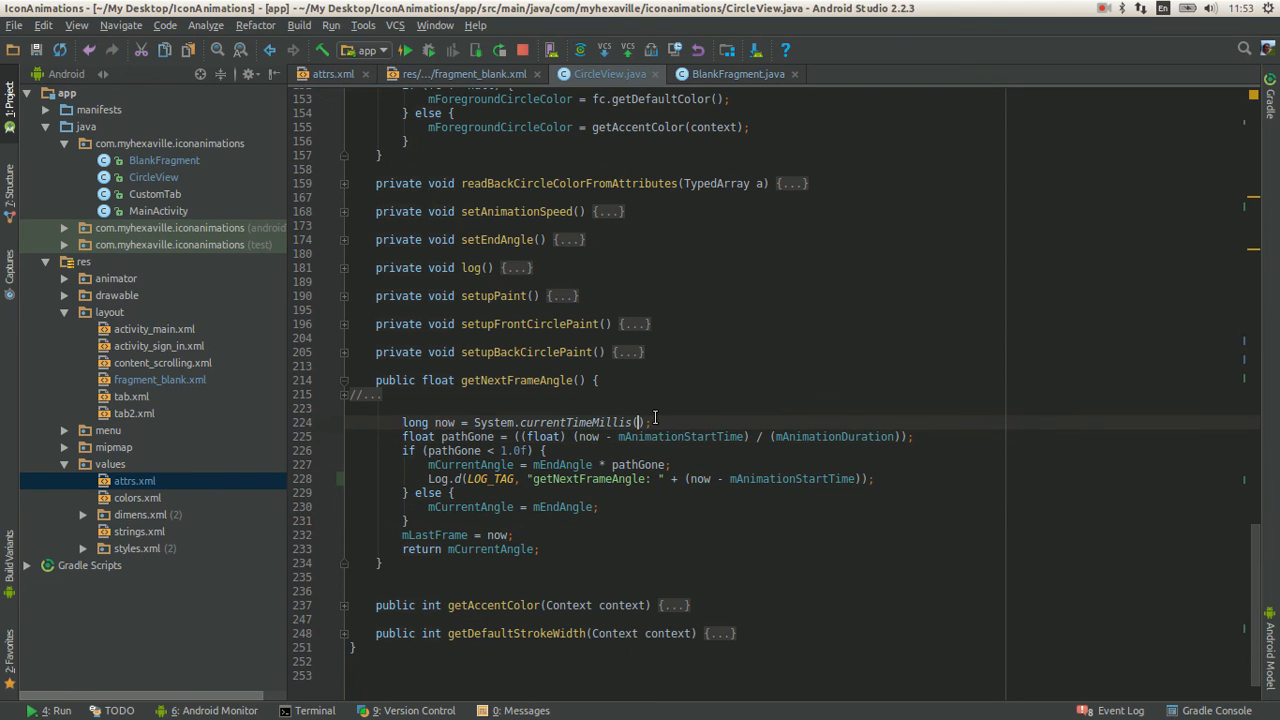
Scroll up through showAnimation and onDraw and bring the emulator's partial pink arc to the front
left_click(736, 72)
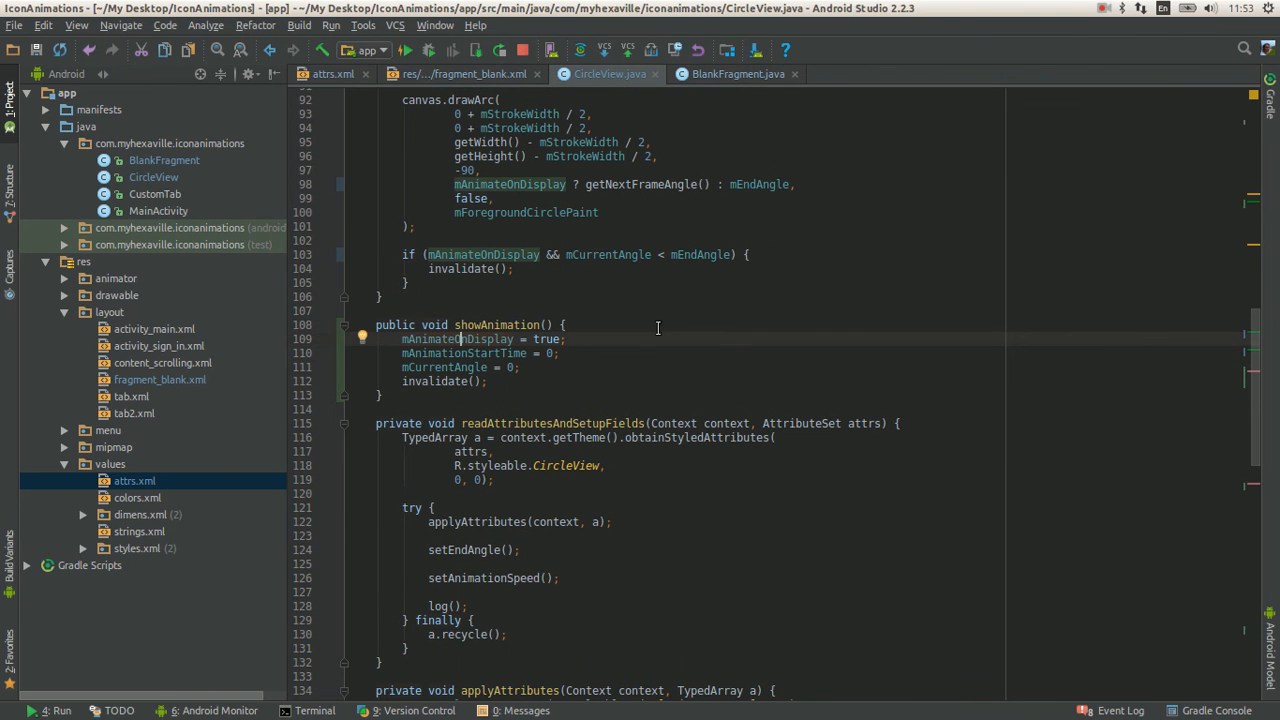
left_click(564, 352)
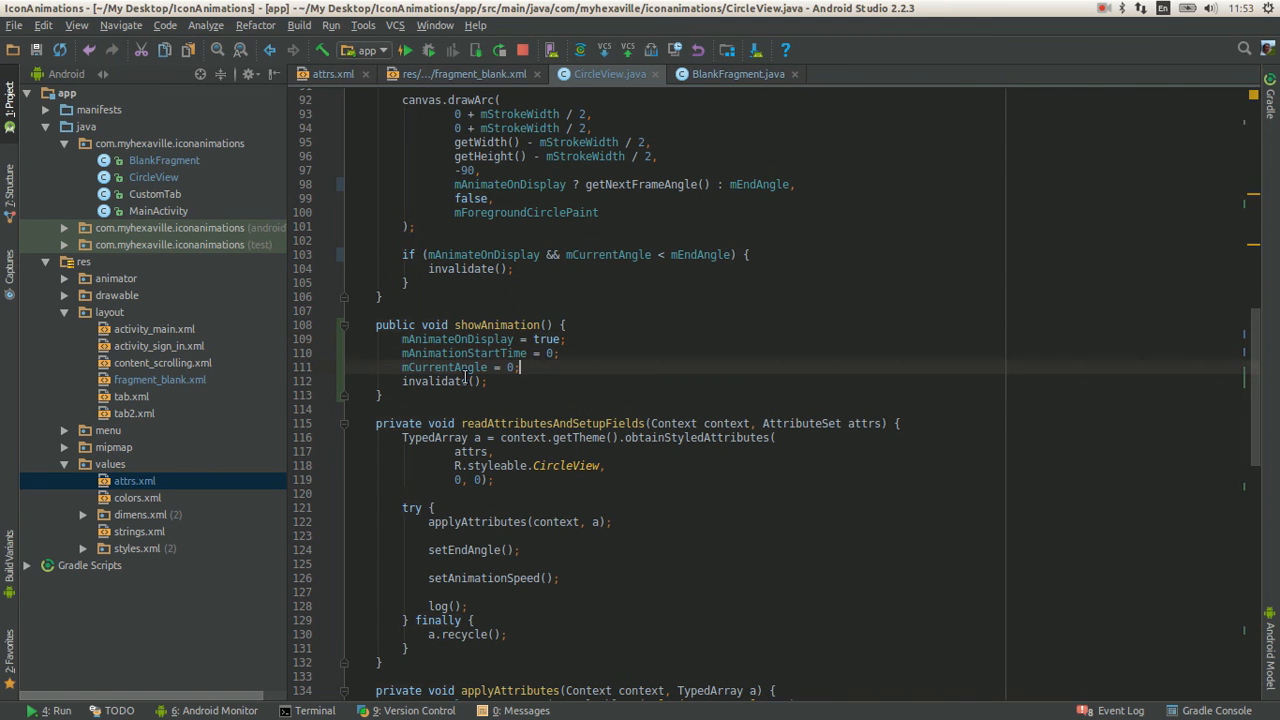
scroll("up", 3)
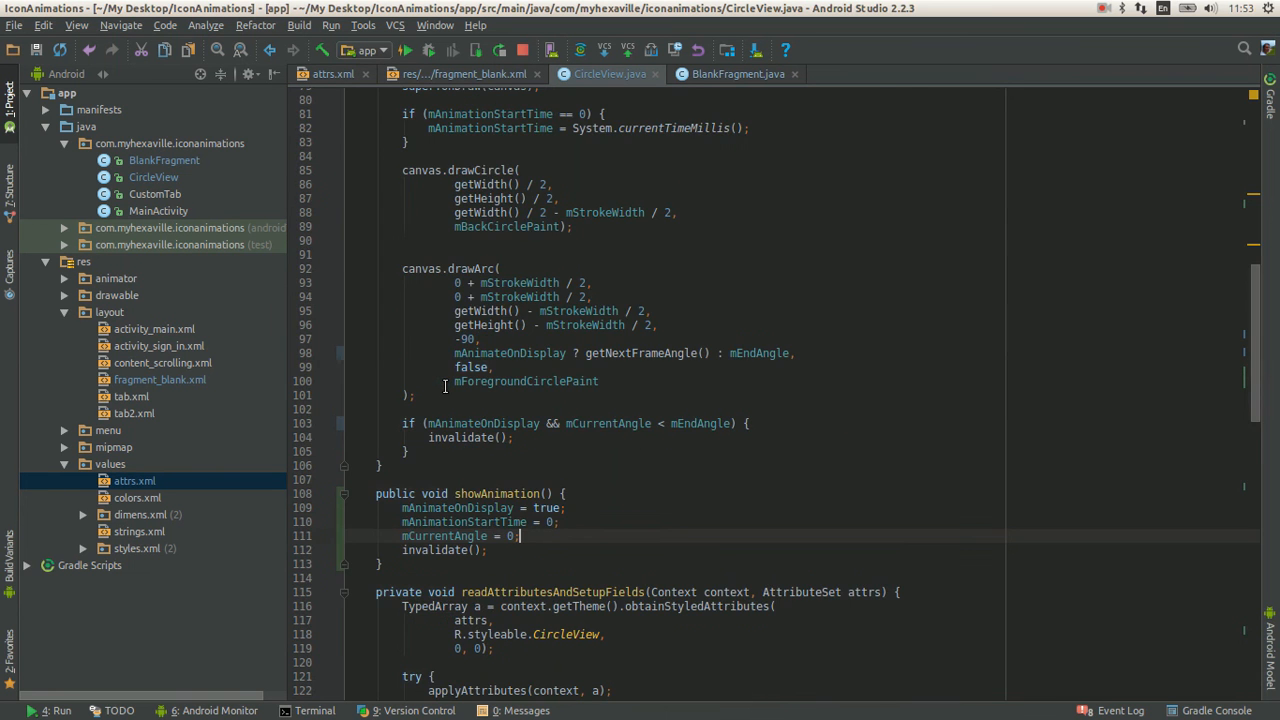
scroll("up", 3)
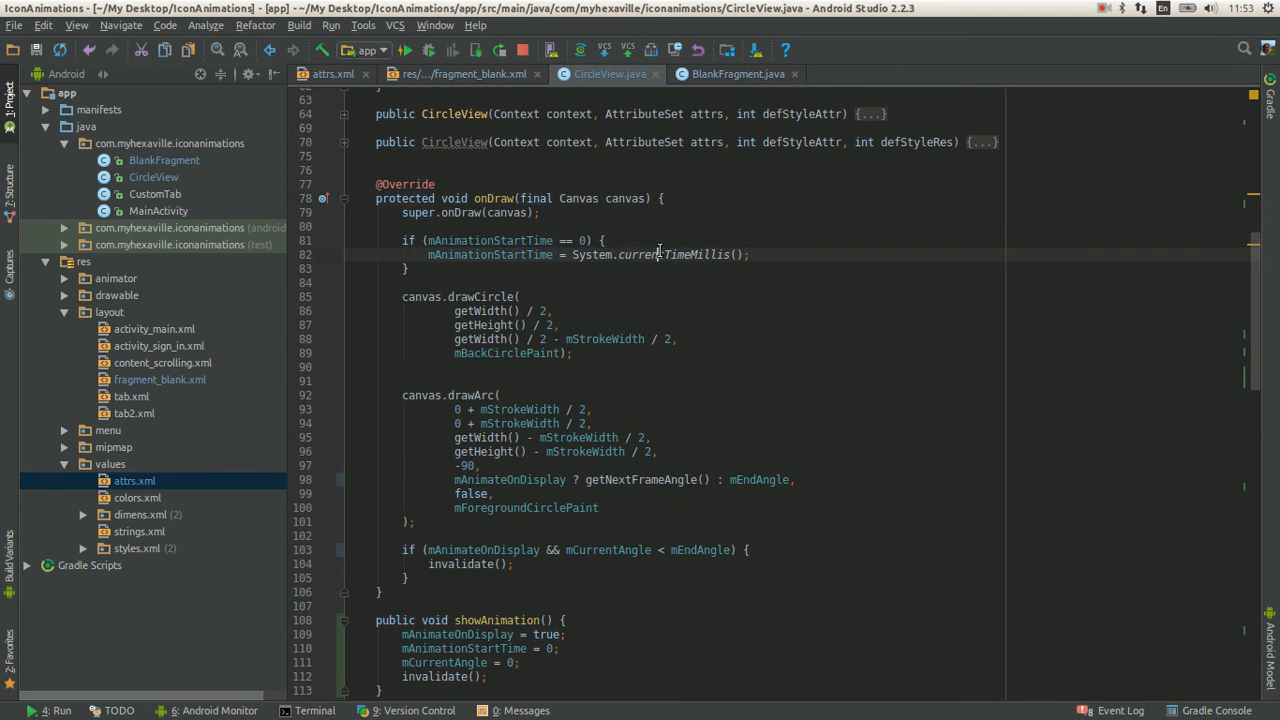
scroll("down", 3)
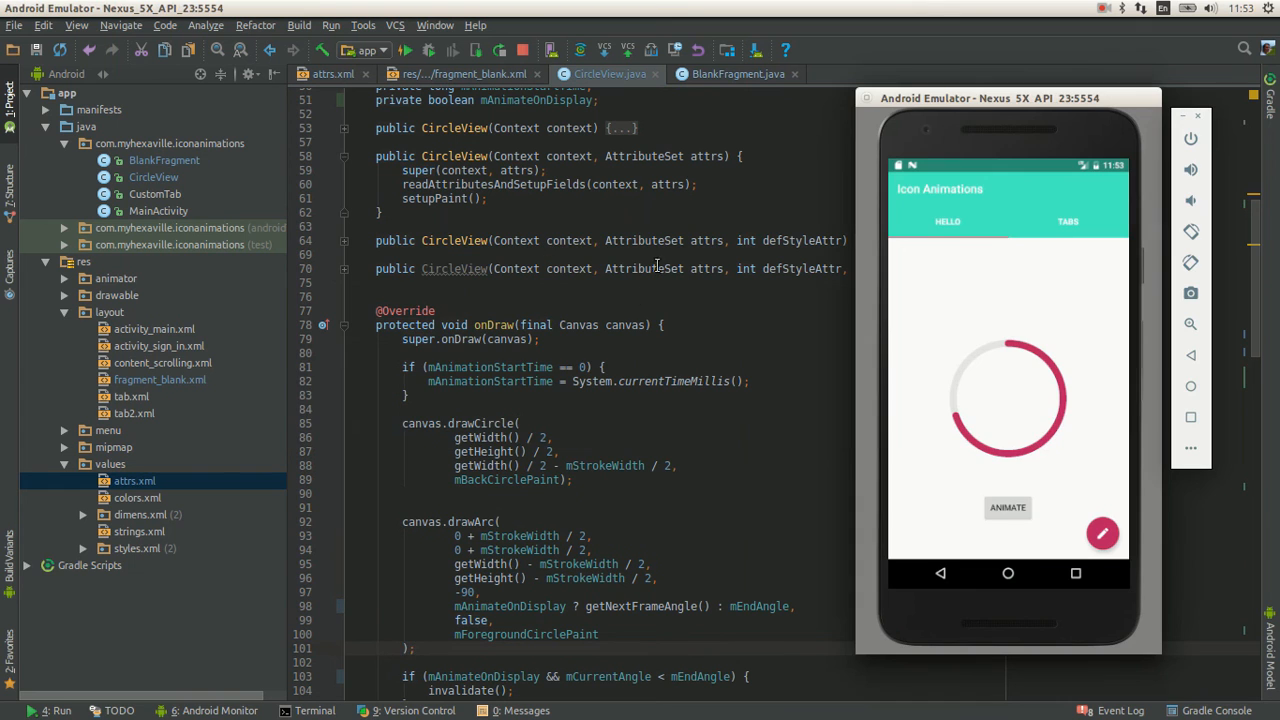
mouse_move(968, 252)
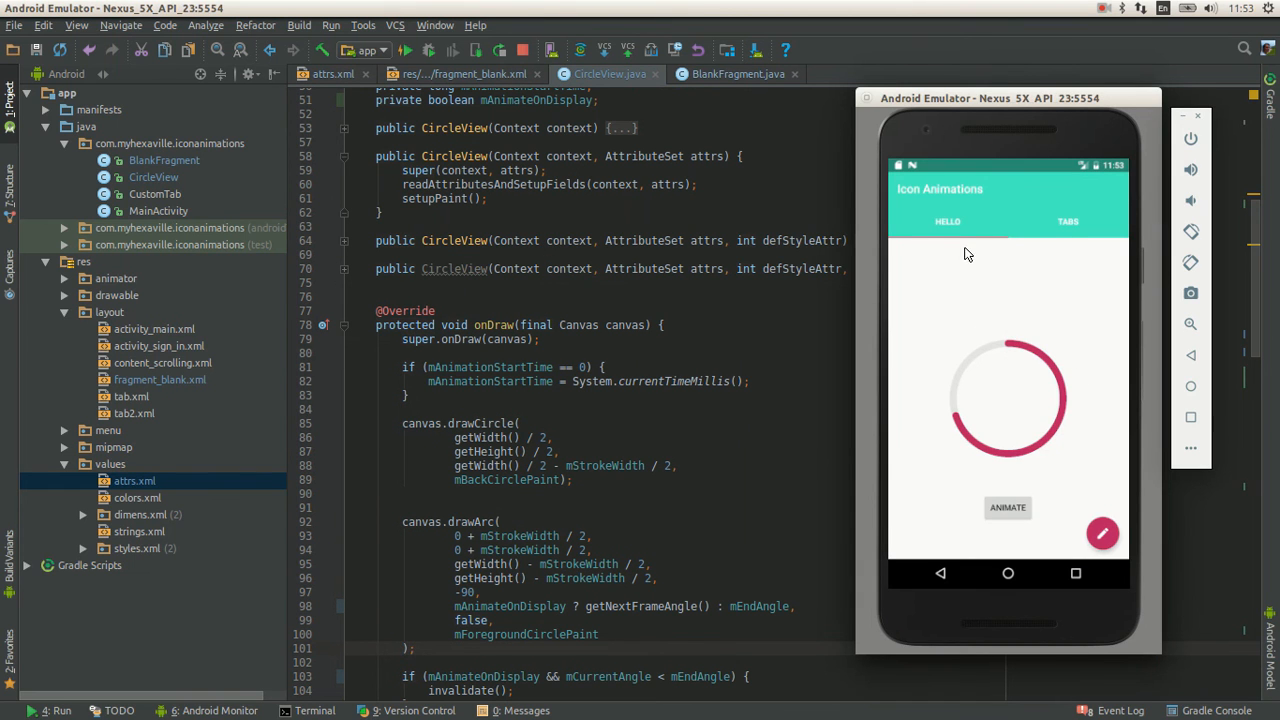
mouse_move(920, 218)
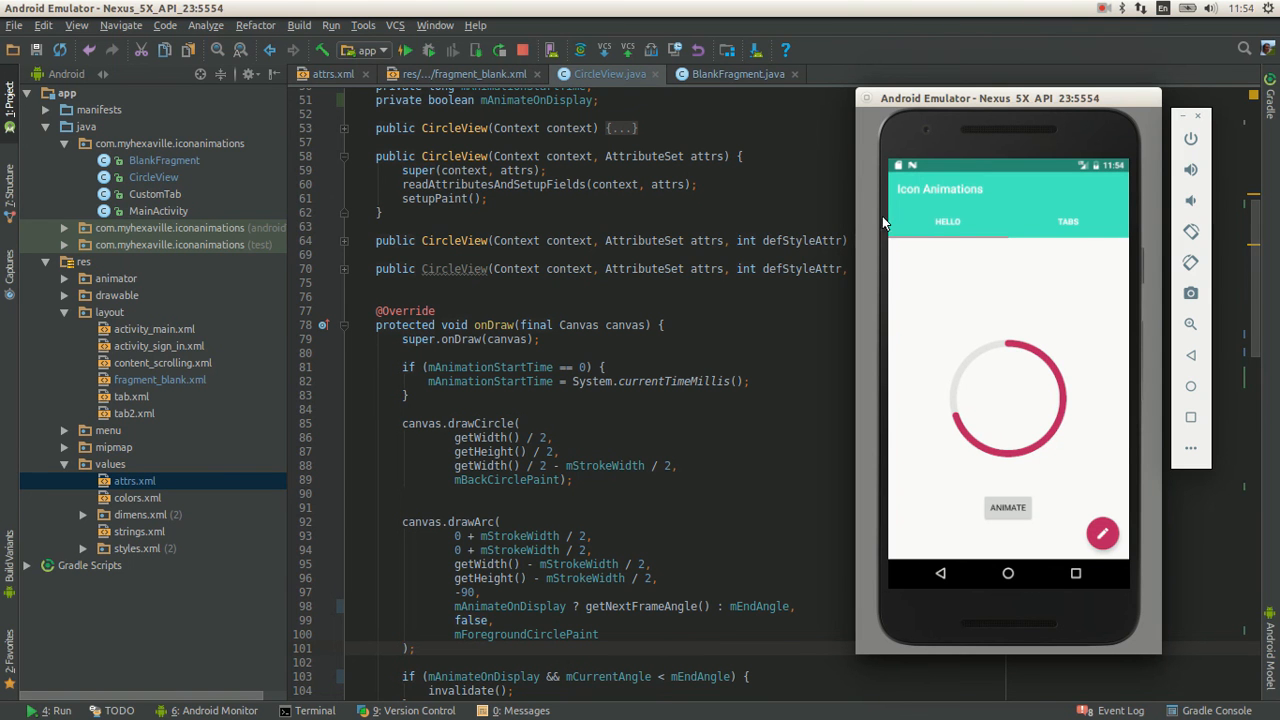
mouse_move(1104, 536)
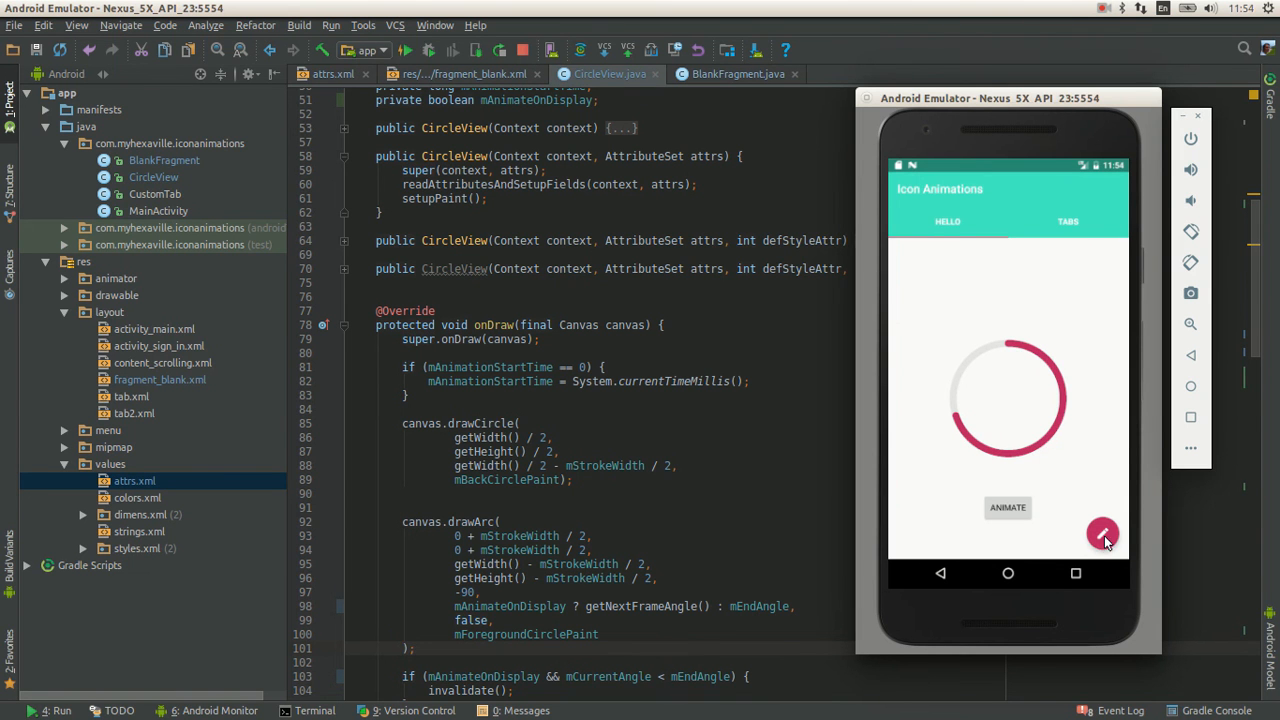
mouse_move(1058, 414)
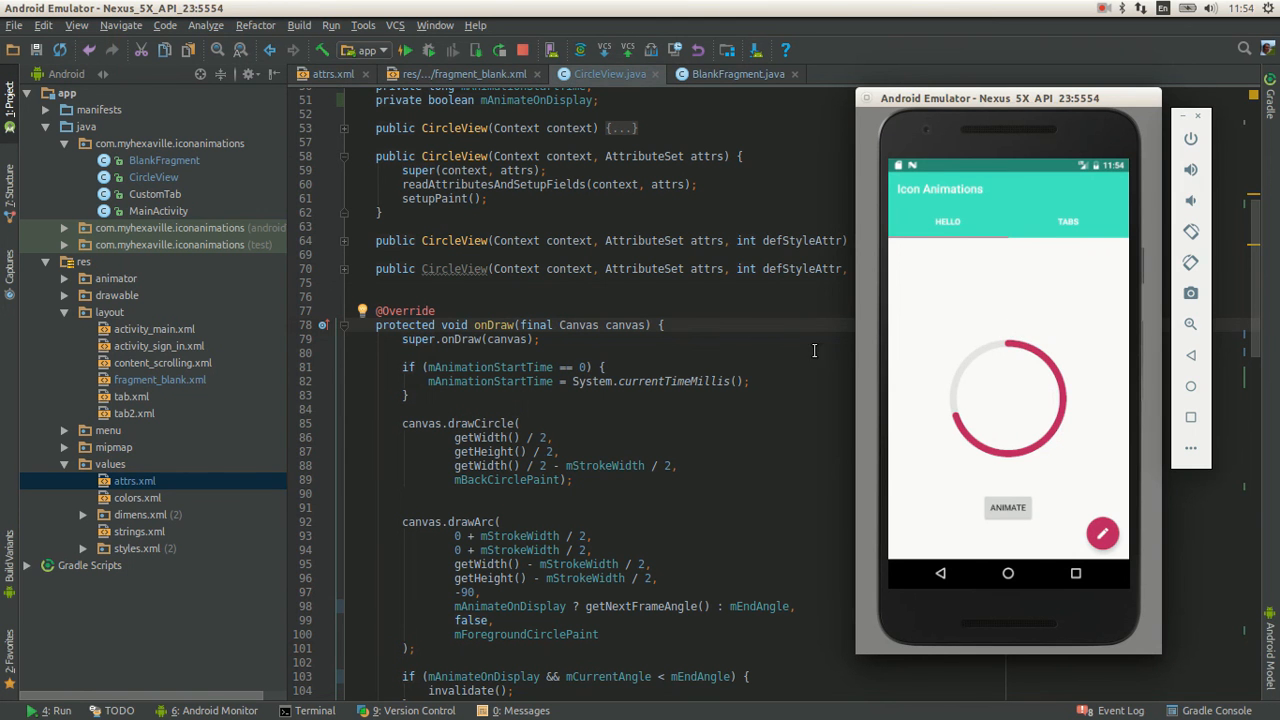
scroll("down", 3)
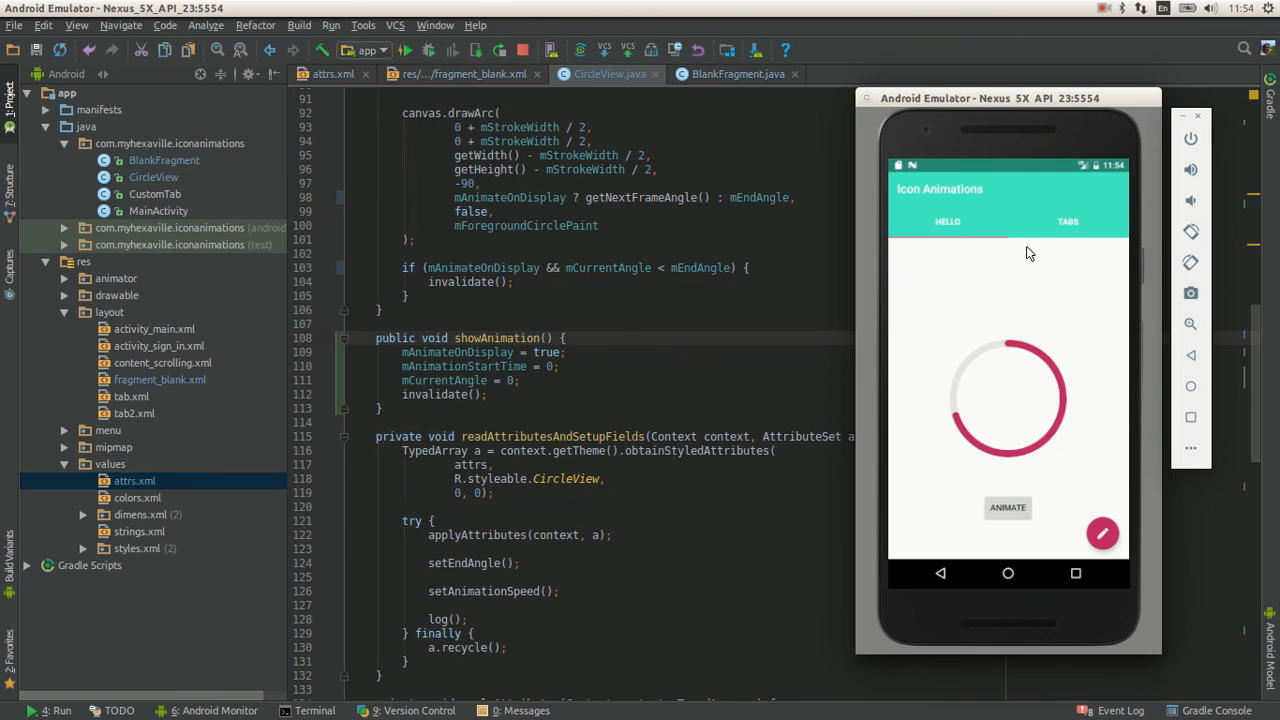
mouse_move(1036, 96)
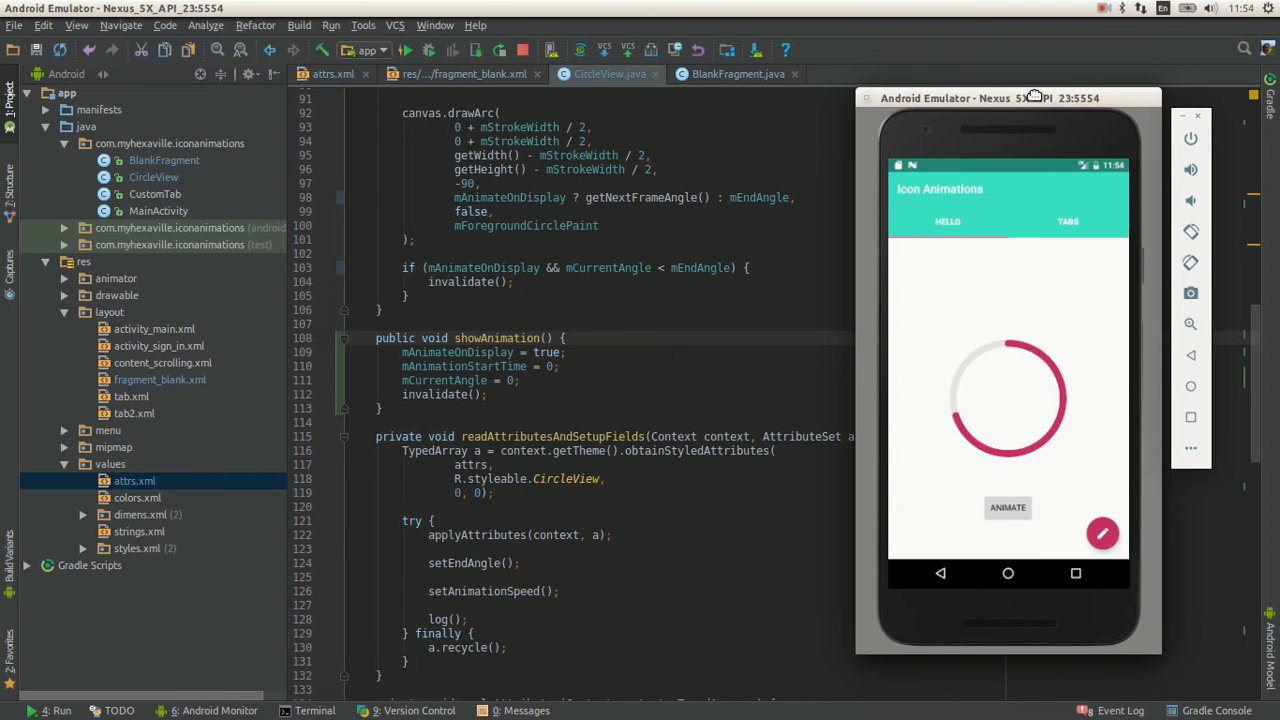
left_click_drag(1036, 96, 1056, 110)
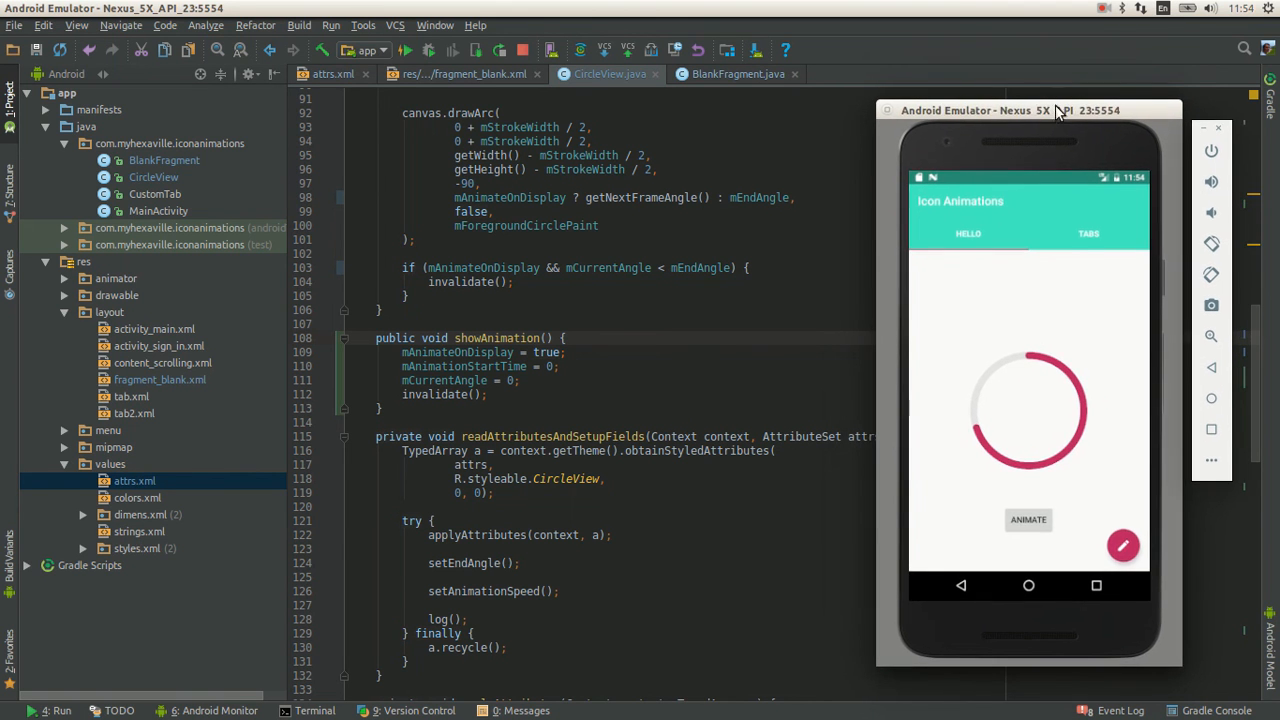